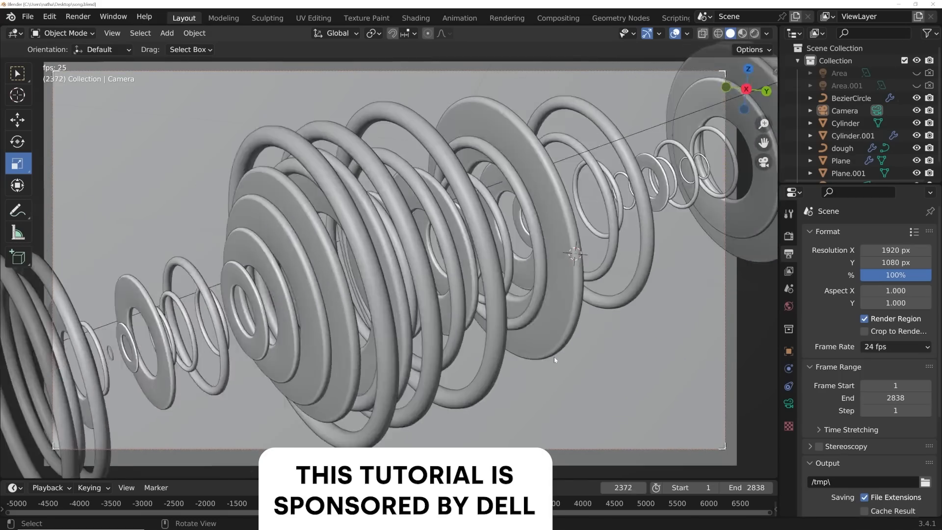
Step: Set Cycles render devices to OptiX using both the laptop GPU and the CPU
left_click(371, 21)
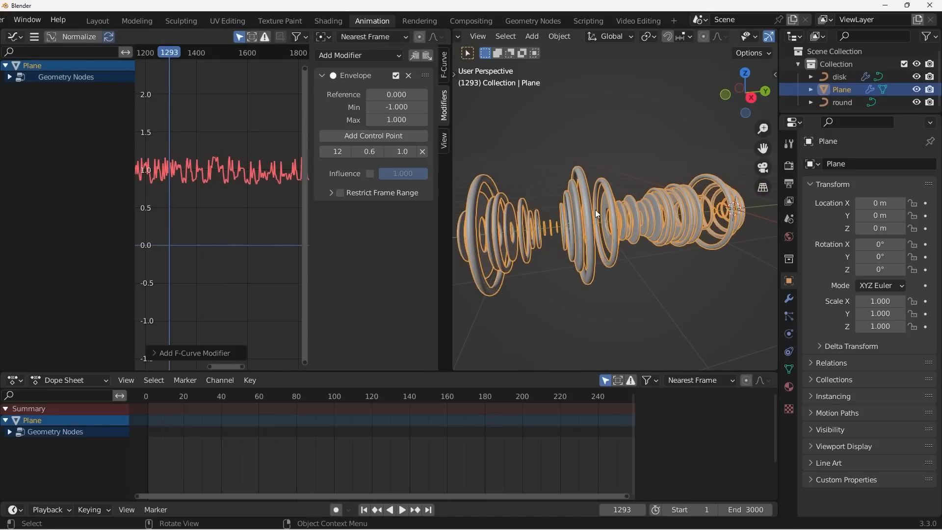
left_click(97, 20)
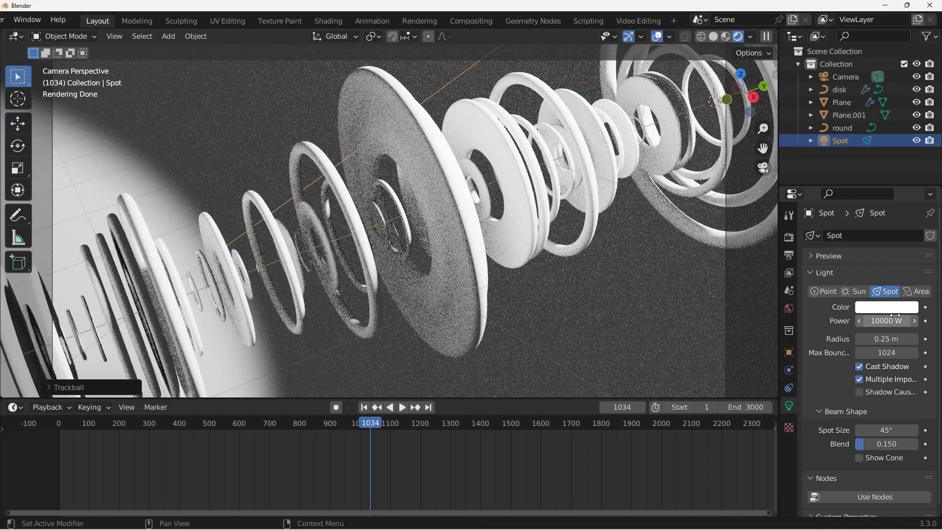
left_click(557, 20)
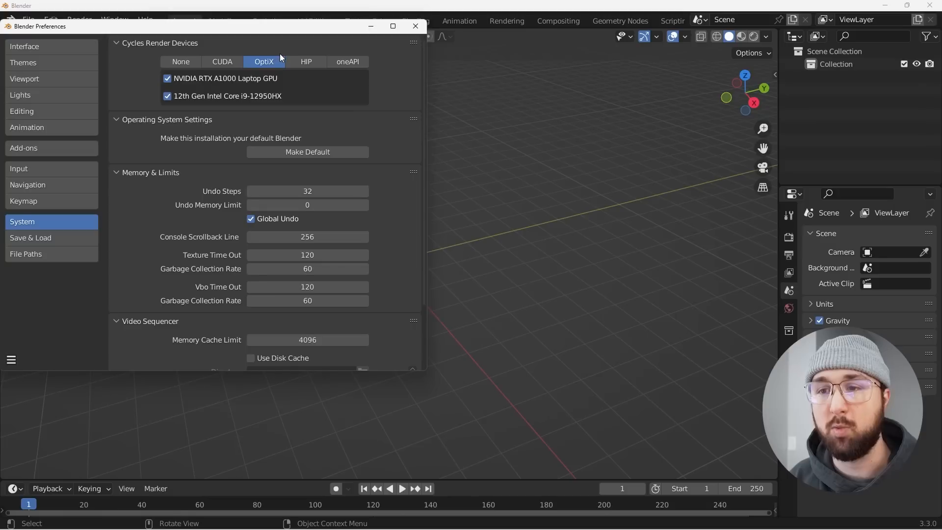
mouse_move(263, 62)
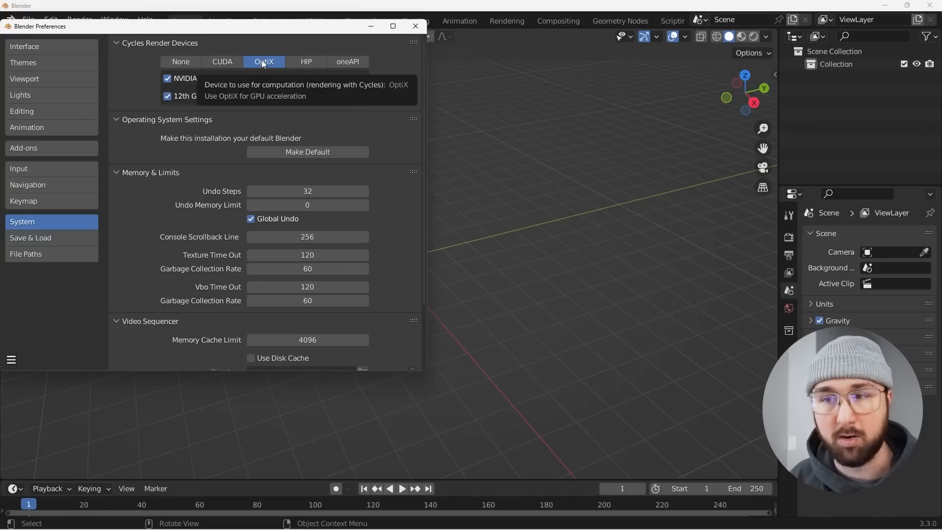
mouse_move(378, 109)
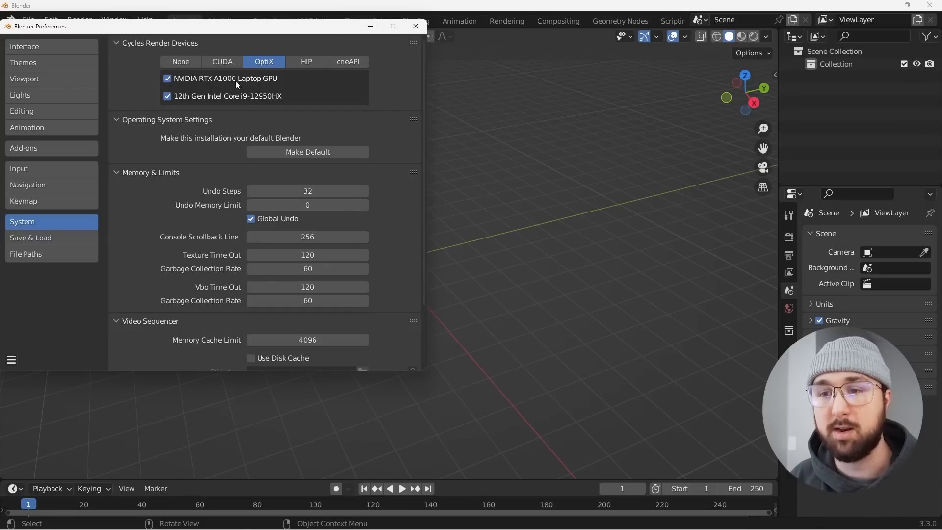
mouse_move(179, 104)
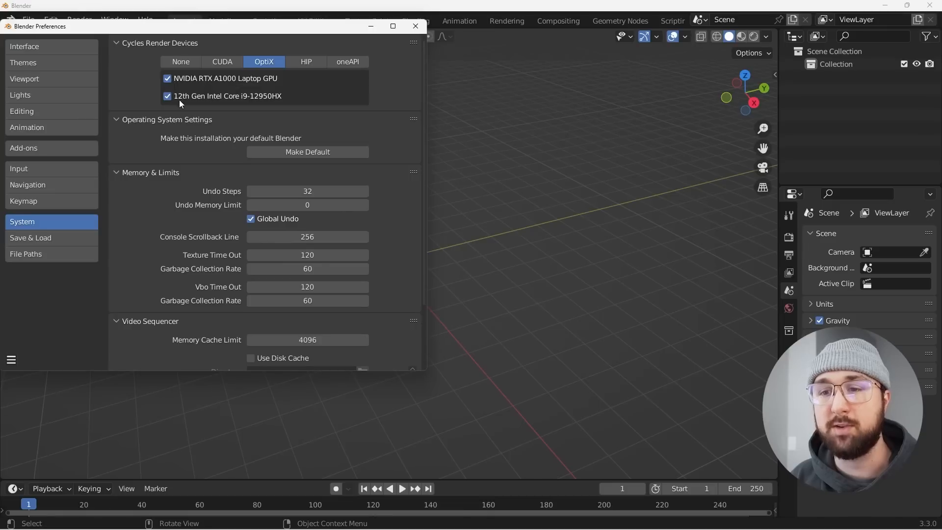
mouse_move(227, 103)
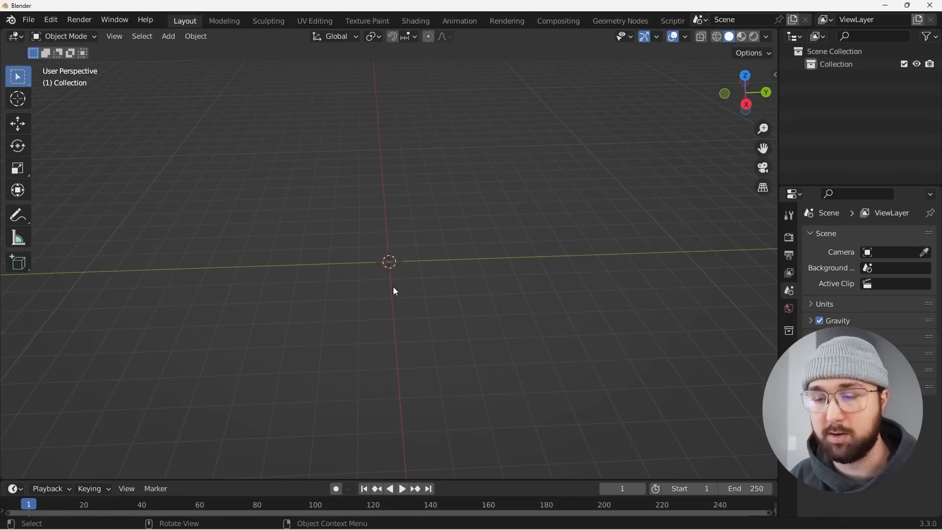
Step: Add a Bezier circle and set its Extrude in Object Data properties
left_click(168, 36)
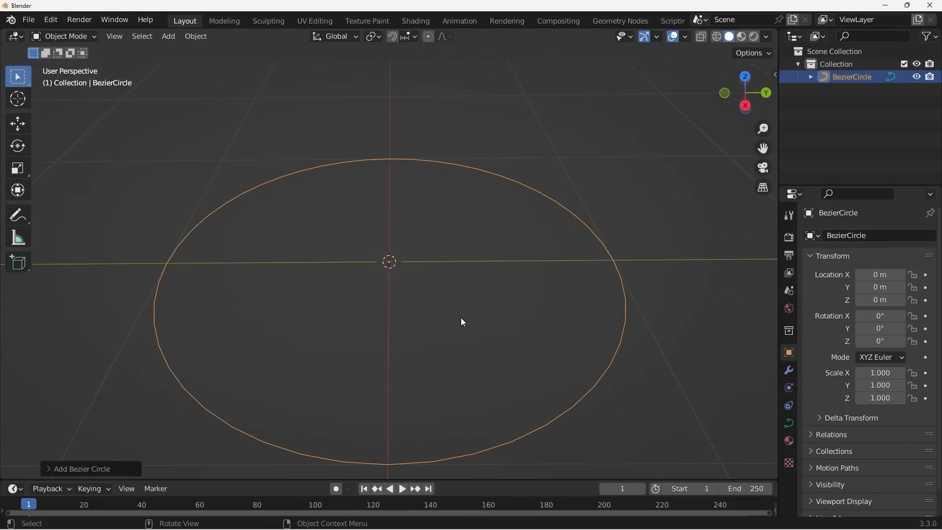
left_click(789, 423)
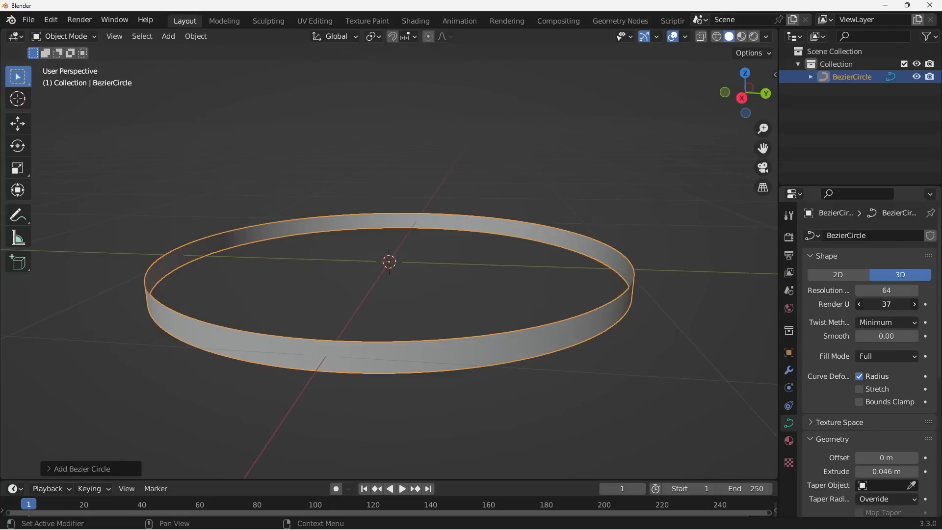
scroll("down", 3)
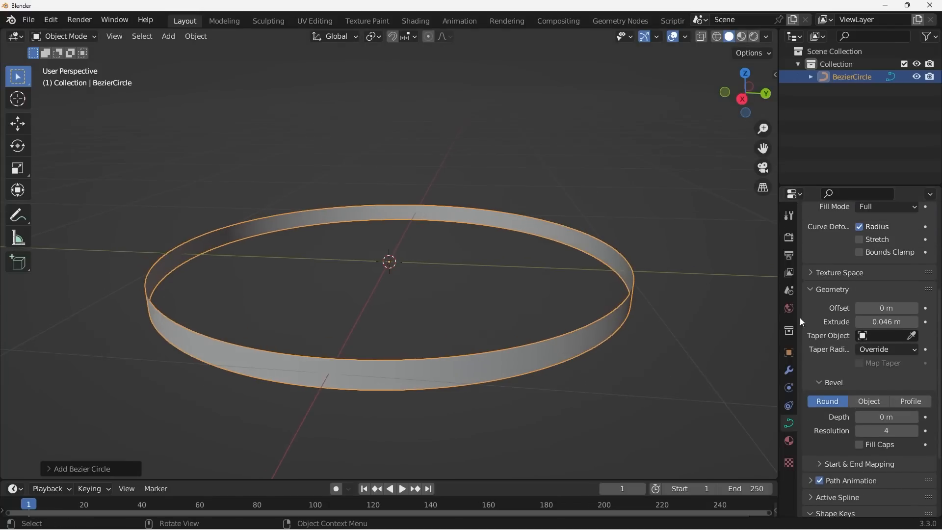
Step: Add Solidify and Bevel modifiers to the circle, giving the bevel 5 segments
left_click(788, 370)
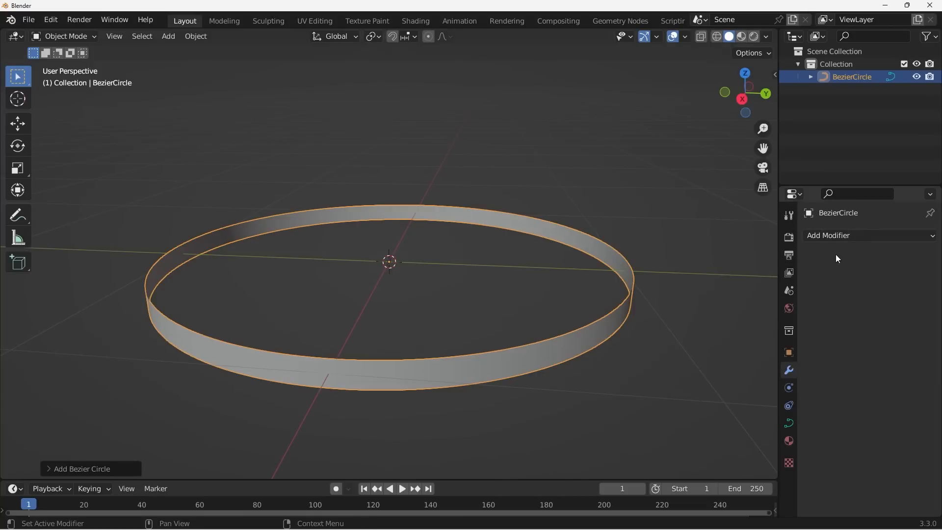
left_click(865, 235)
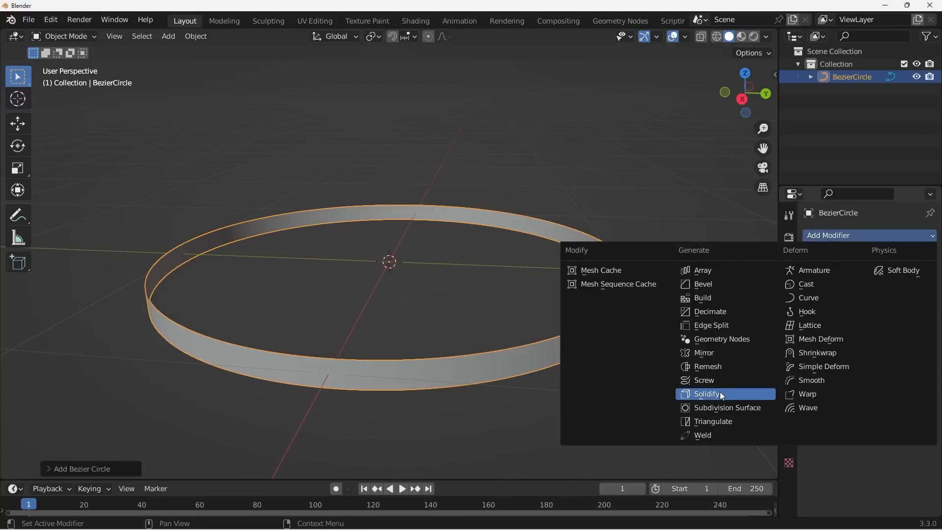
left_click(706, 394)
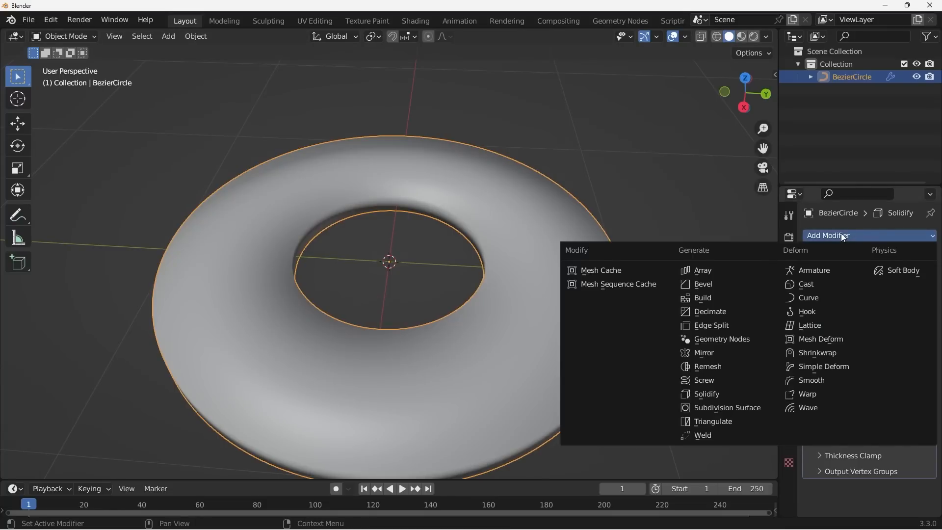
mouse_move(702, 283)
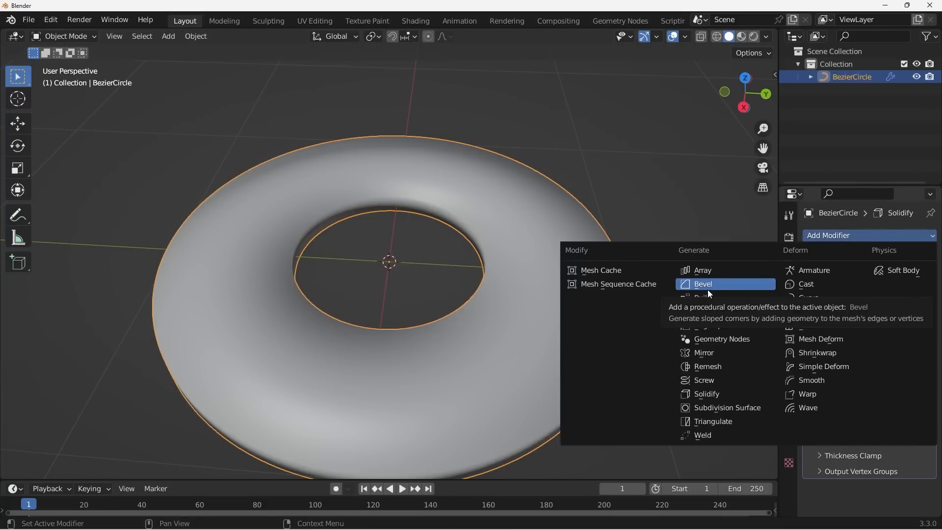
left_click(702, 283)
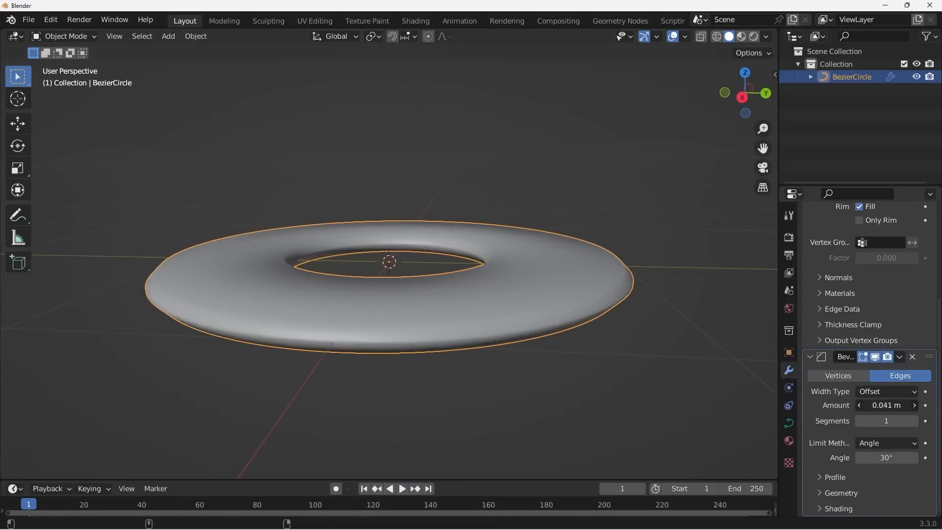
left_click(914, 420)
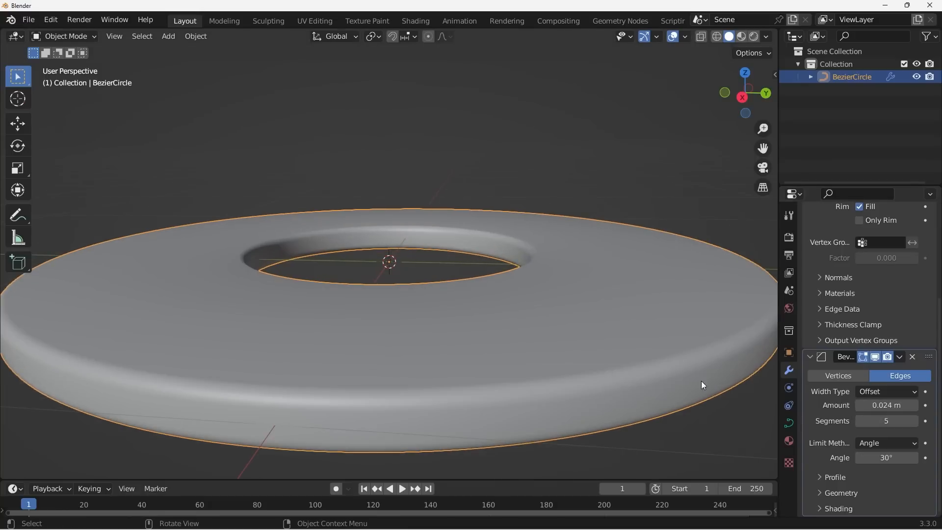
left_click_drag(887, 405, 902, 405)
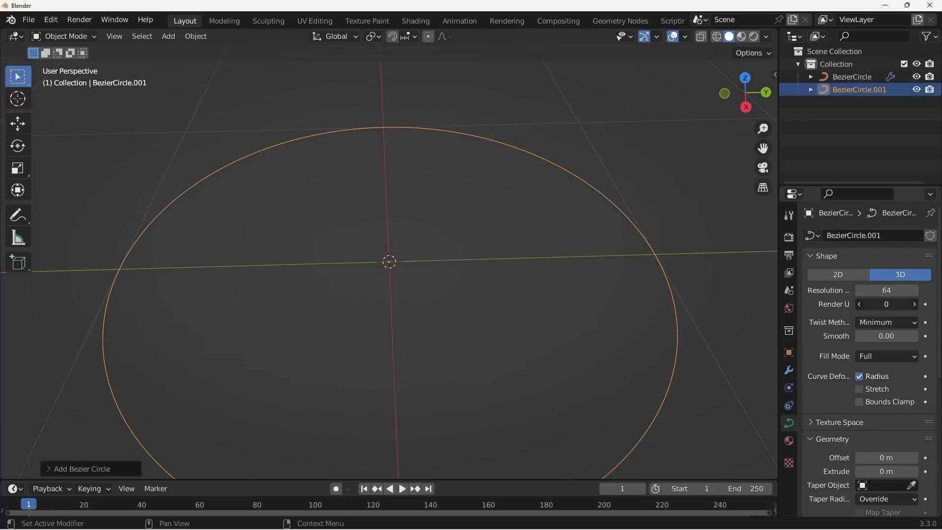
Step: Set the second circle's bevel depth to about 0.019 m for a thin tube
scroll("down", 3)
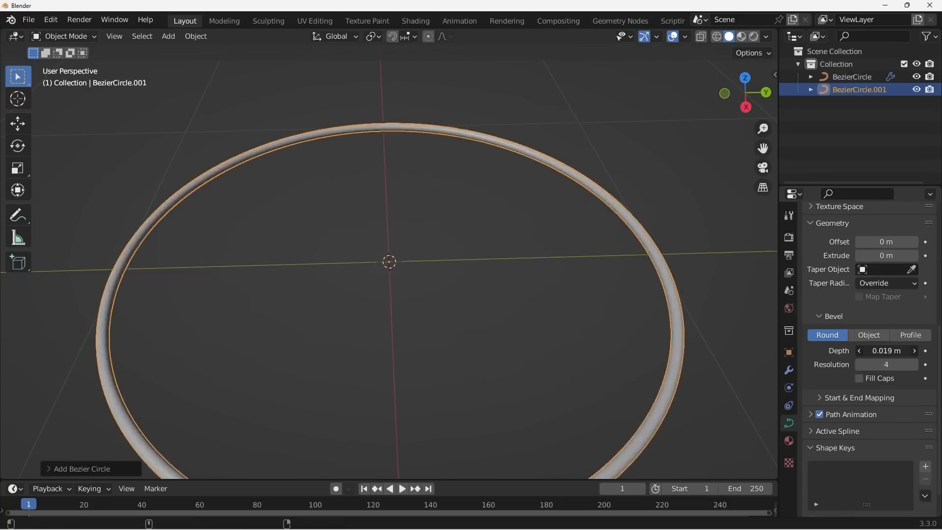
left_click_drag(886, 351, 901, 350)
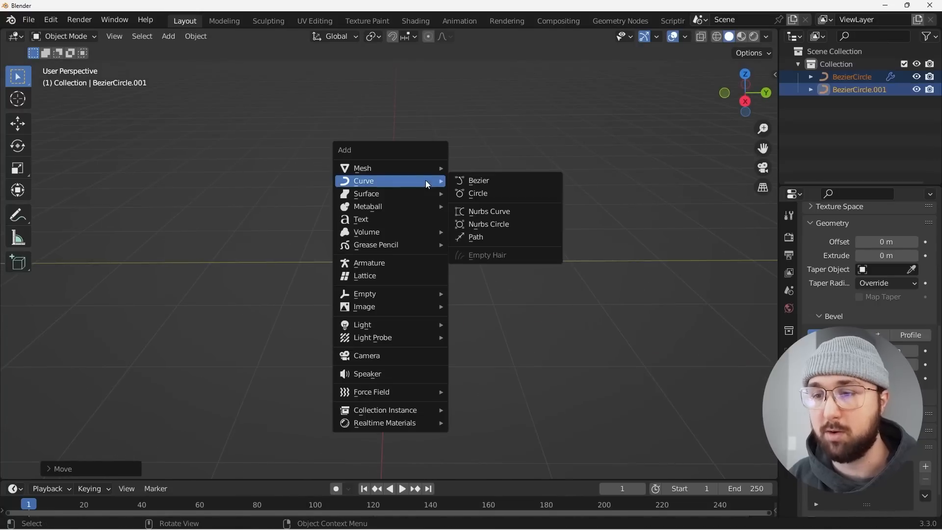
mouse_move(364, 168)
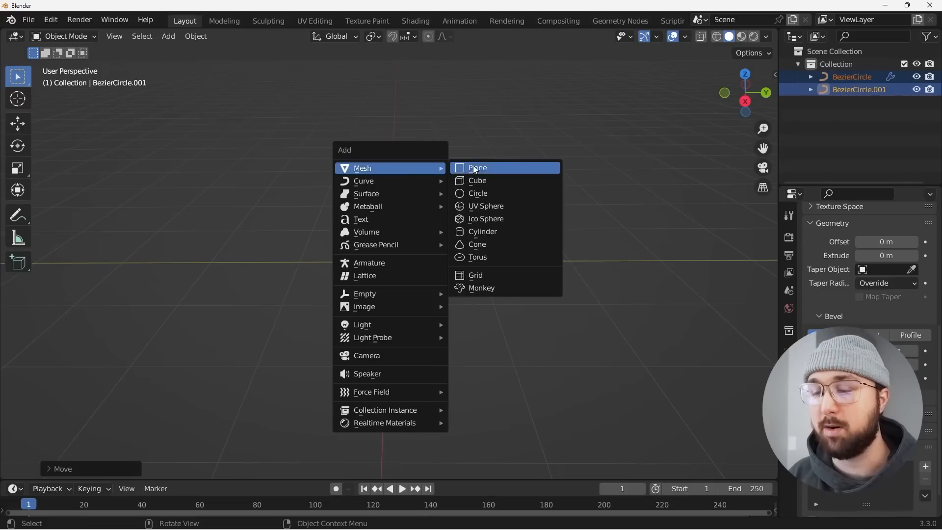
Step: Add a plane, create a new Geometry Nodes tree, and add a Mesh Line node
left_click(477, 168)
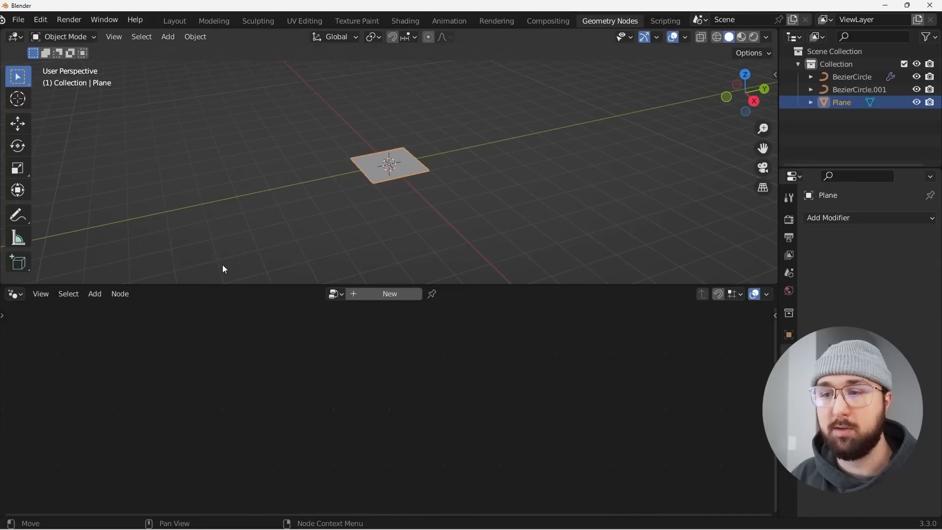
left_click(390, 294)
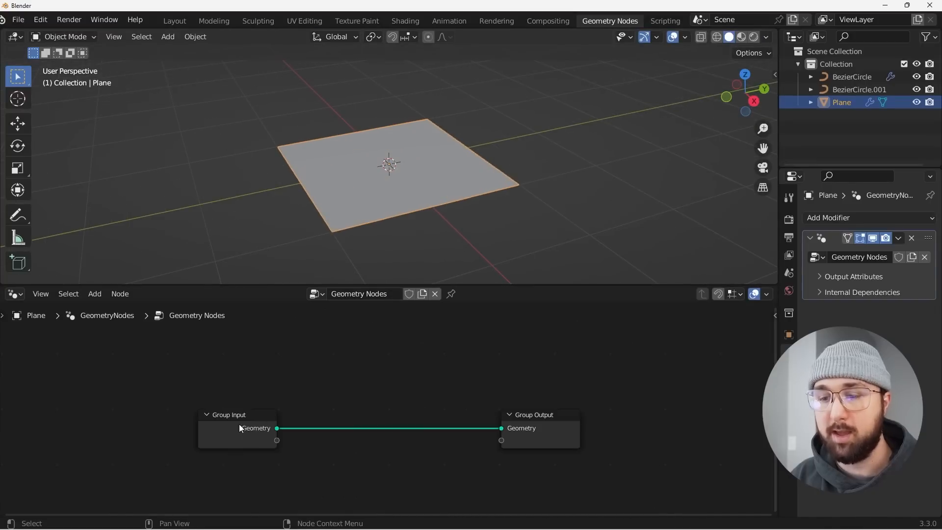
type("m")
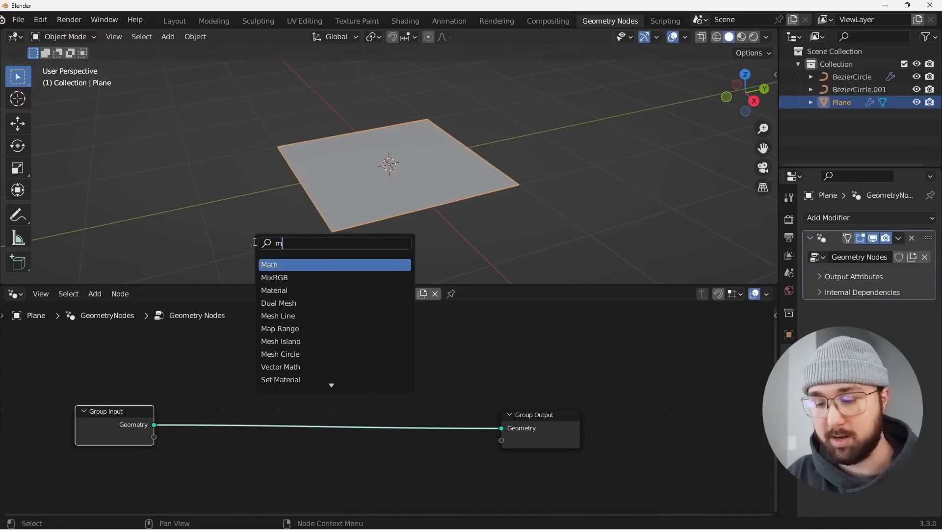
type("esh l")
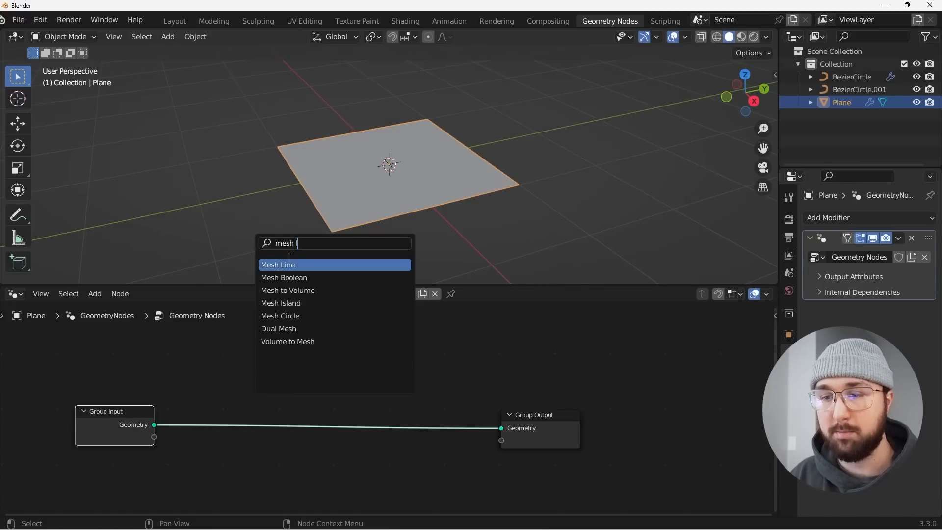
left_click(278, 265)
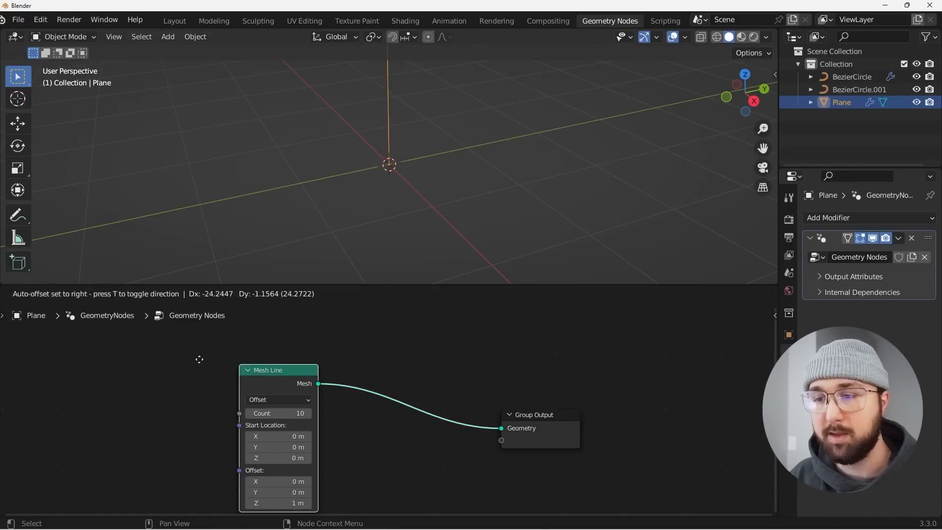
Step: Add a Transform node rotated 90° on X and an Instance on Points node
key("shift+a")
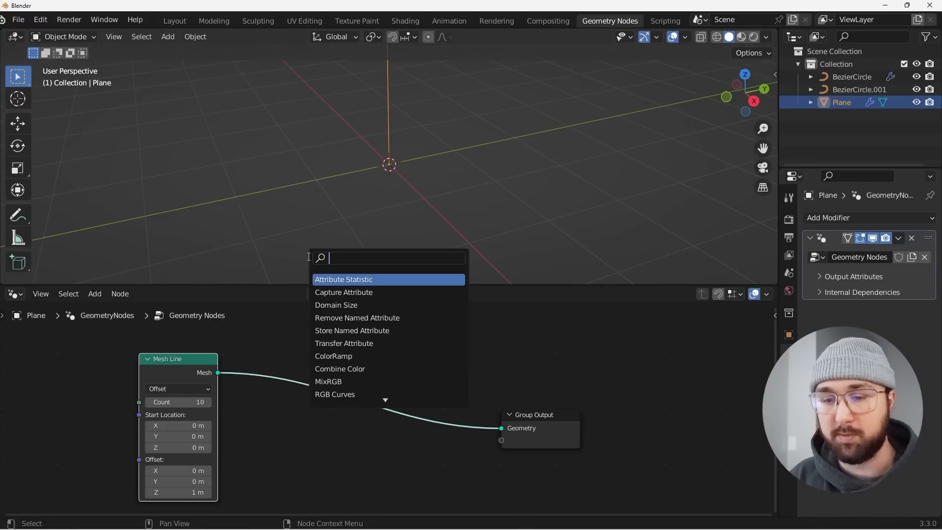
type("tra")
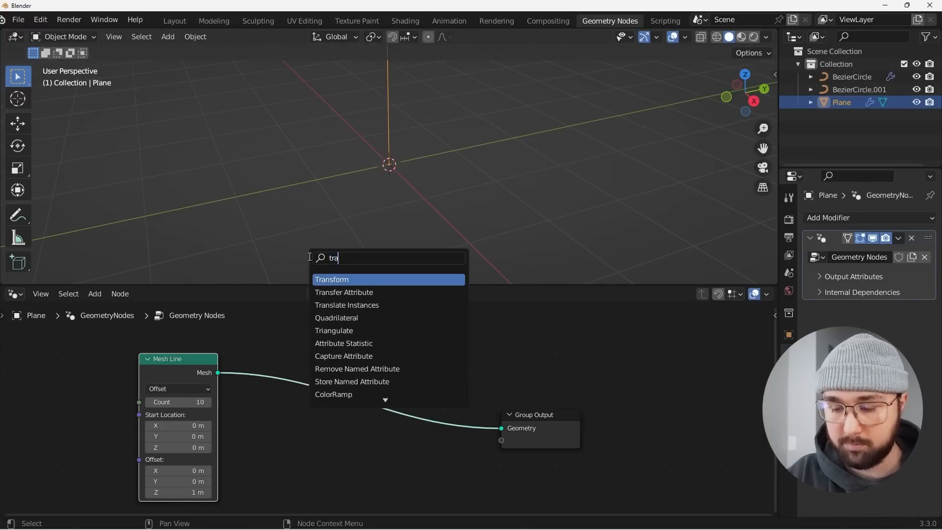
left_click(332, 278)
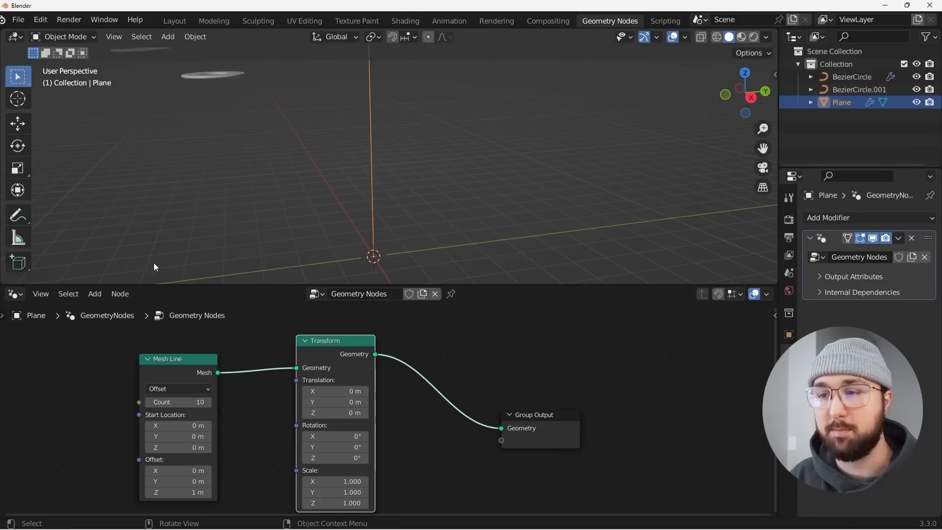
left_click_drag(335, 436, 341, 436)
type("90")
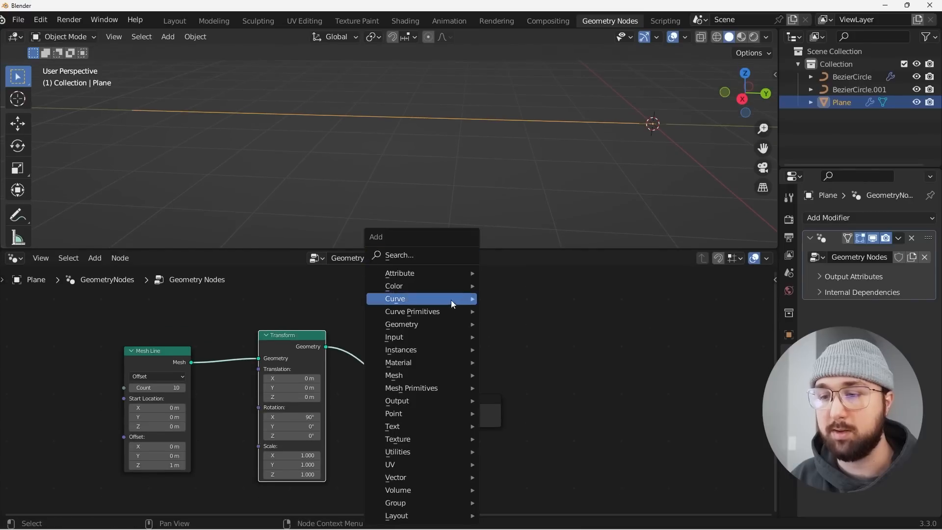
type("inst")
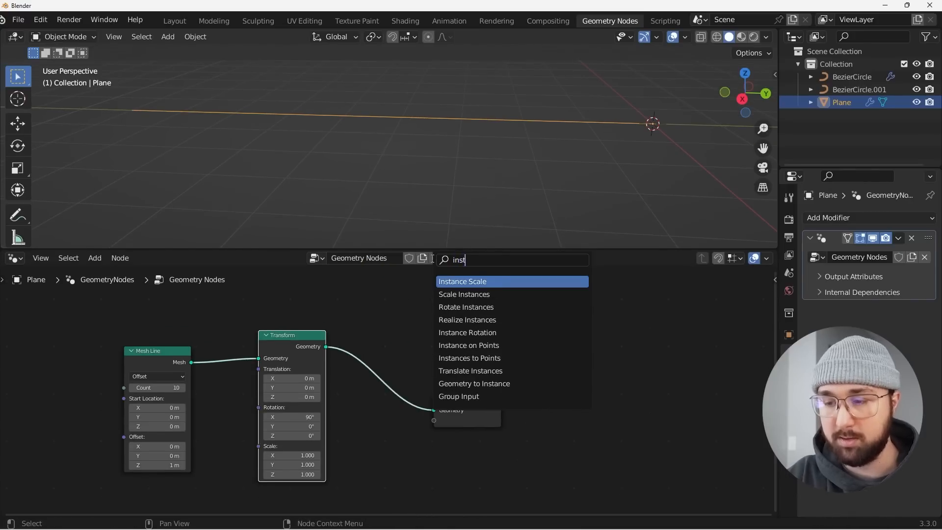
left_click(469, 345)
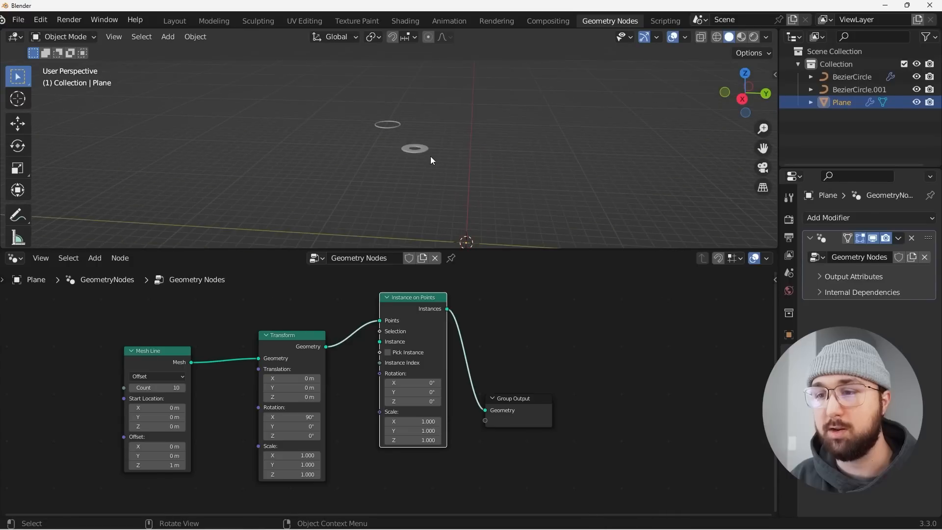
Step: Rename BezierCircle.001 to 'round' in the Outliner and reselect the Plane
left_click(850, 77)
type("disk")
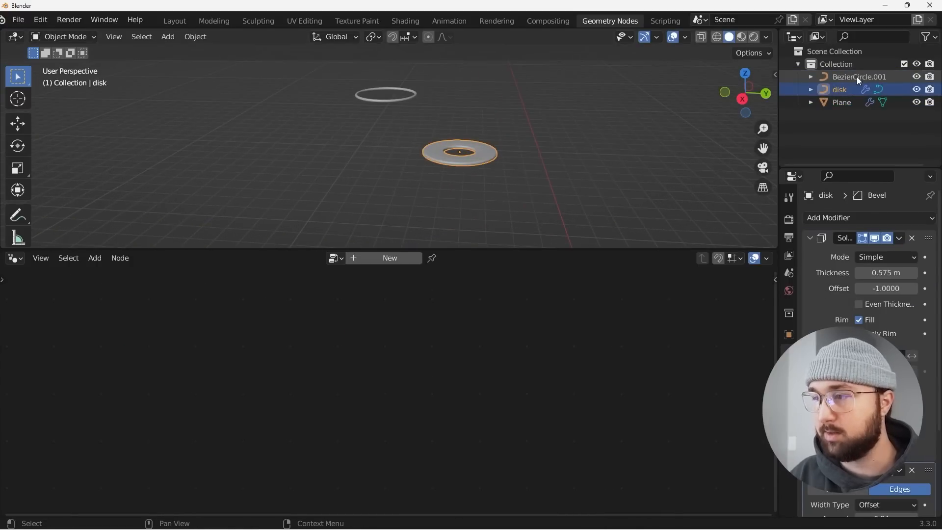
double_click(858, 76)
type("round")
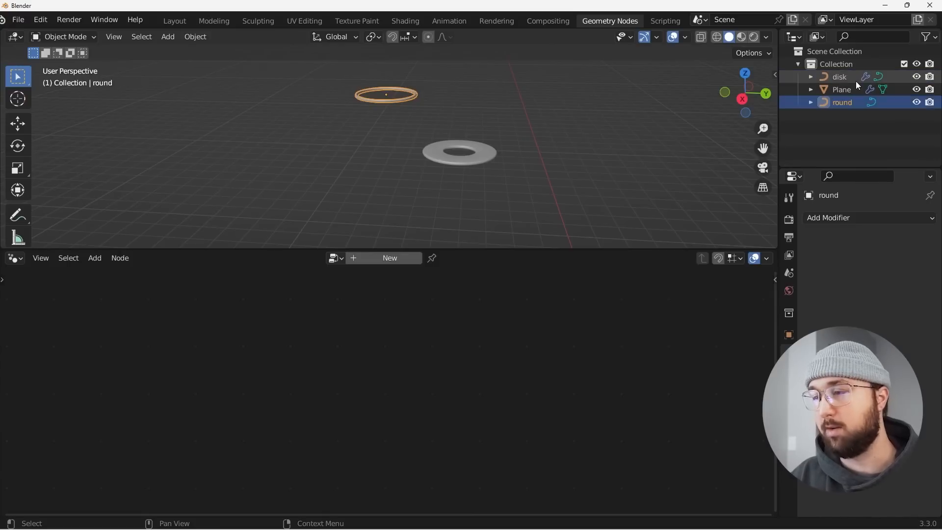
left_click(842, 89)
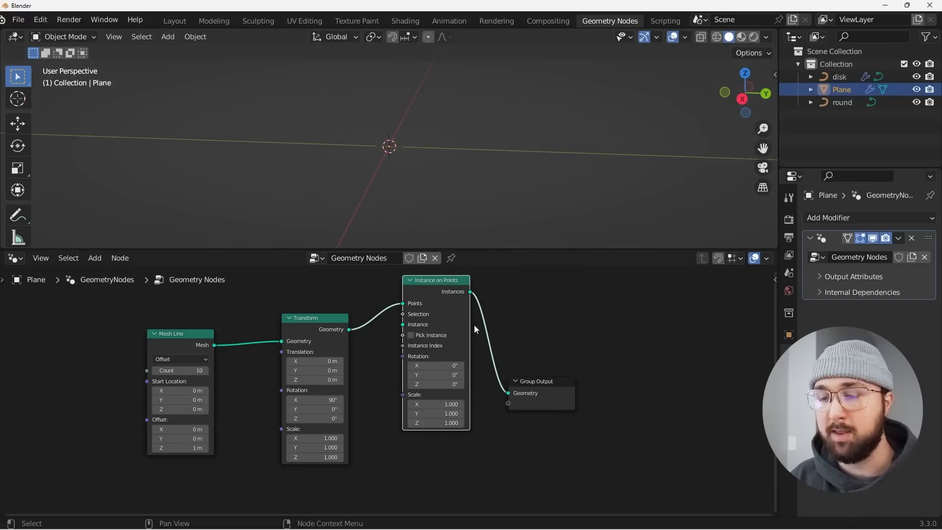
Step: Instance the disk on a 50-point Mesh Line with 0.15 m offset; add Map Range
scroll("down", 3)
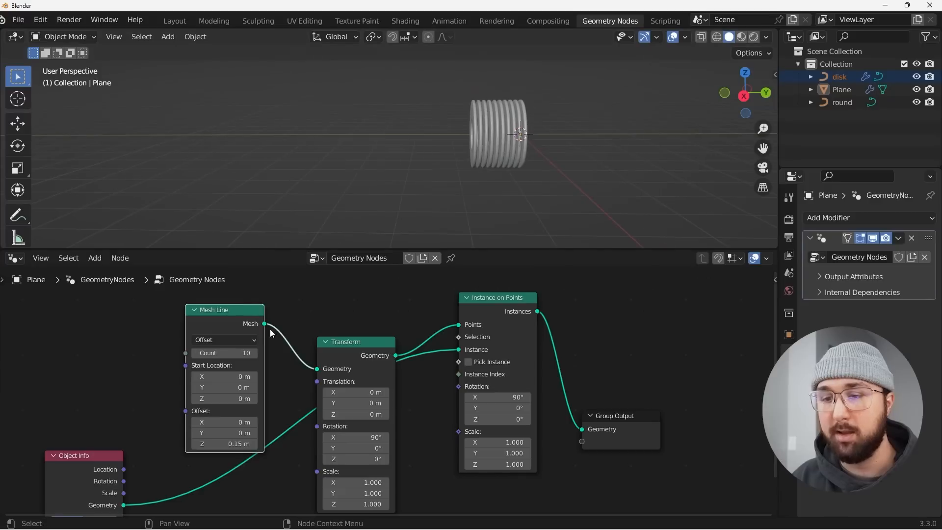
double_click(224, 353)
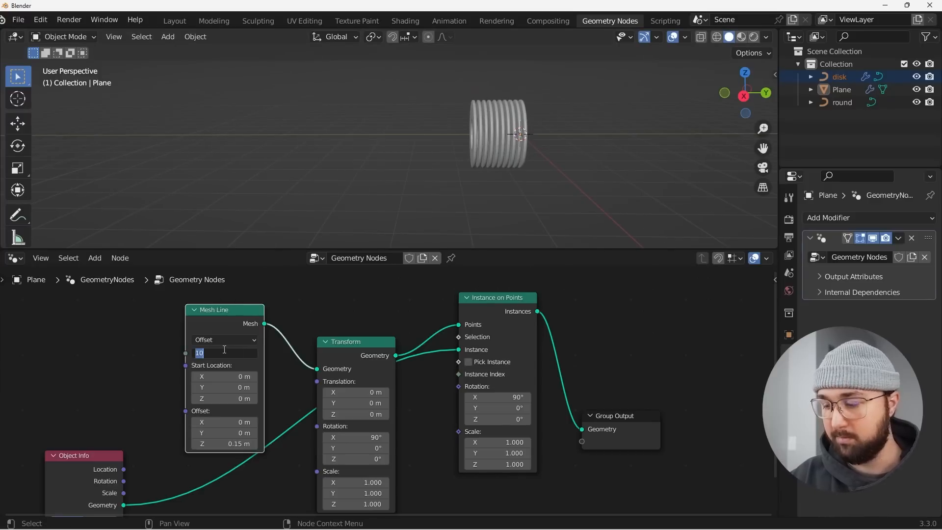
type("50")
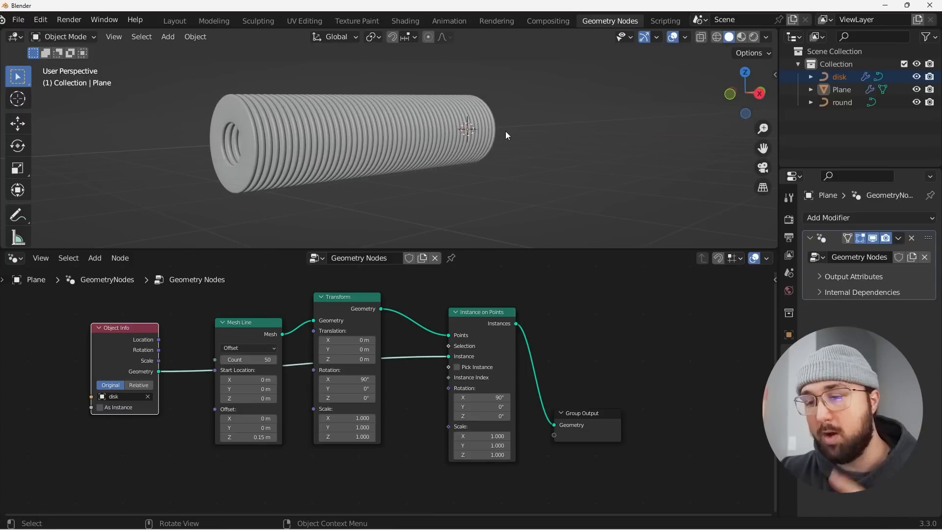
mouse_move(536, 145)
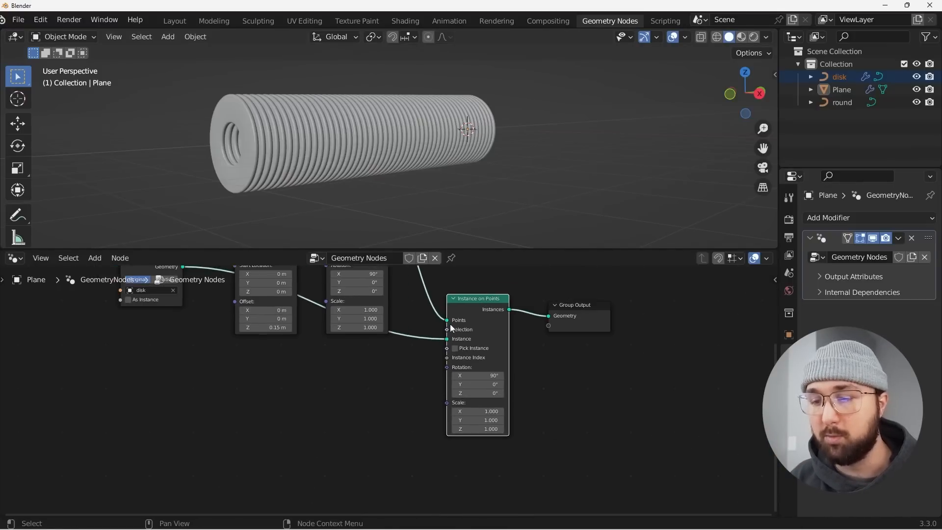
type("ma")
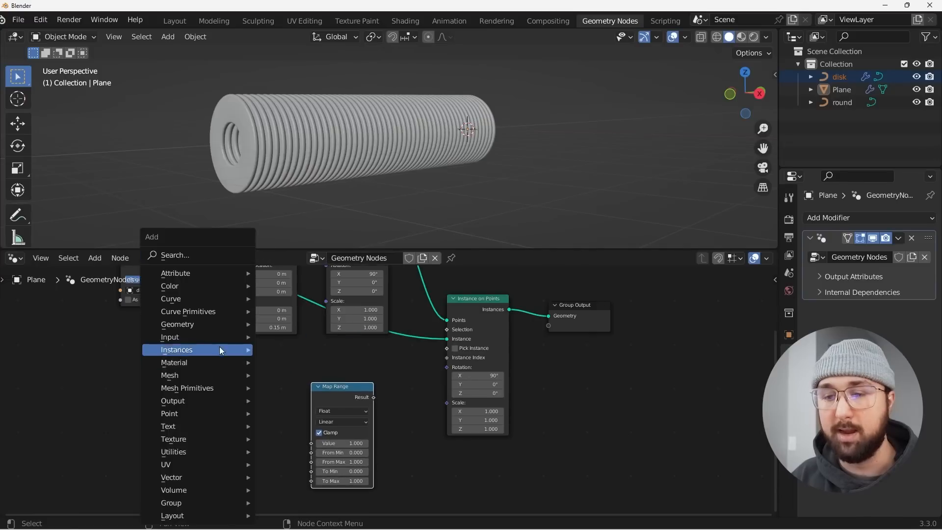
Step: Add a Noise Texture feeding the Map Range that scales the disk instances
type("noi")
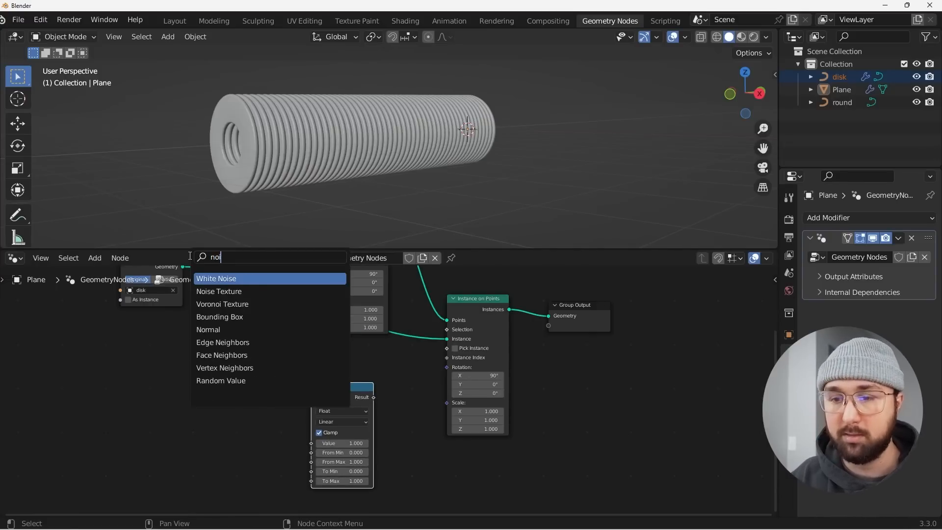
left_click(219, 292)
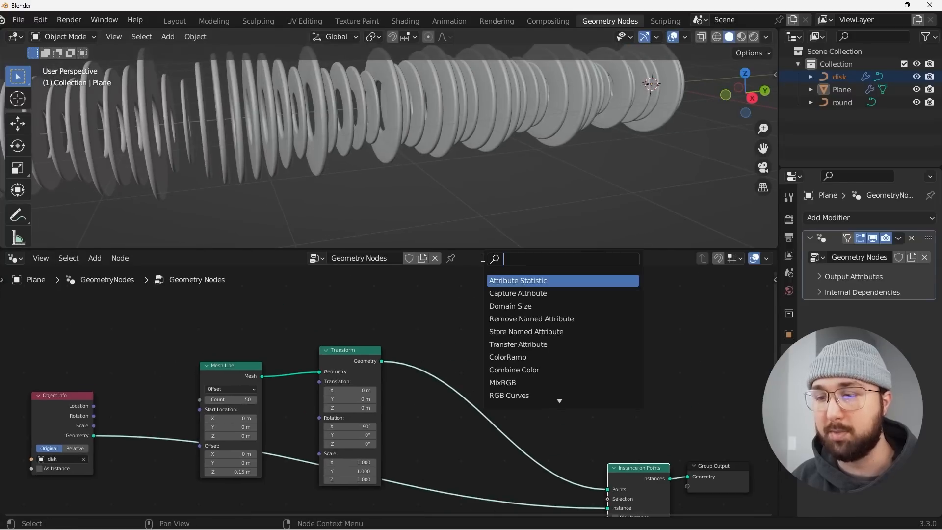
Step: Add Separate Geometry with a boolean Random Value selection at lowered probability
type("sep")
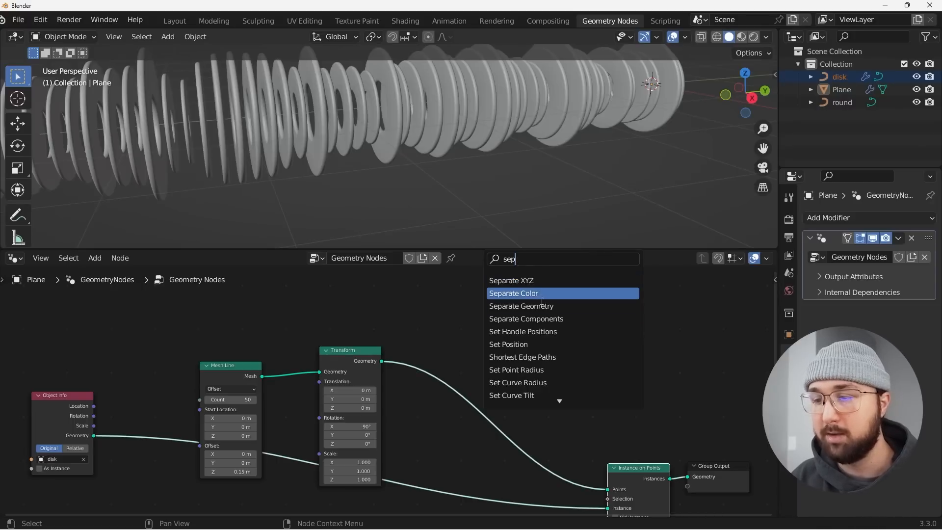
left_click(521, 306)
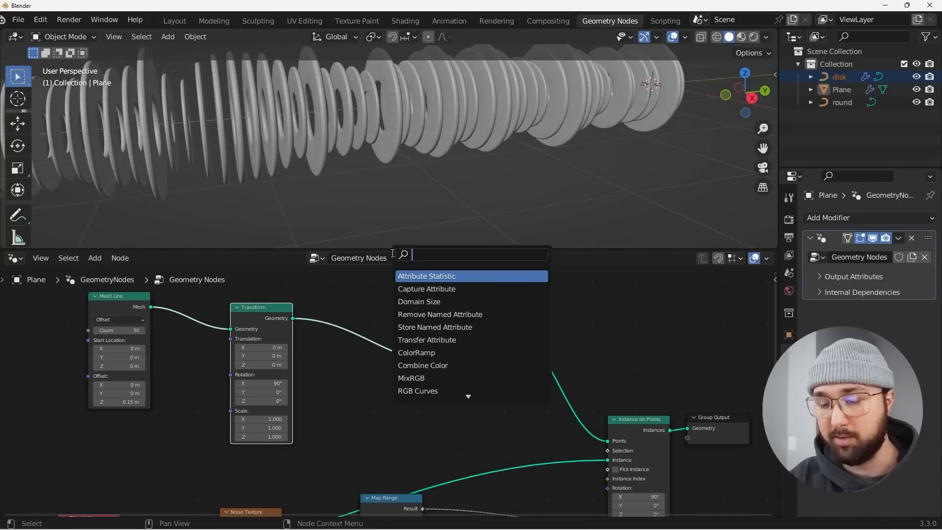
type("randpm")
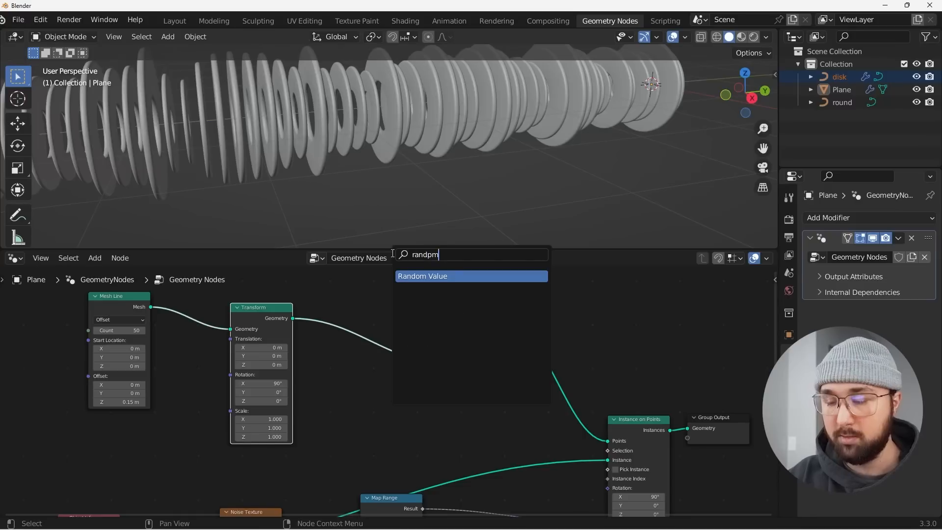
left_click(422, 276)
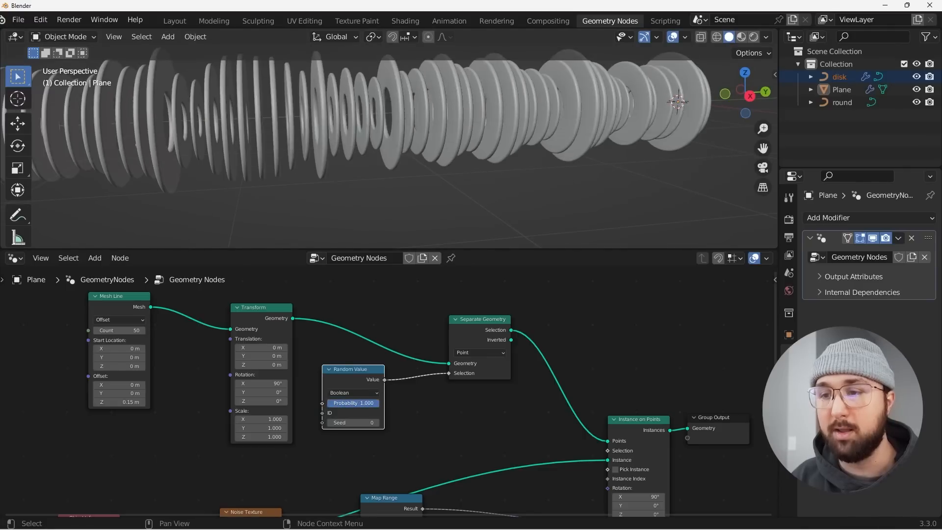
left_click_drag(353, 402, 343, 402)
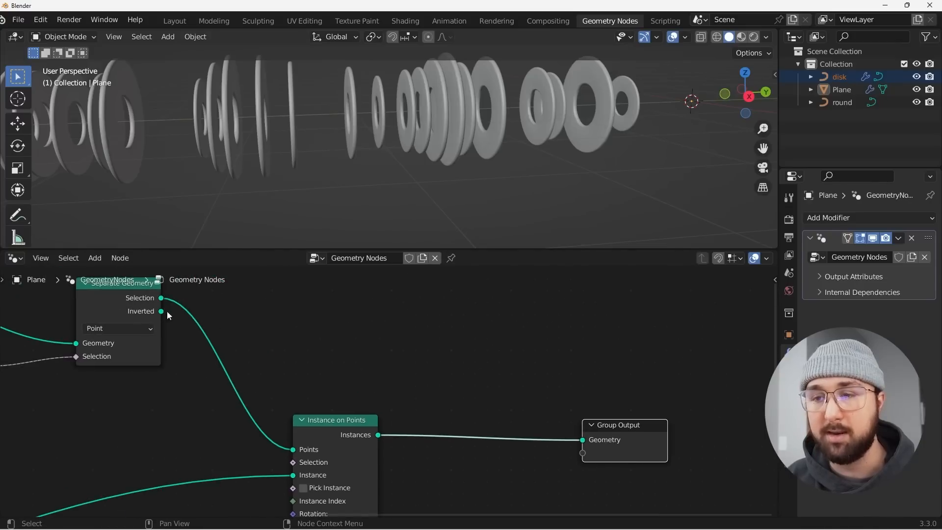
Step: Add Join Geometry and a second Instance on Points using the 'round' object
left_click(95, 257)
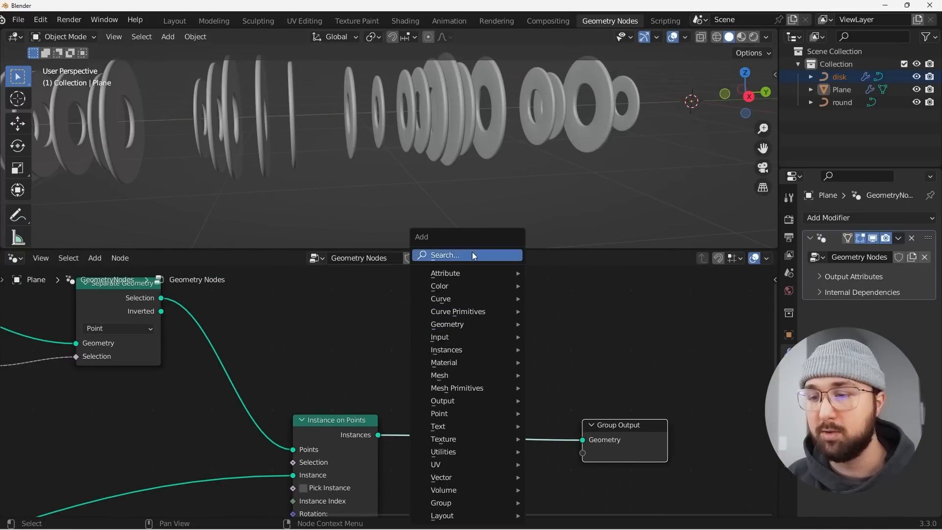
type("join")
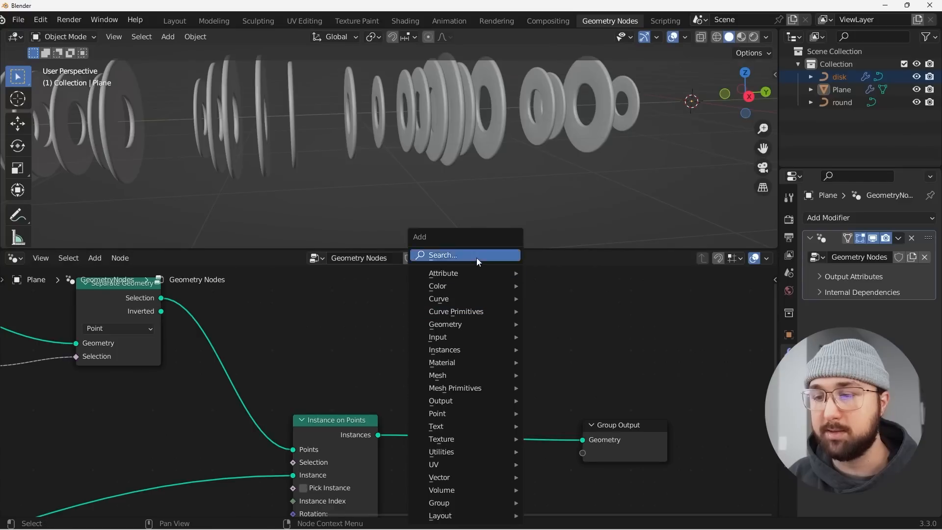
type("join")
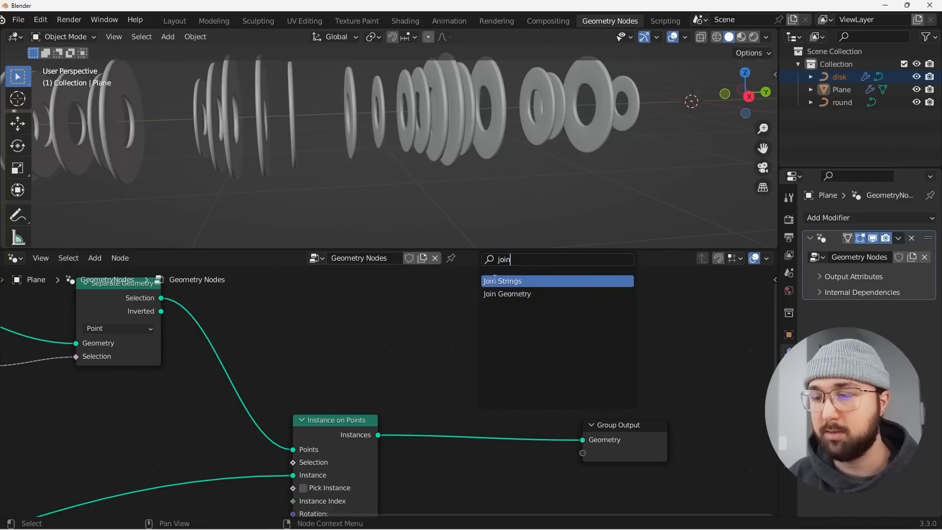
left_click(507, 294)
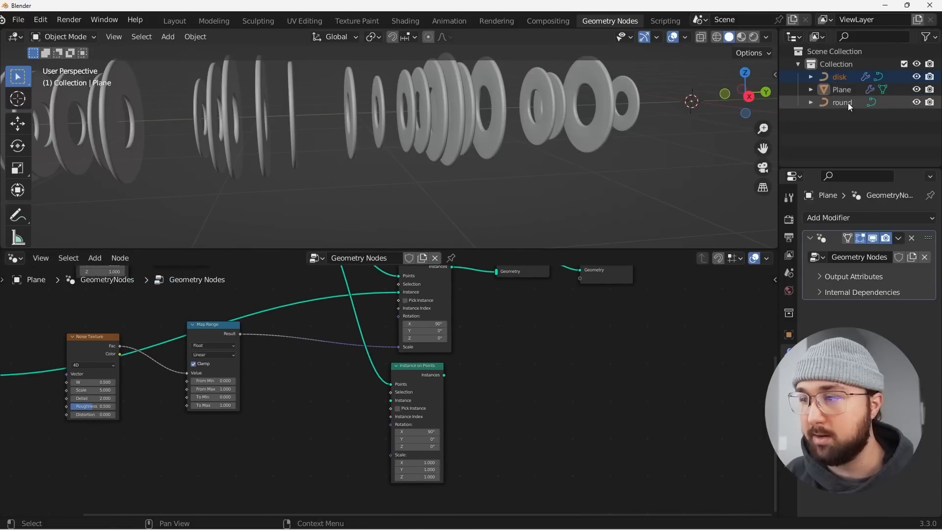
left_click(848, 102)
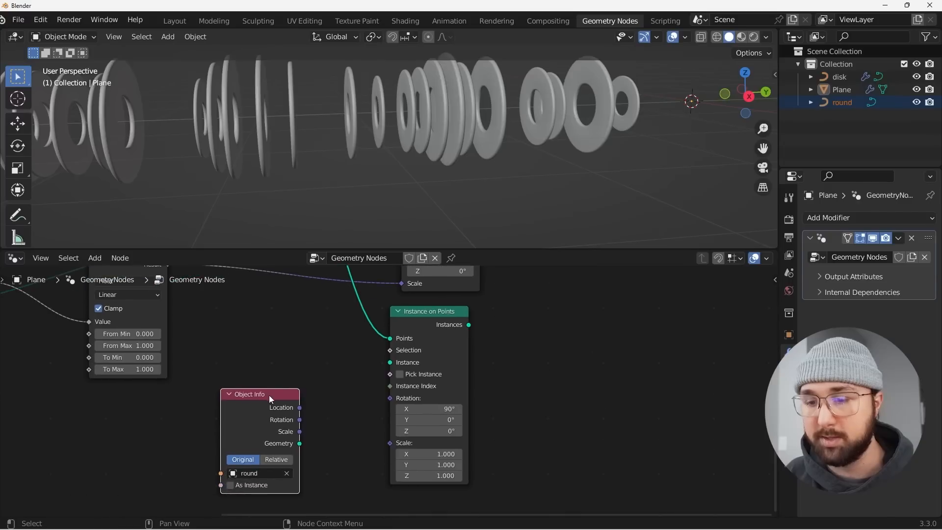
left_click_drag(268, 395, 257, 358)
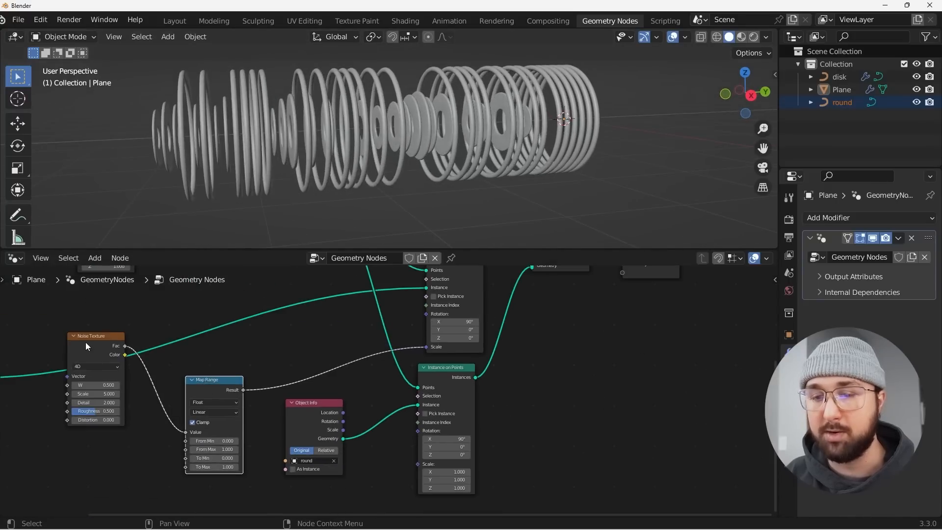
left_click_drag(90, 336, 82, 386)
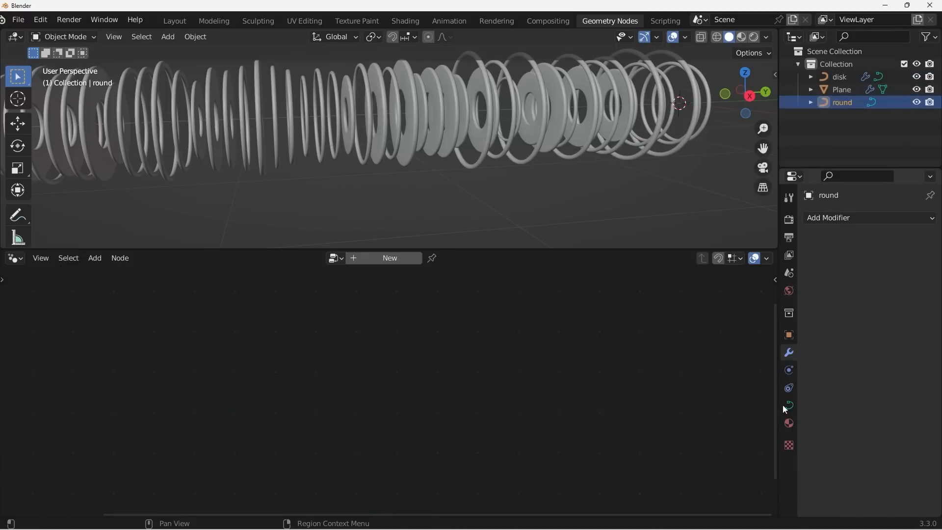
Step: Give 'round' a Round bevel 0.063 m deep, then reselect the Plane
left_click(788, 405)
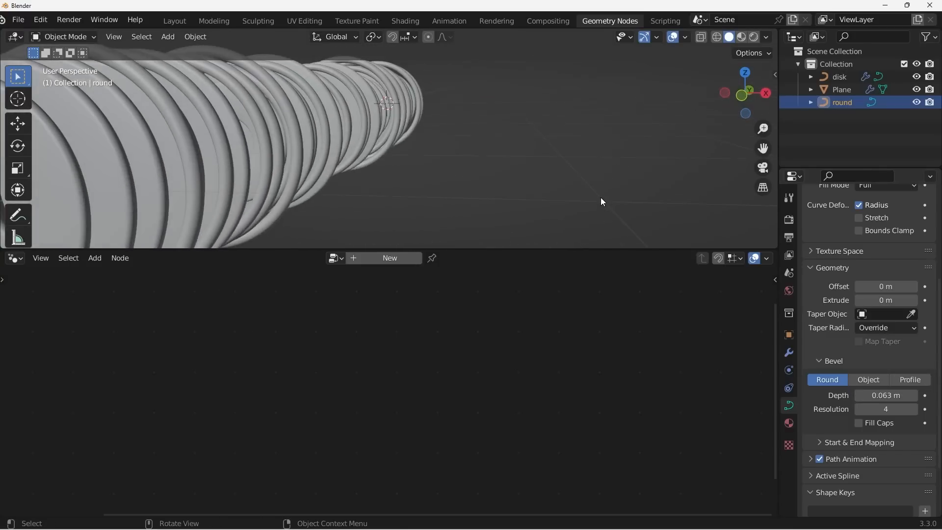
left_click(842, 89)
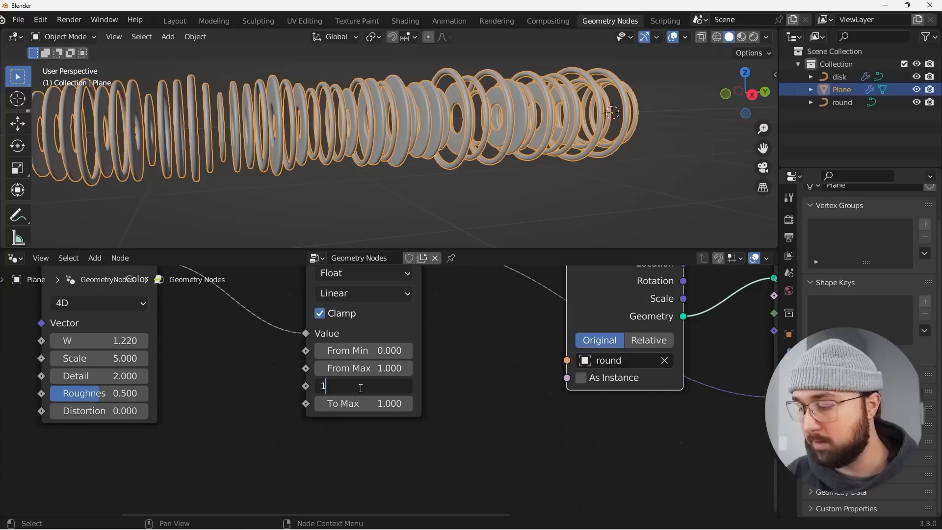
Step: Remap ring sizes from 1.6 to -1.14, space points 0.02 m apart, and shift noise W
type("1.600")
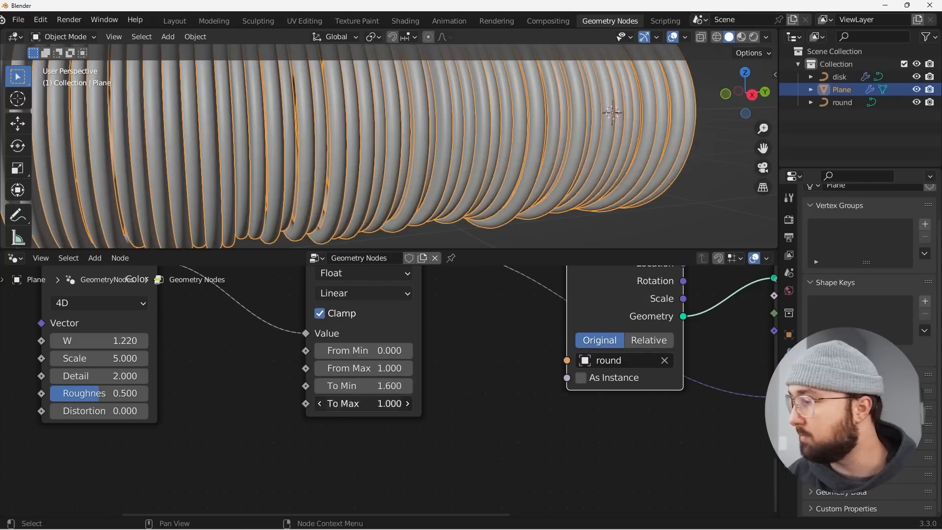
double_click(364, 404)
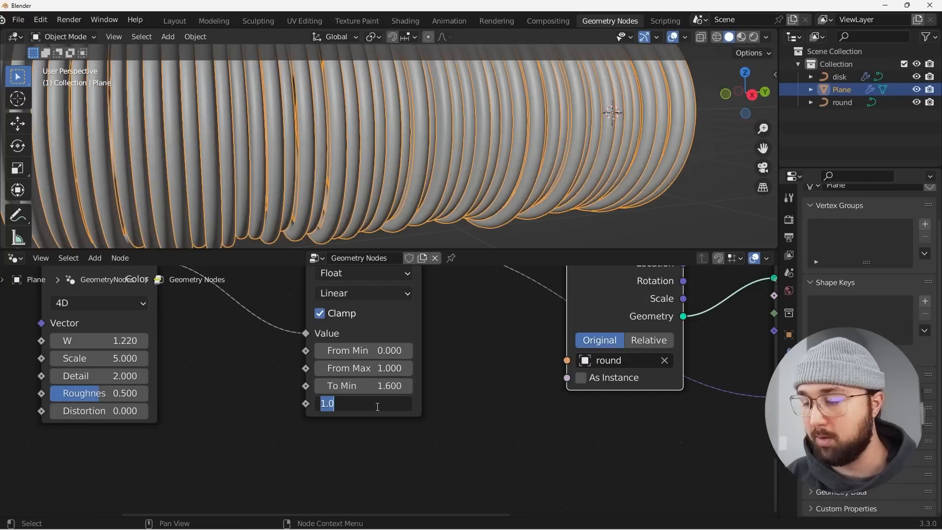
type("-1")
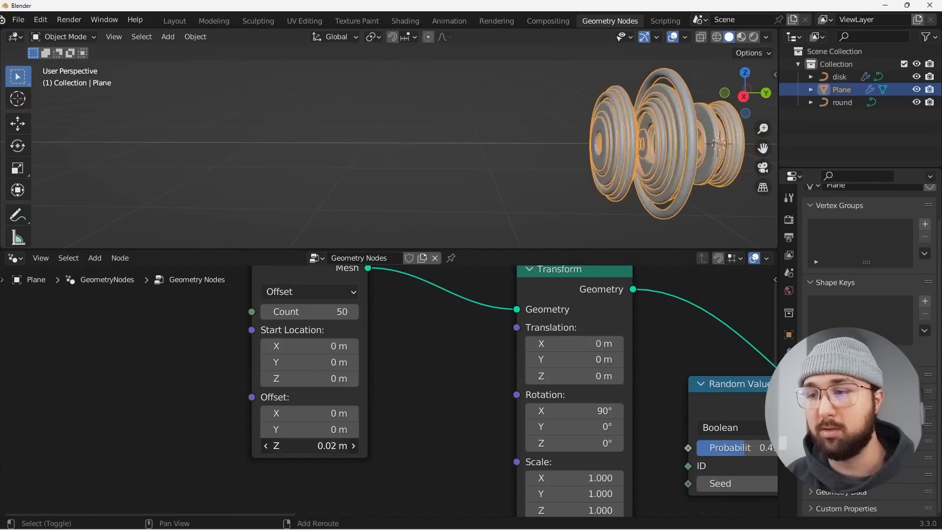
left_click_drag(310, 445, 349, 445)
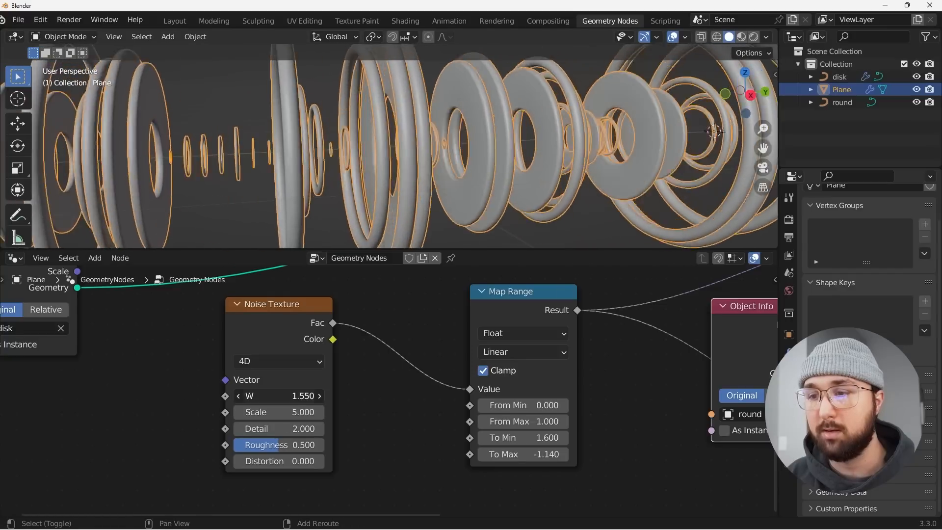
left_click_drag(277, 395, 294, 396)
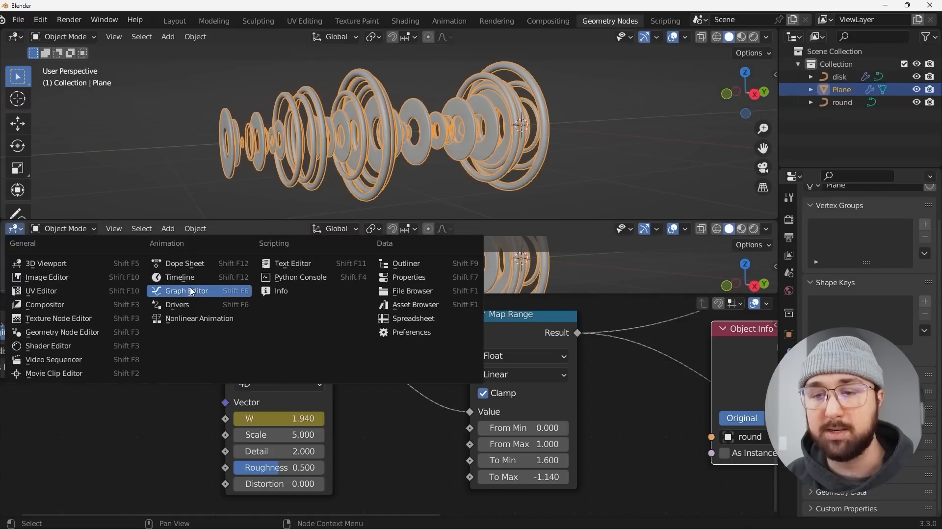
mouse_move(187, 291)
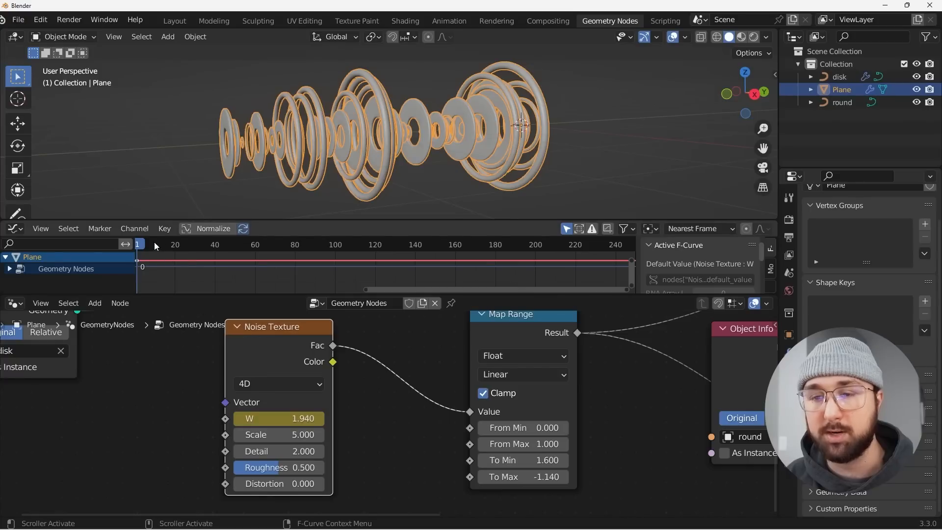
Step: Bake the Desktop MP3 onto the noise W curve with Bake Sound to F-Curves, then play it back
left_click(164, 228)
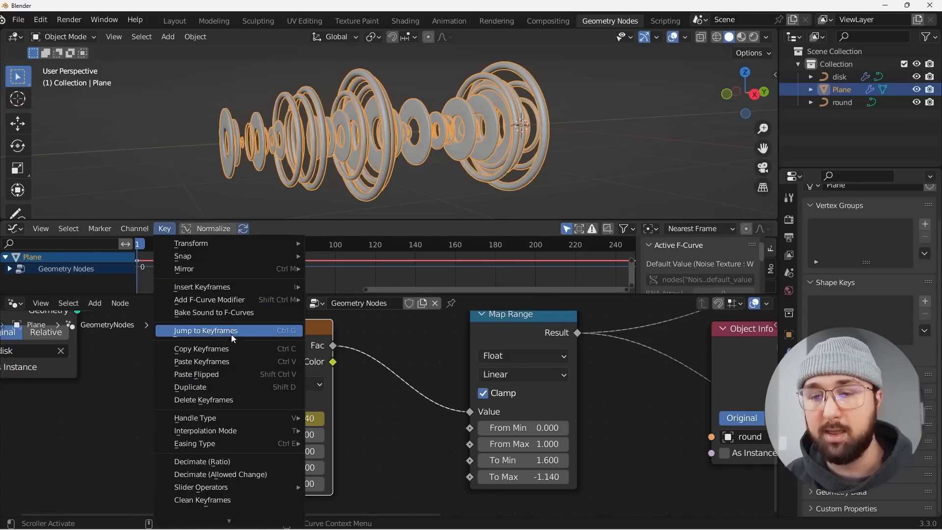
mouse_move(229, 312)
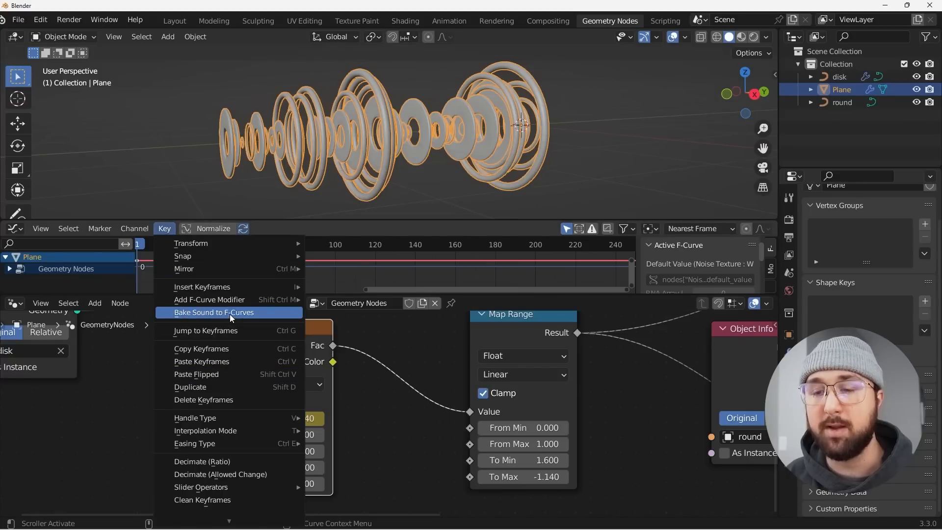
left_click(214, 312)
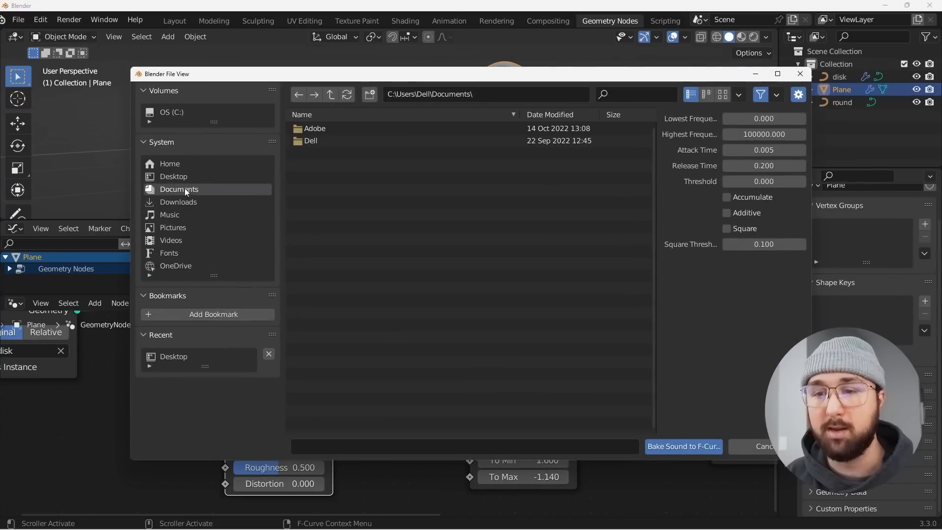
left_click(174, 177)
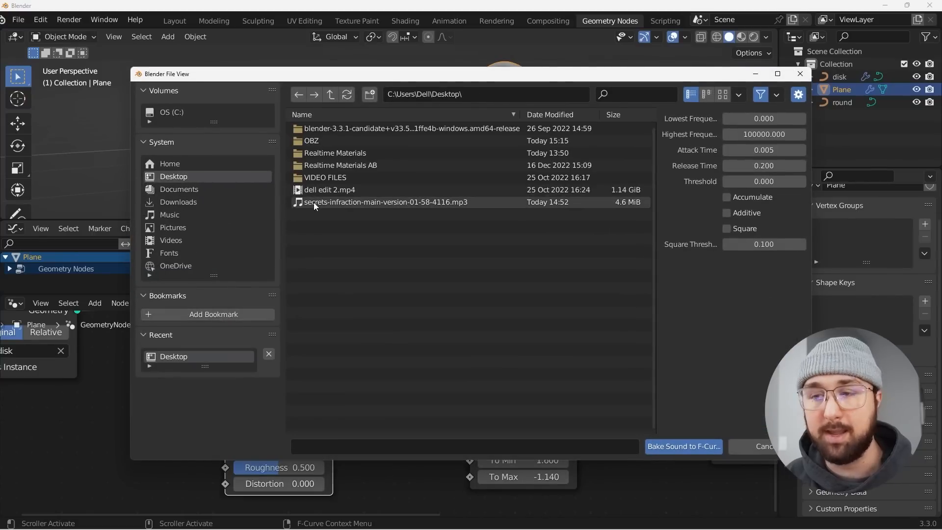
mouse_move(371, 207)
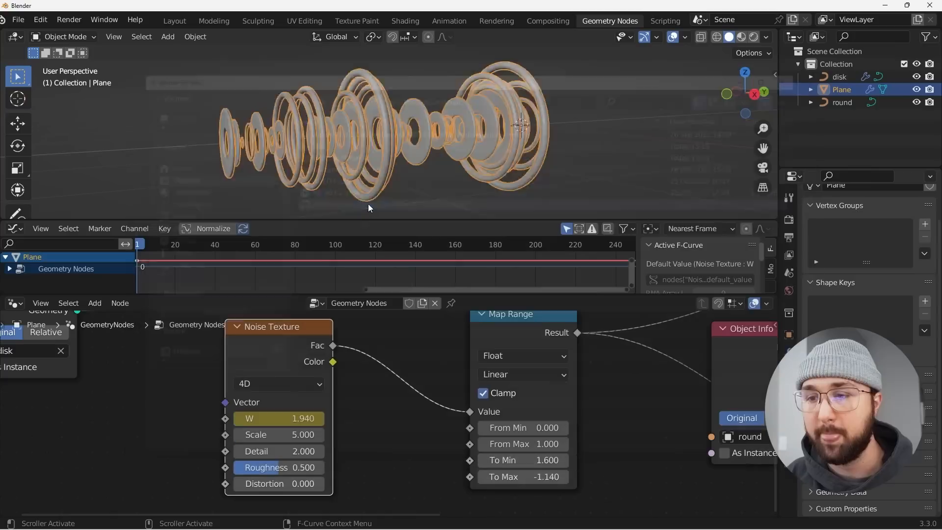
key("space")
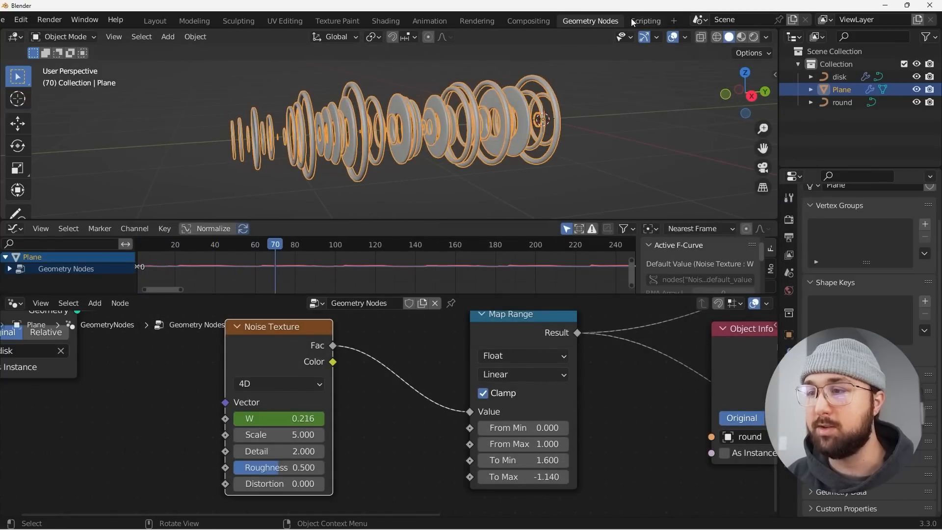
Step: Add a Video Editing workspace and return to the first frame
left_click(674, 19)
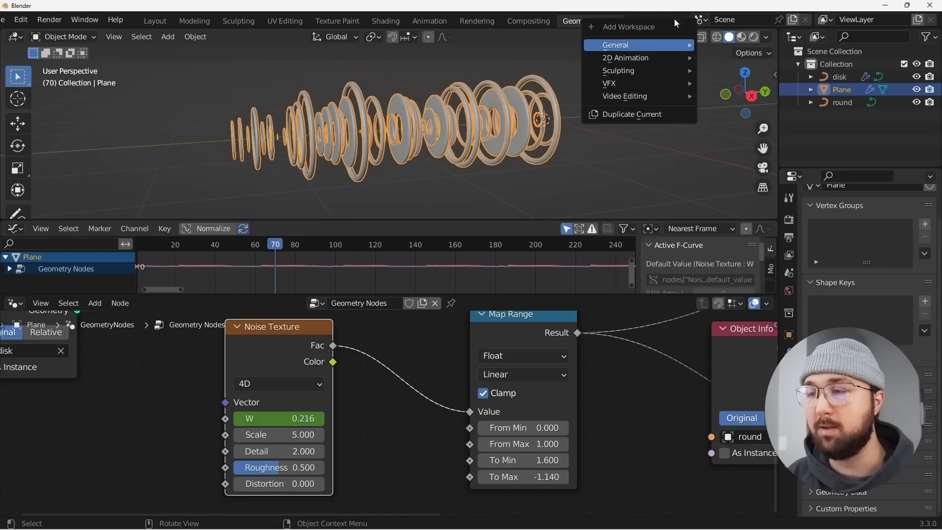
mouse_move(624, 96)
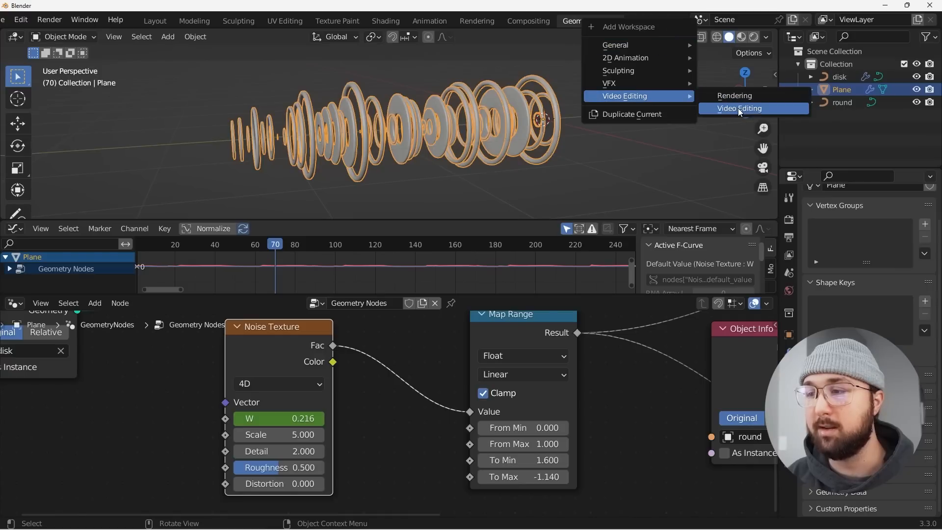
left_click(738, 108)
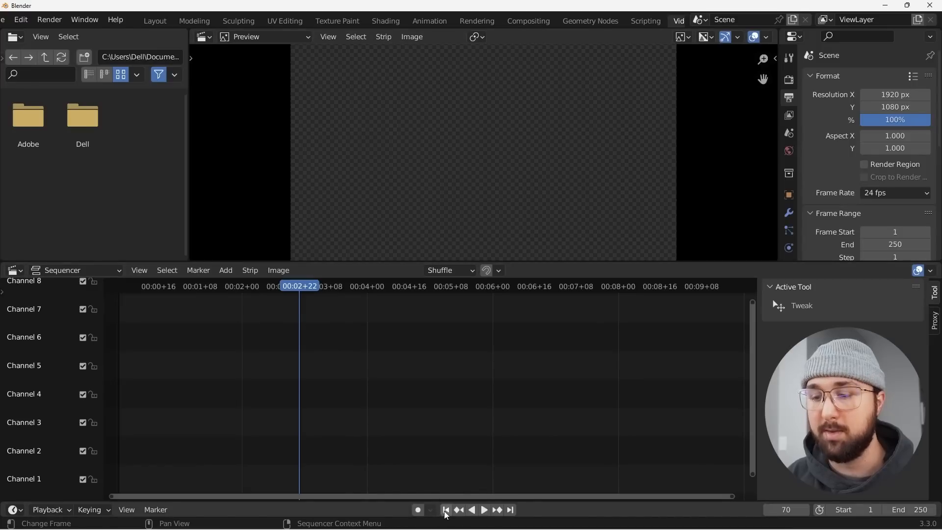
left_click(447, 511)
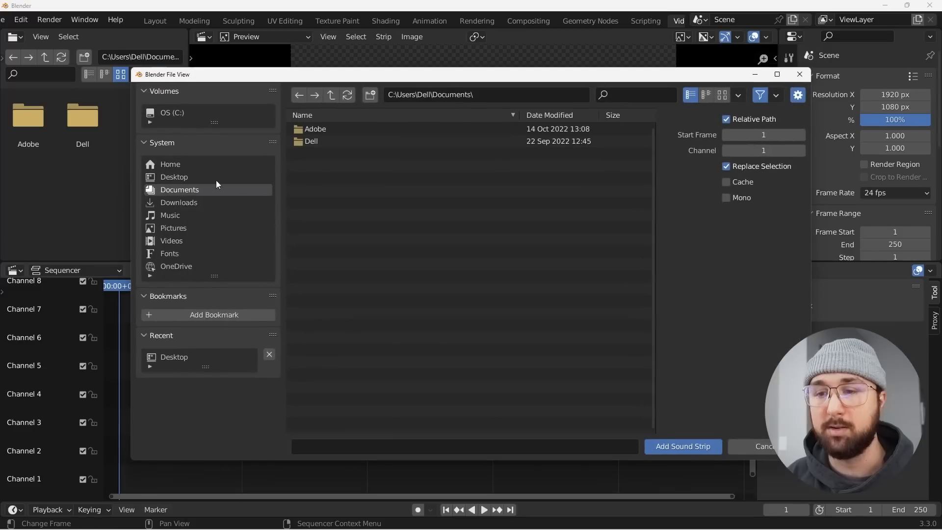
Step: Add the Desktop MP3 as a sound strip and set the scene end frame to 3000
left_click(683, 446)
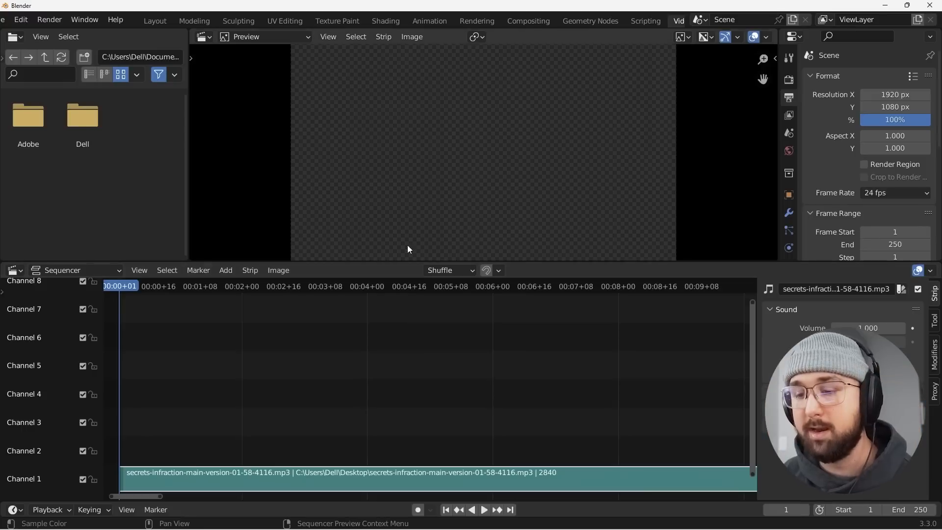
left_click(484, 510)
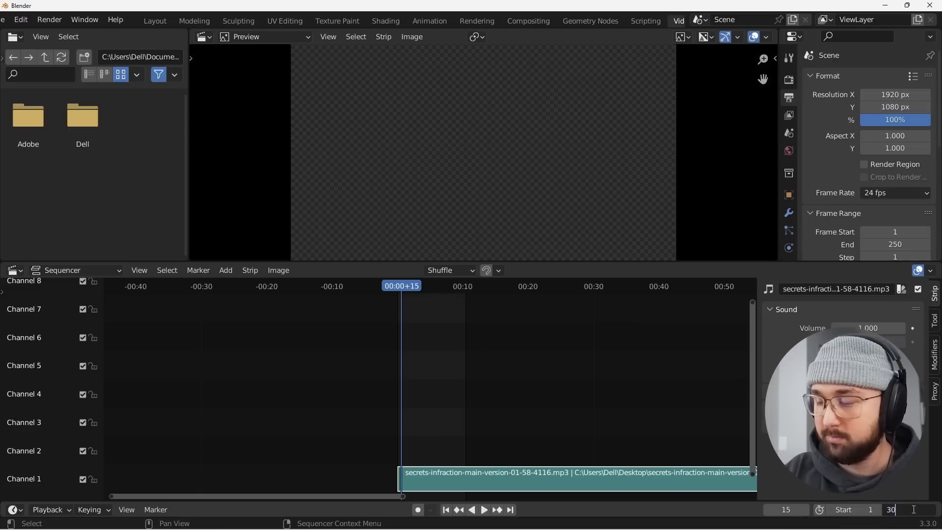
type("3000")
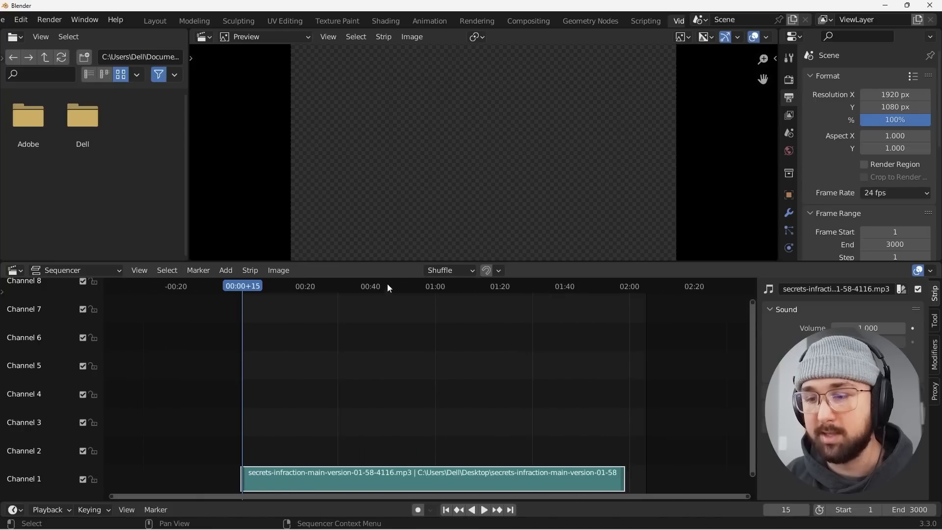
left_click(484, 510)
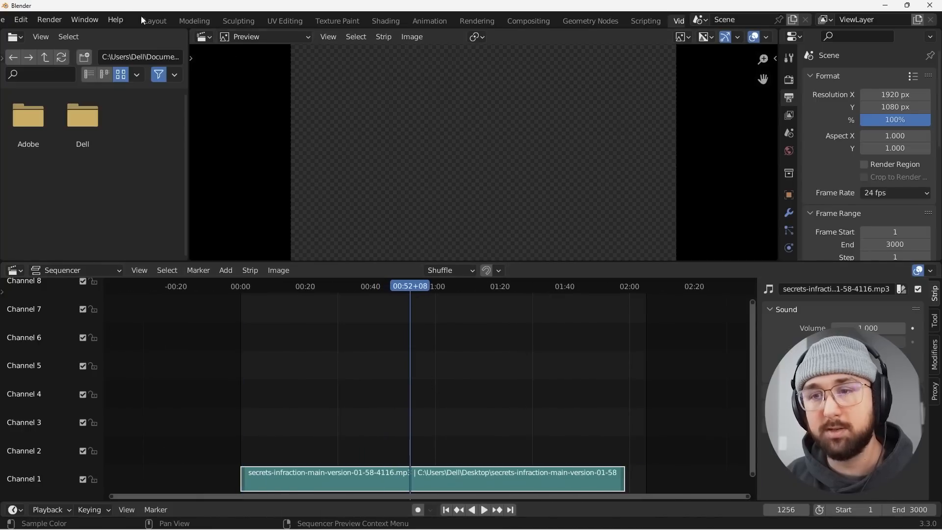
Step: Play and stop the ring animation in Layout, then switch to the Animation workspace
left_click(153, 20)
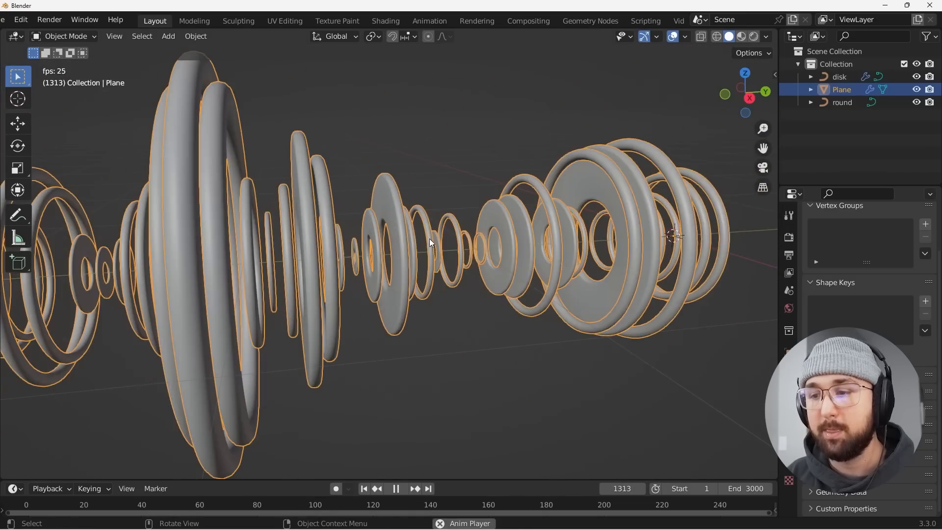
left_click(395, 488)
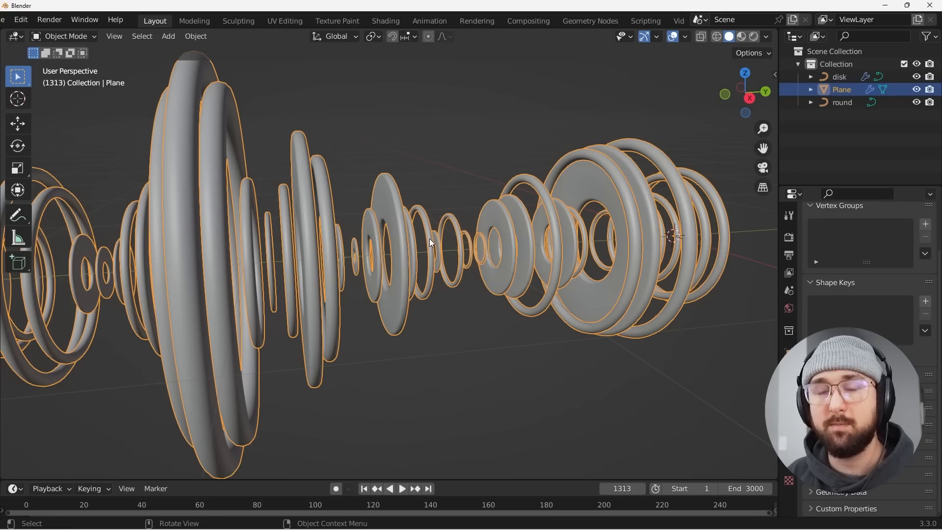
left_click(402, 489)
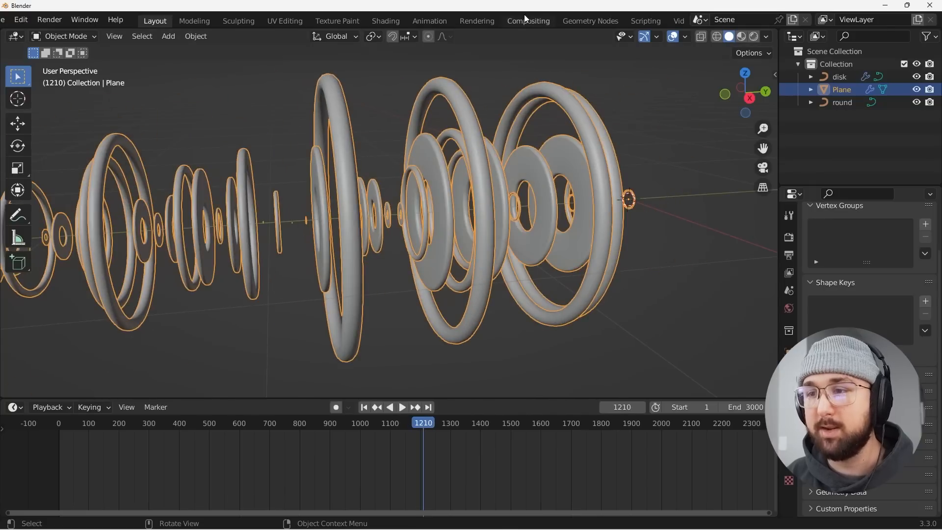
mouse_move(591, 22)
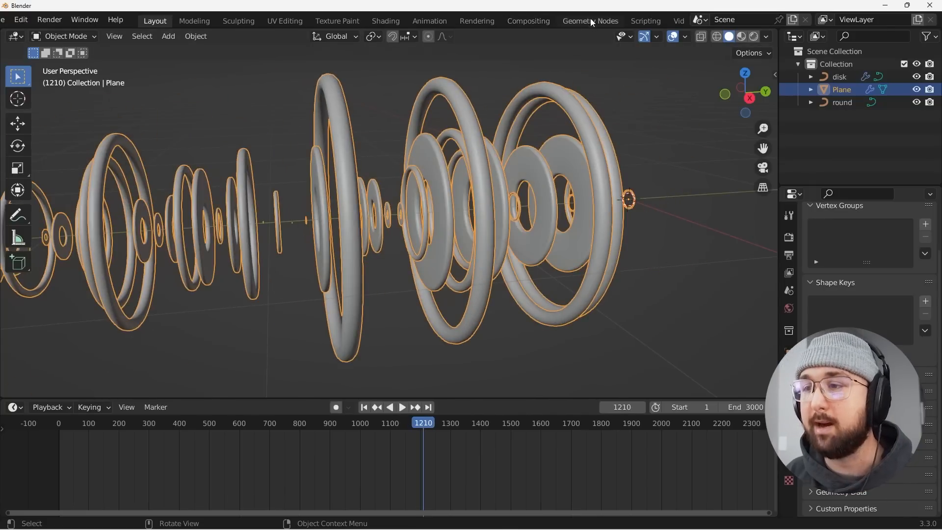
left_click(371, 21)
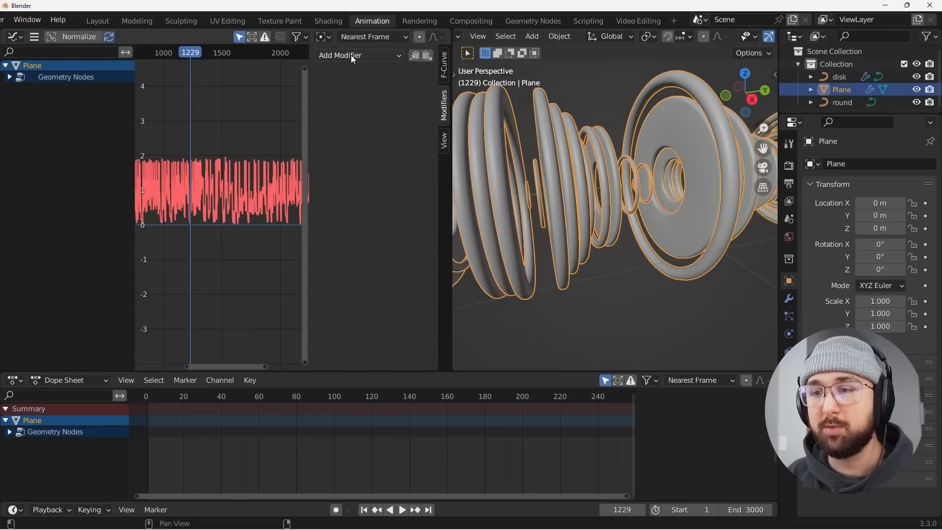
Step: Add an Envelope modifier to the baked W curve with a control point at frame 12, min 0.6, max 1.0
left_click(358, 55)
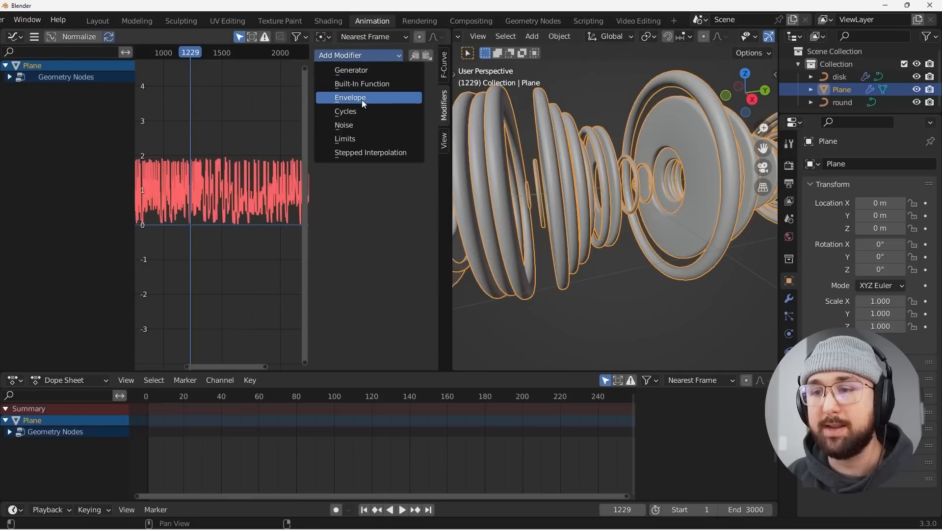
left_click(350, 98)
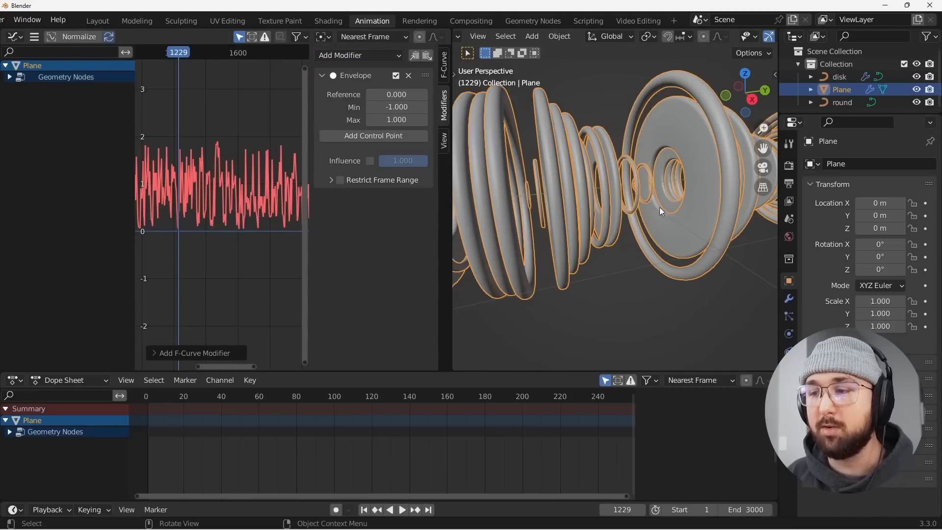
left_click(402, 509)
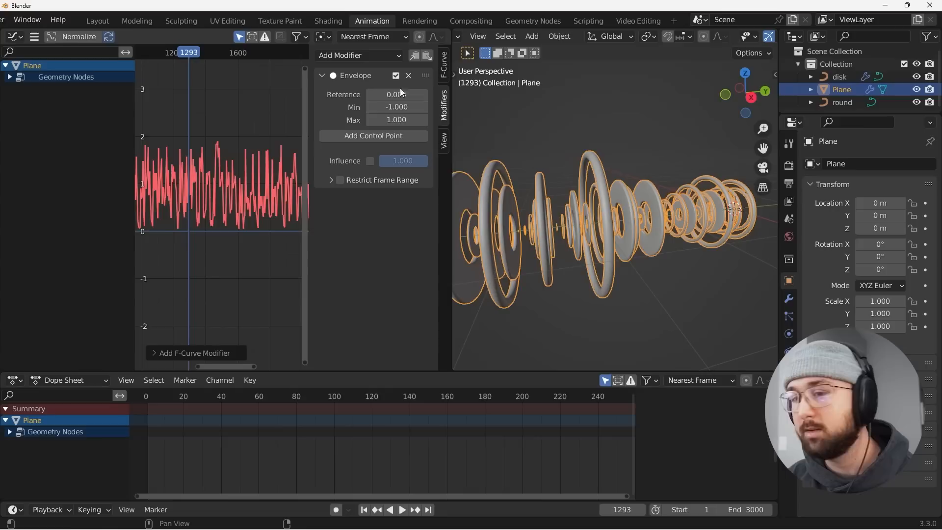
mouse_move(372, 136)
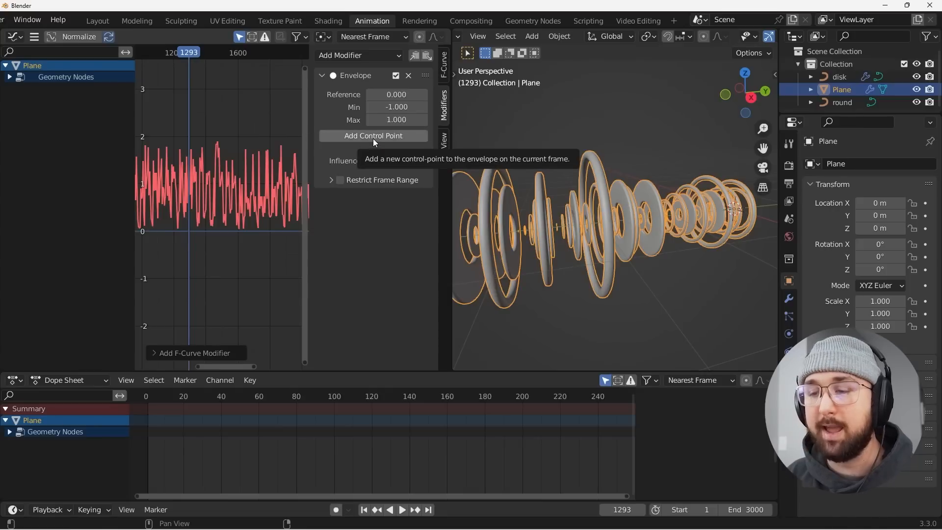
left_click(372, 135)
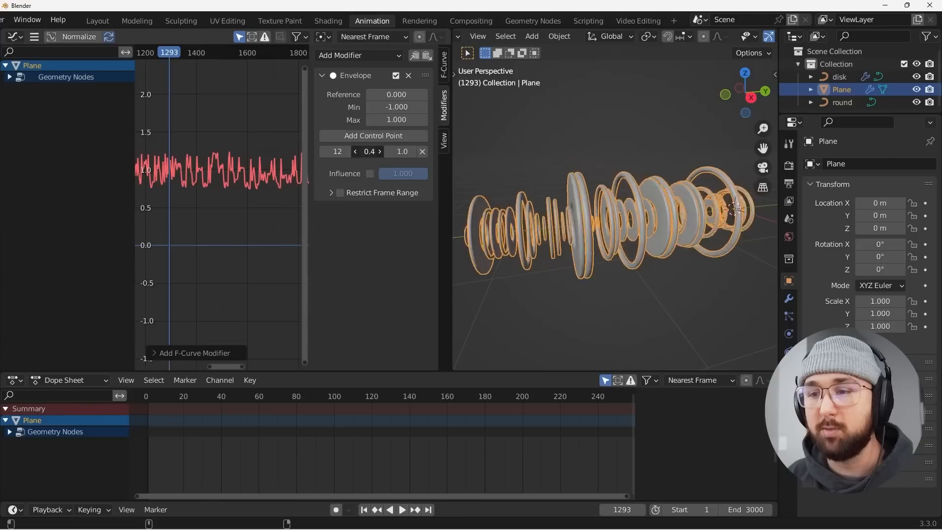
left_click(401, 510)
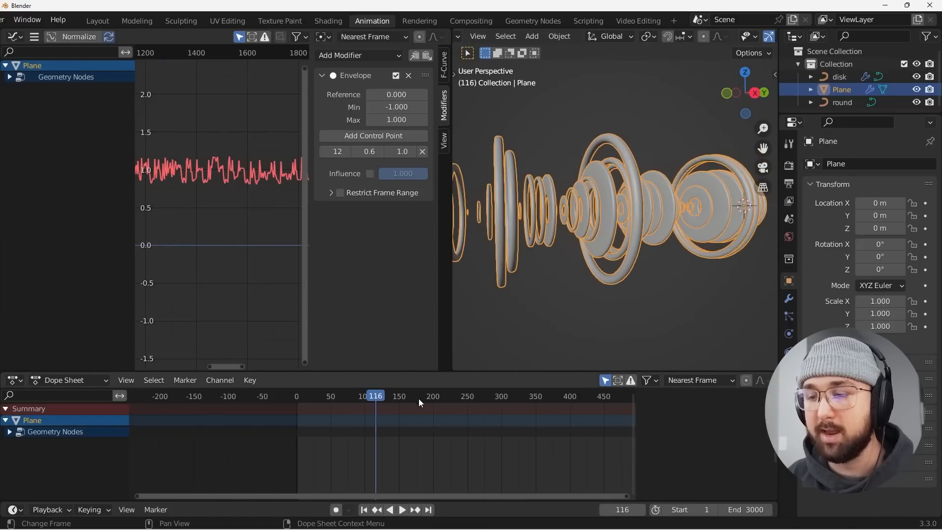
Step: Play the rings with the Envelope modifier toggled on and off to compare
left_click(401, 509)
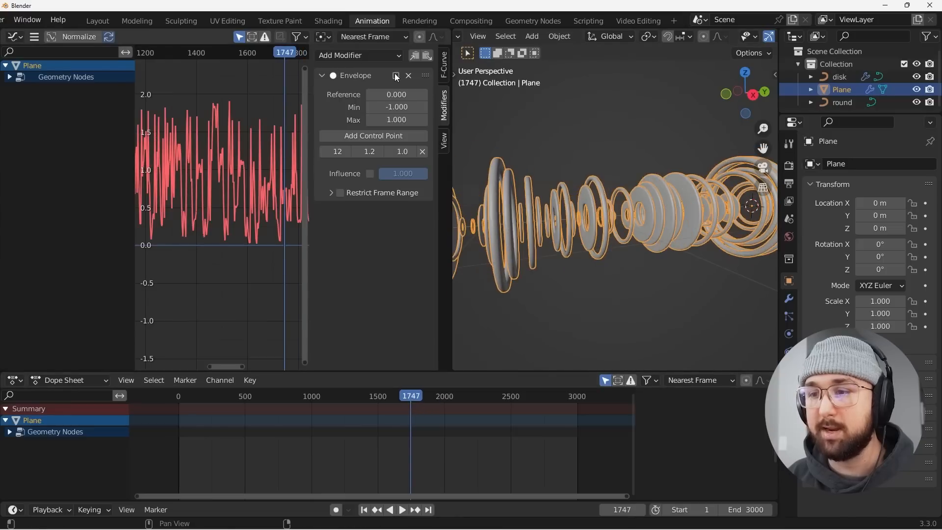
left_click(396, 509)
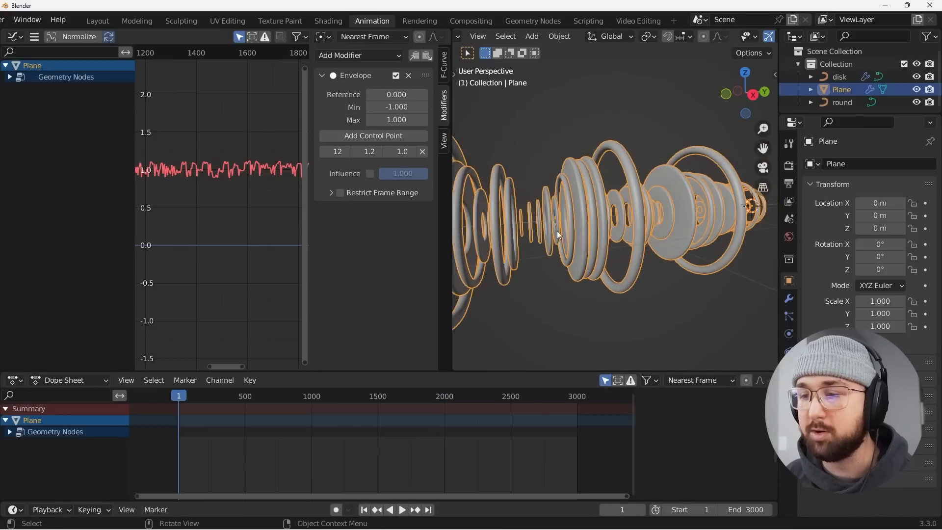
left_click(401, 509)
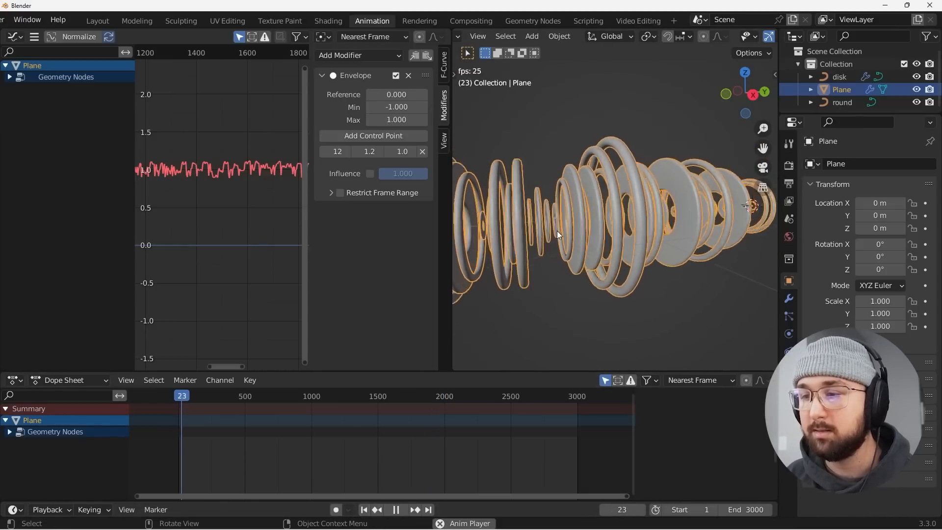
left_click(364, 509)
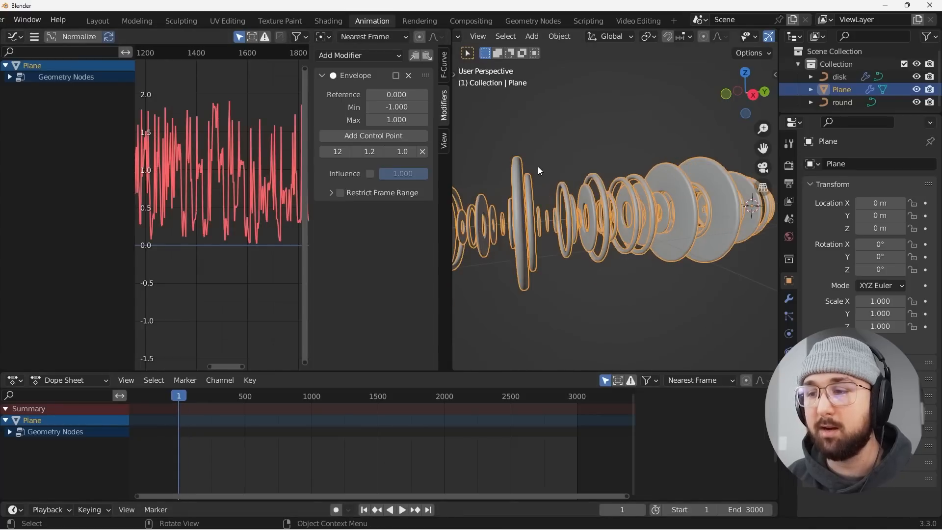
left_click(401, 510)
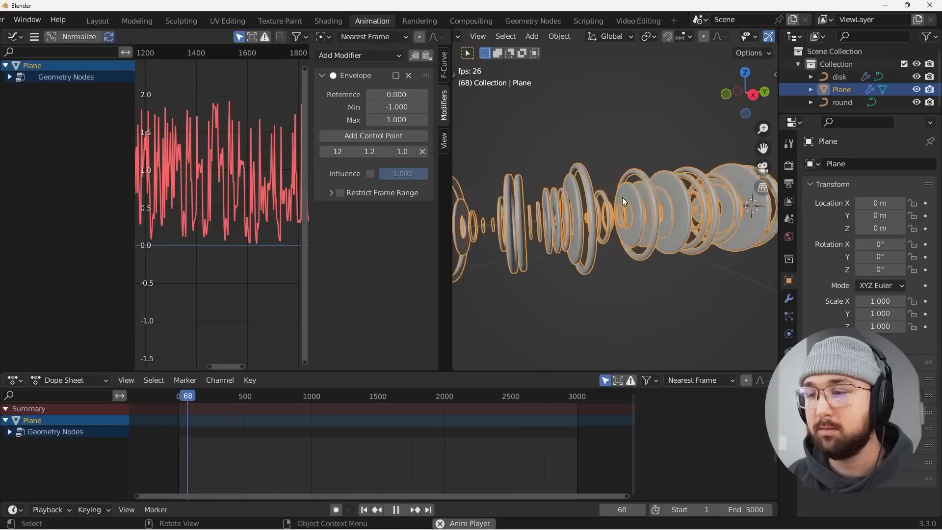
left_click(377, 396)
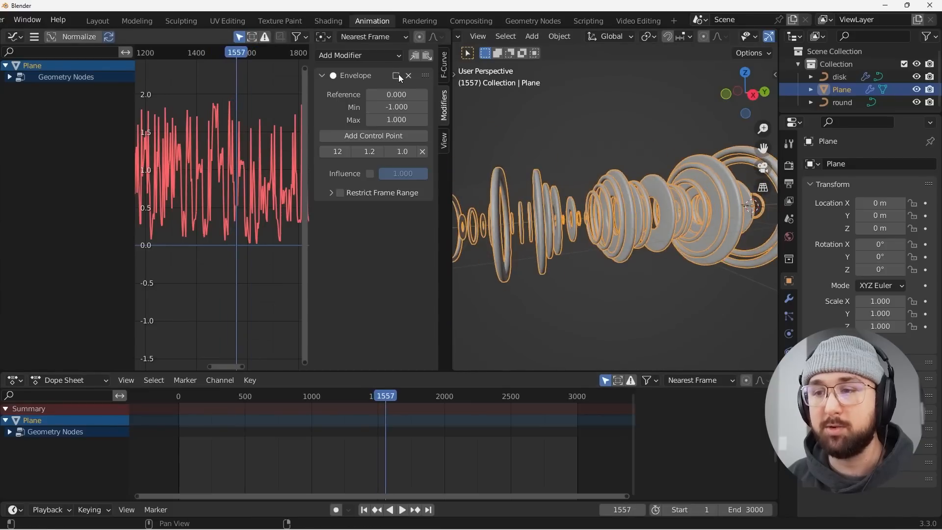
Step: Re-enable the envelope and set its control point minimum to 1.1
left_click(401, 510)
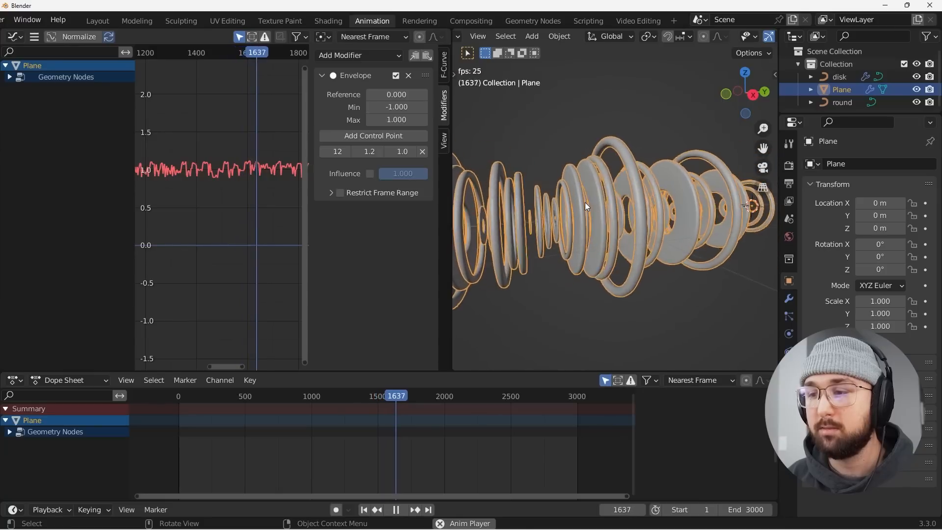
left_click(395, 510)
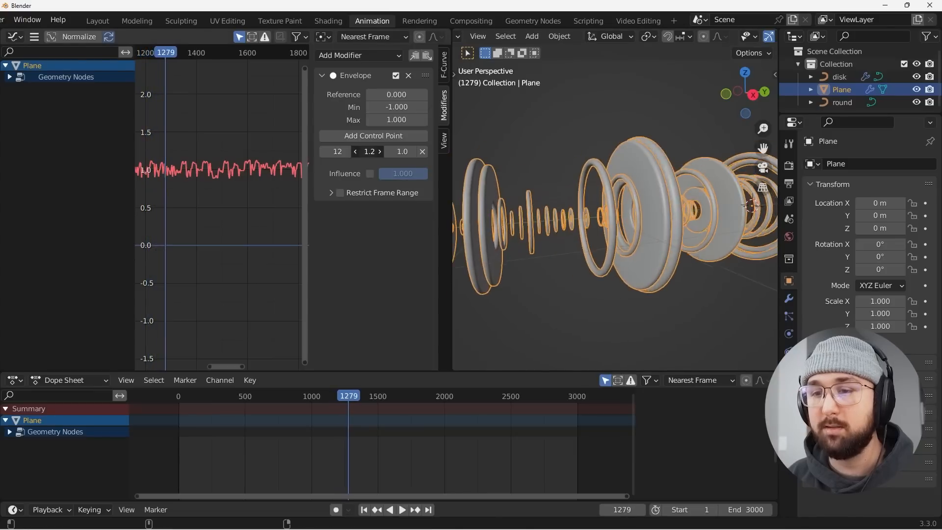
left_click(401, 510)
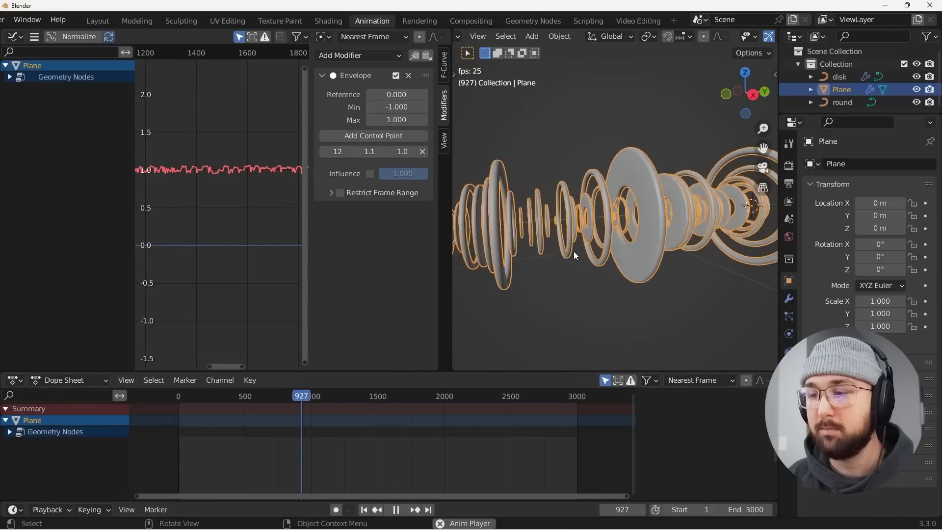
left_click(96, 21)
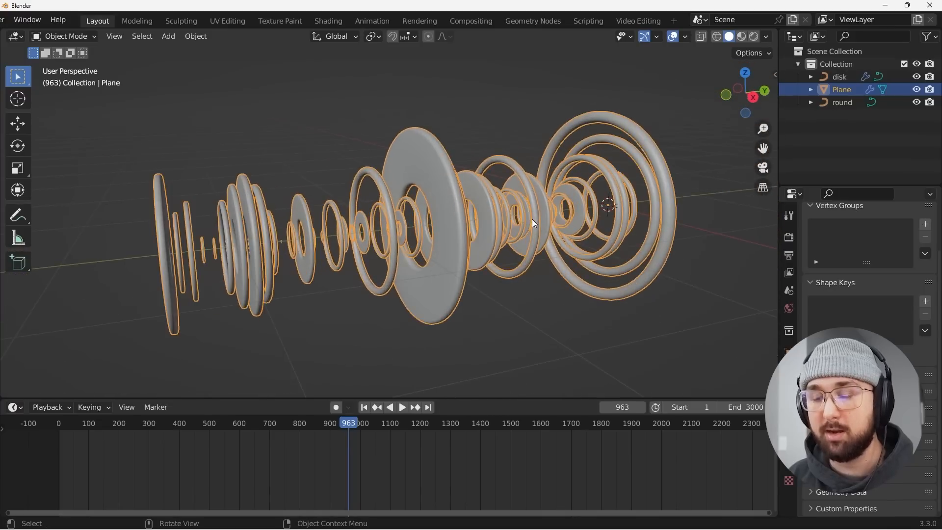
Step: Add a camera and move it so the ring tube fills its view
left_click(168, 36)
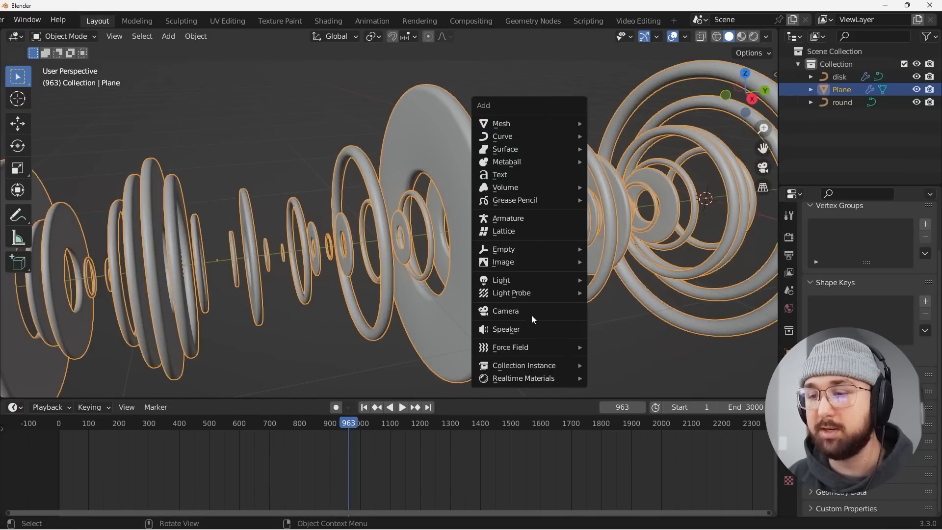
left_click(505, 311)
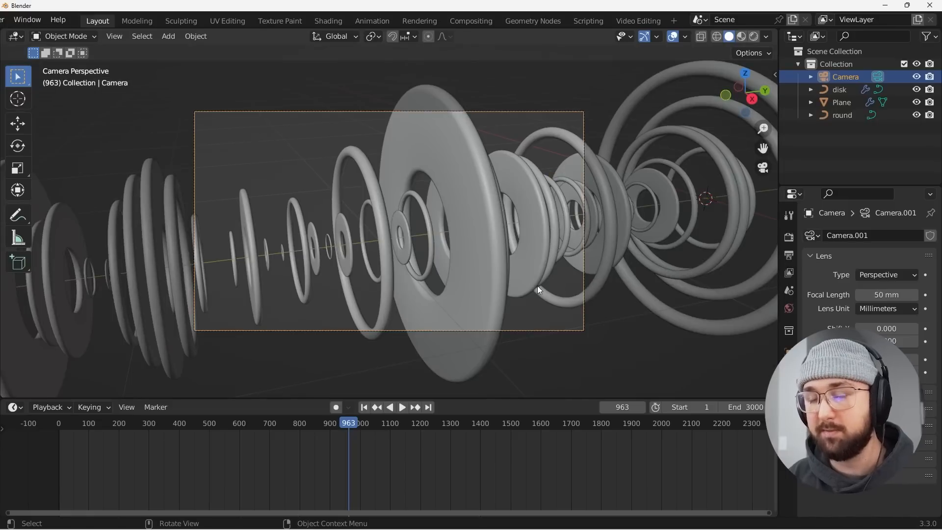
key("g")
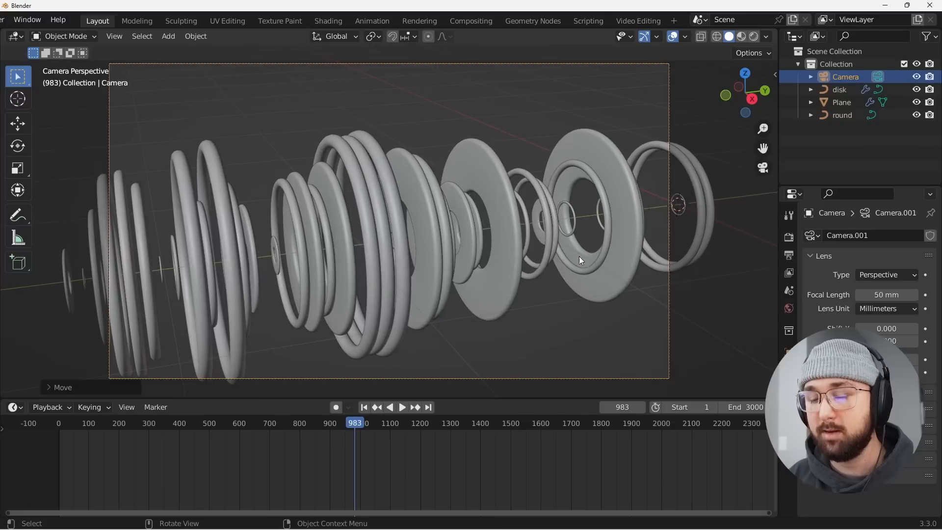
left_click(402, 407)
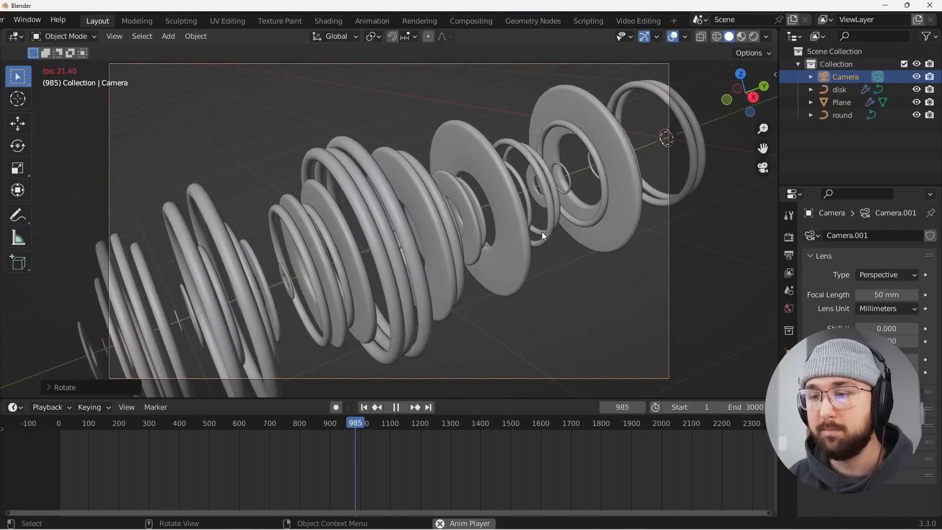
key("g")
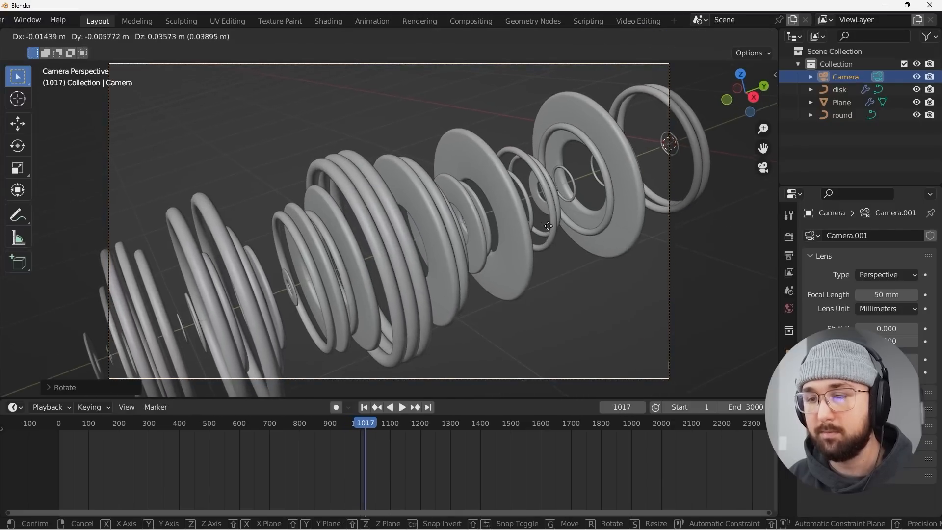
left_click(548, 244)
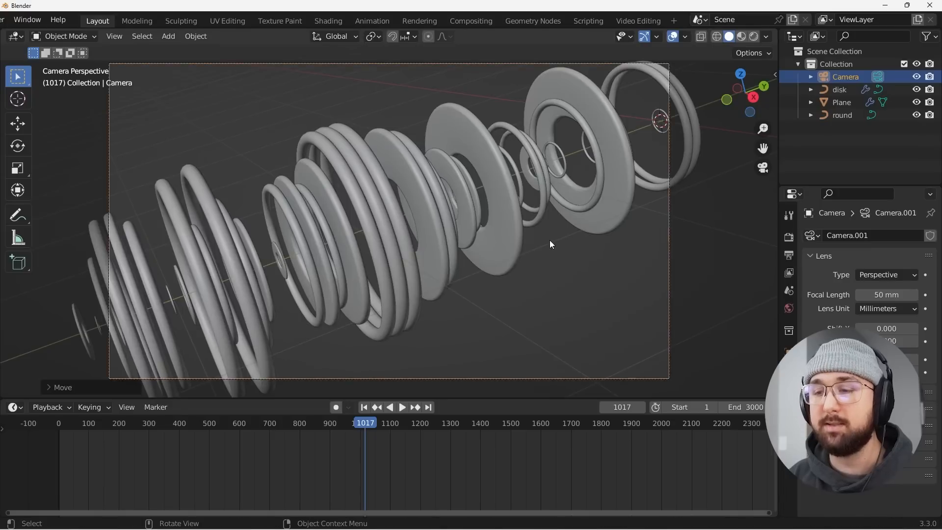
left_click(401, 406)
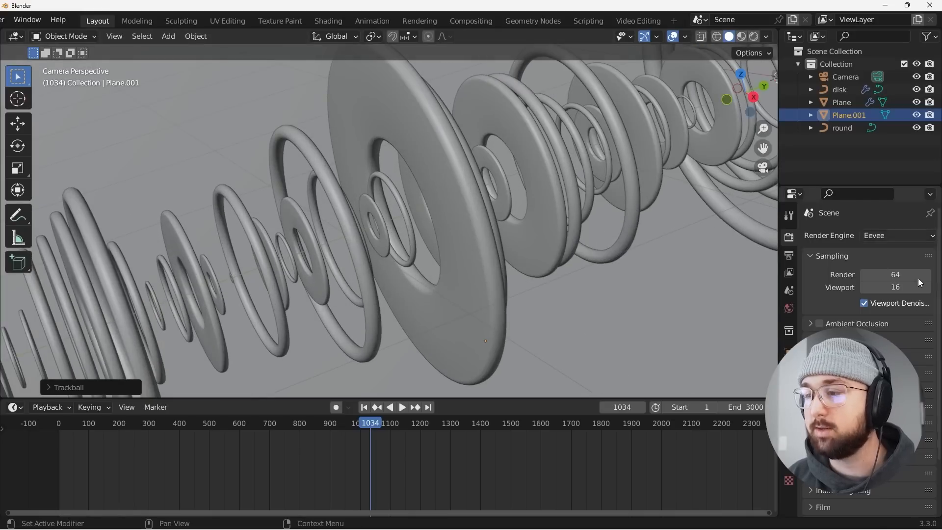
mouse_move(881, 235)
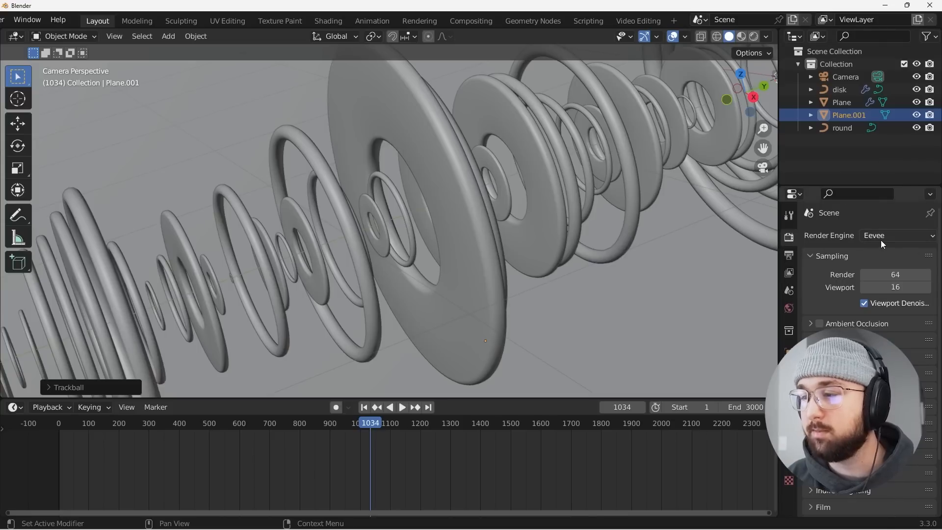
Step: Switch the render engine to Cycles using GPU Compute
left_click(895, 235)
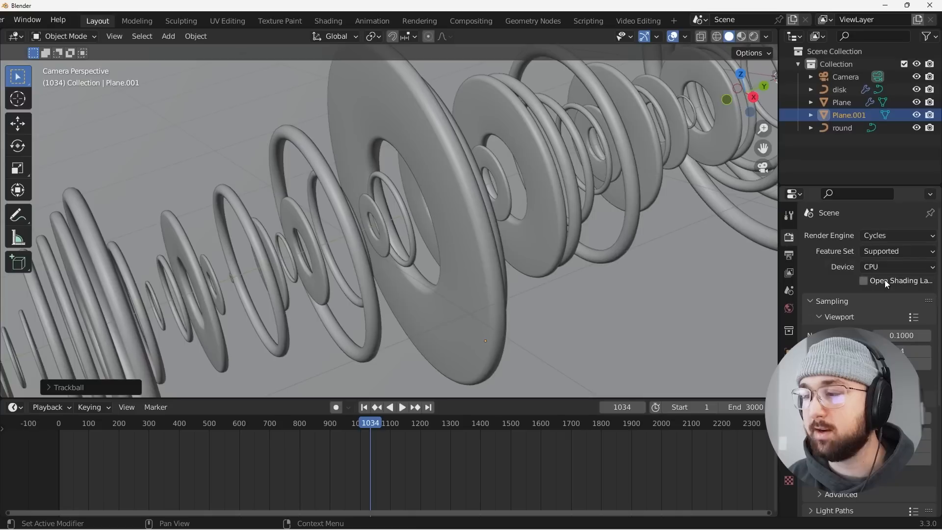
left_click(895, 266)
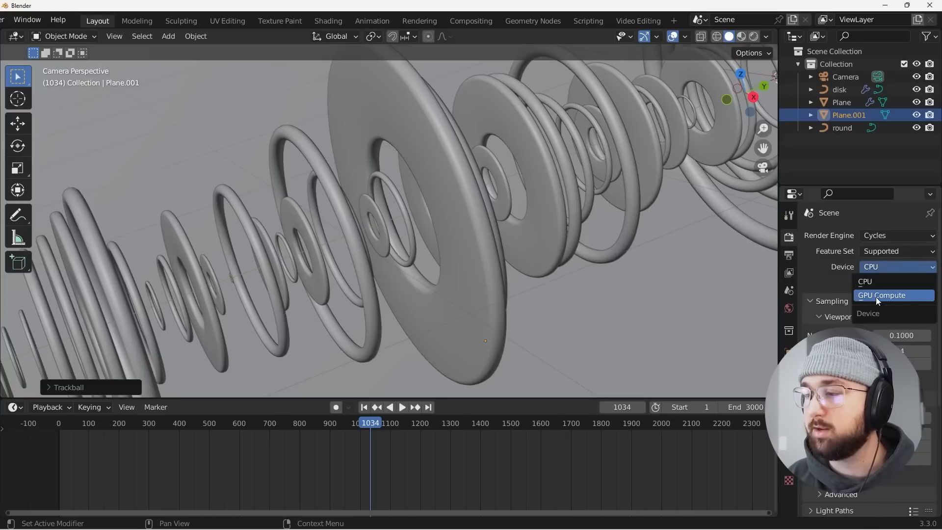
left_click(881, 295)
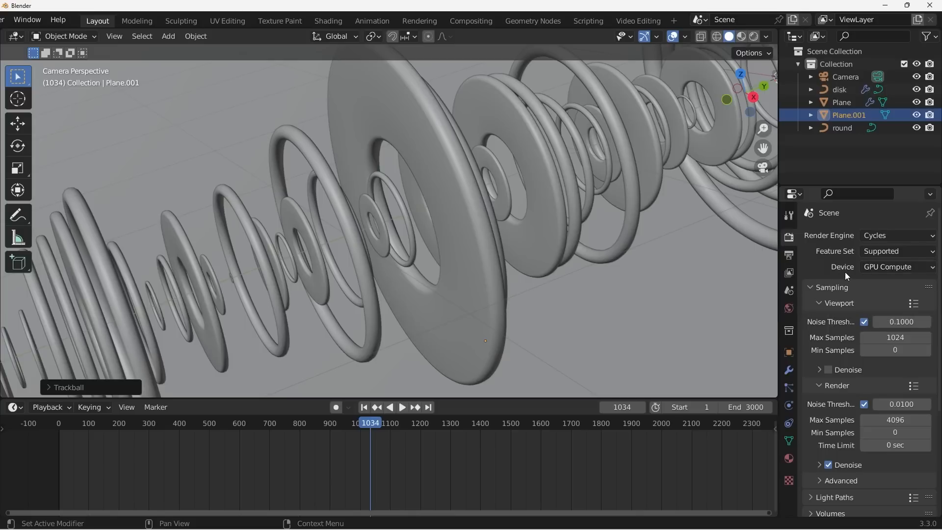
Step: Set 32 viewport samples and 500 render samples, with light bounces at 1
double_click(894, 338)
type("32")
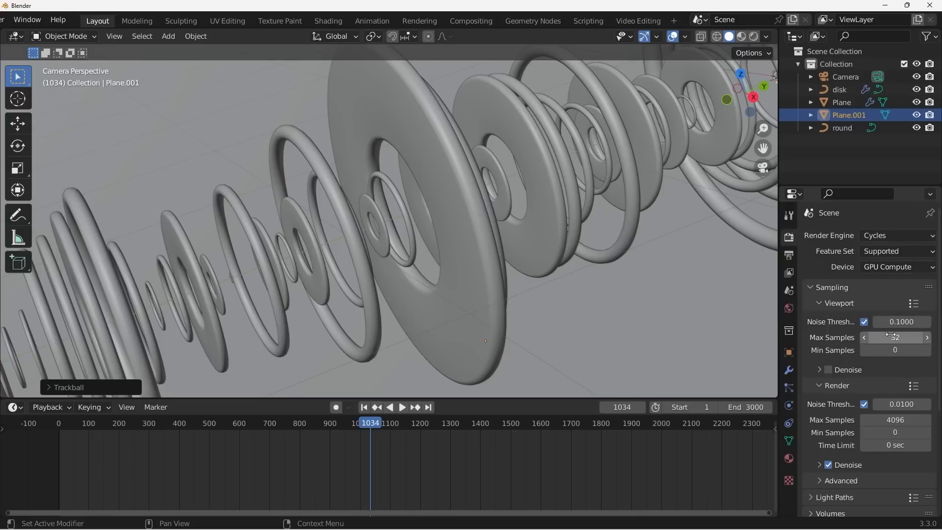
double_click(895, 419)
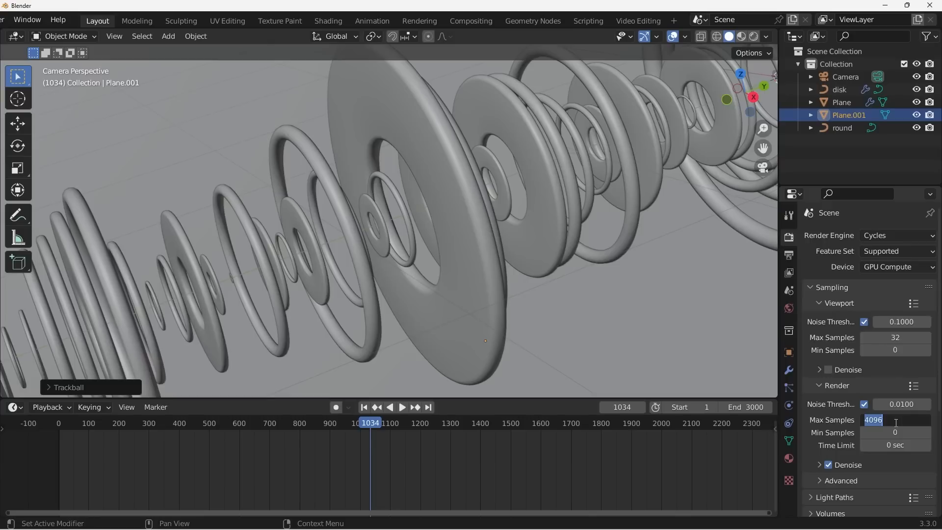
type("500")
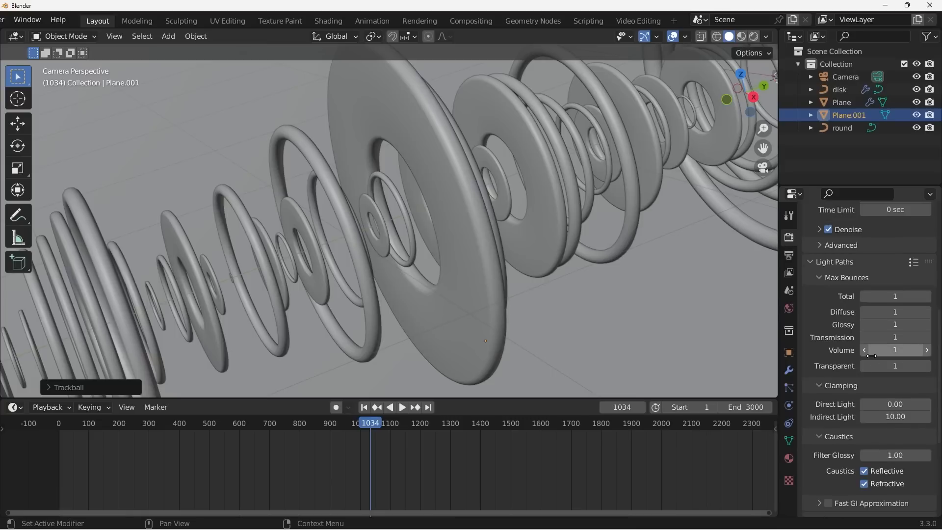
scroll("down", 3)
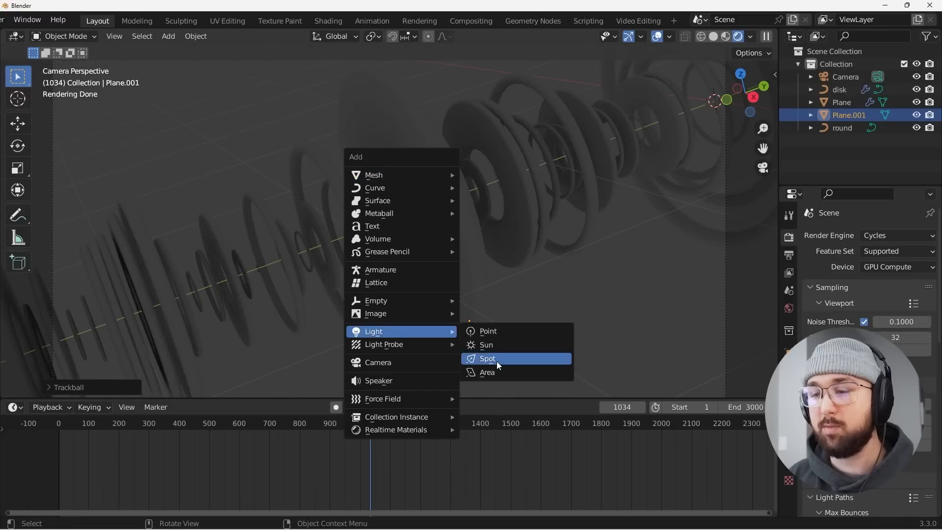
Step: Add a spot light, rotate it into place, and set its power to 10000 W
left_click(487, 359)
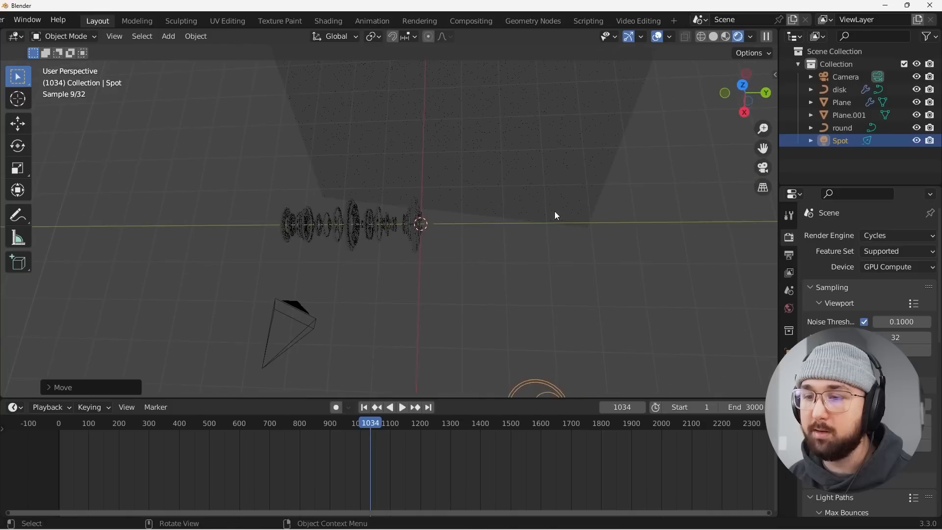
key("r")
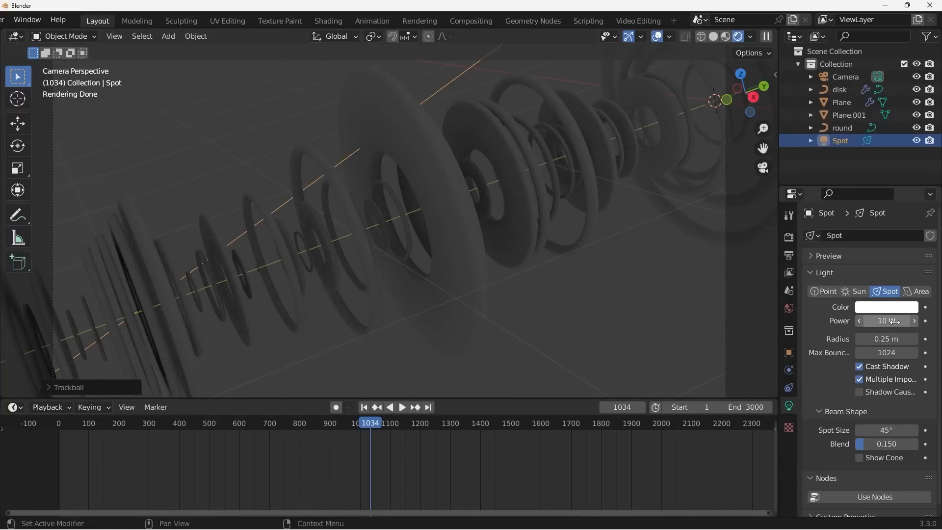
double_click(885, 321)
type("000")
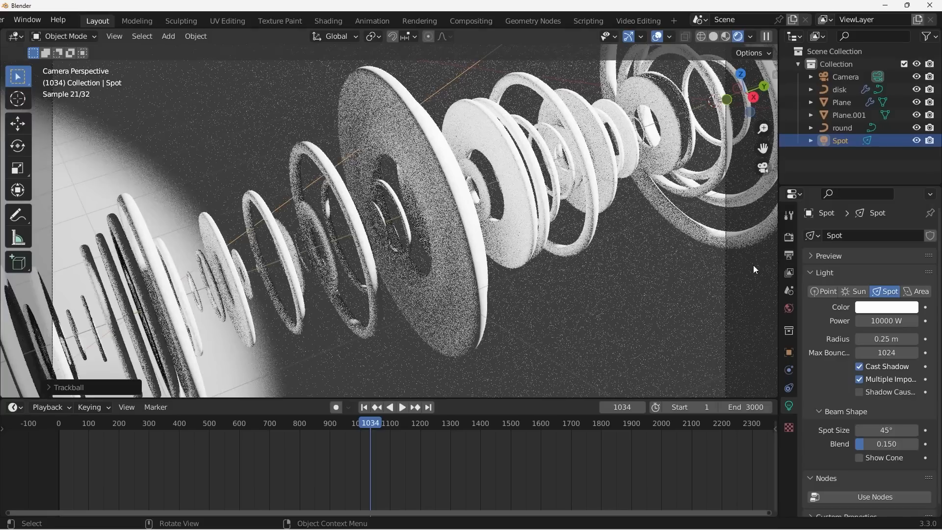
Step: Light the world with the christmas_photo_studio_06_4k.exr environment texture at strength 0.3
left_click(789, 308)
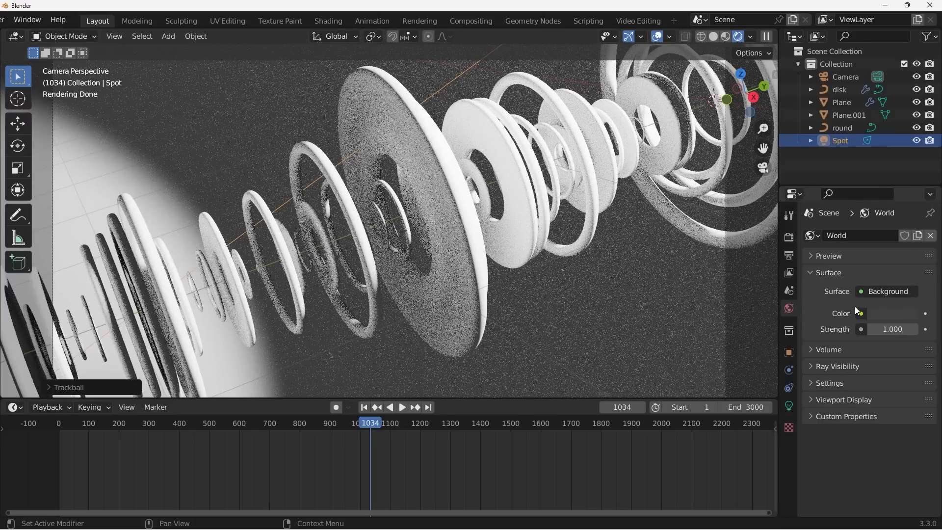
left_click(860, 313)
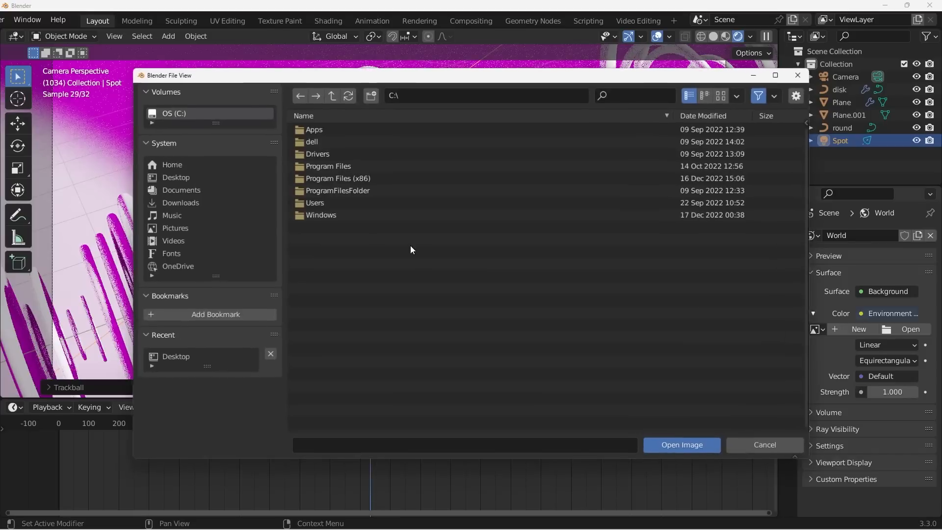
left_click(175, 176)
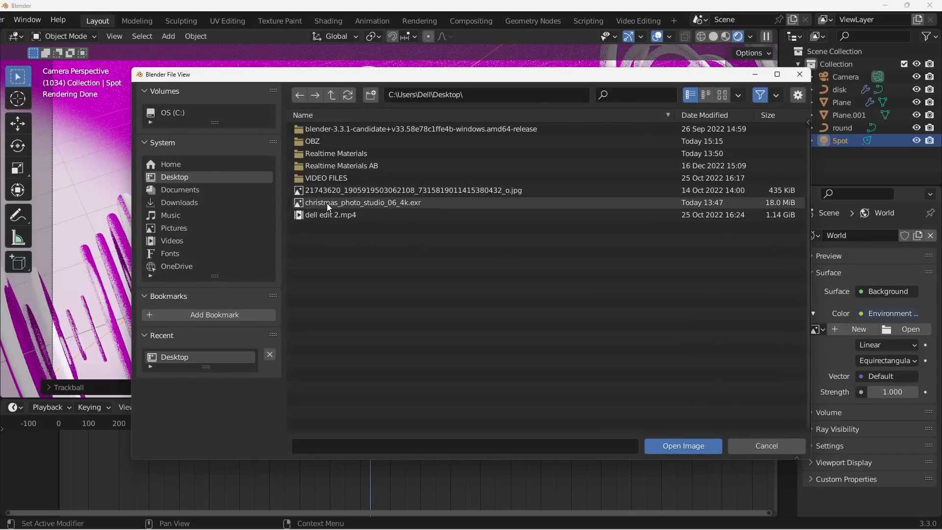
left_click(682, 447)
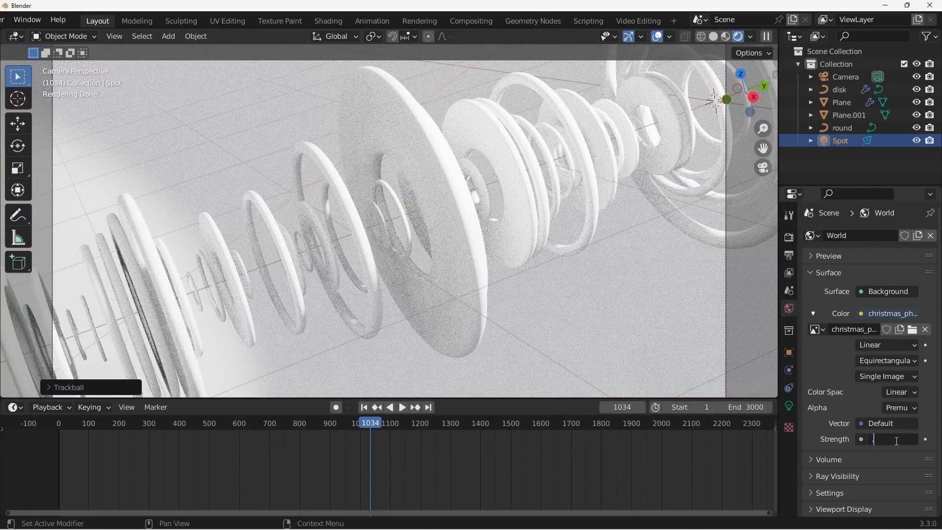
type("0.300")
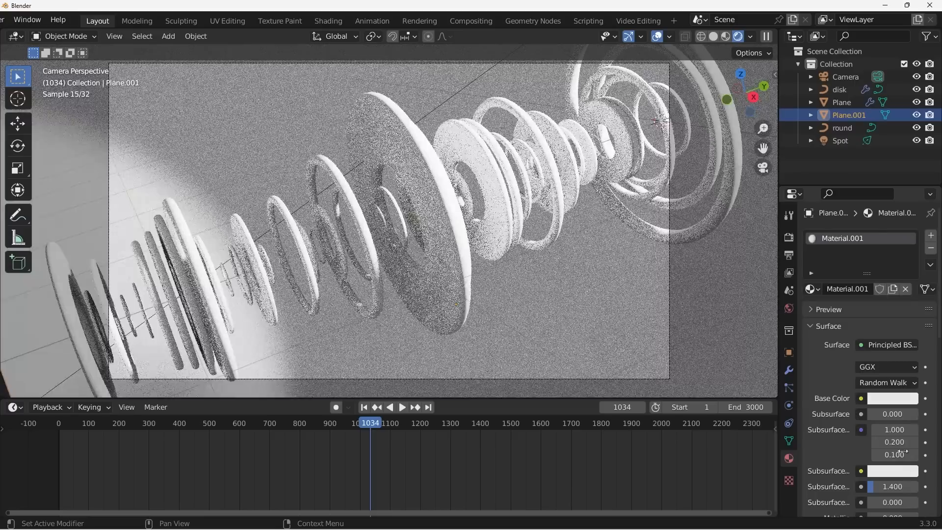
Step: Set Plane.001's material base colour to black
left_click(893, 398)
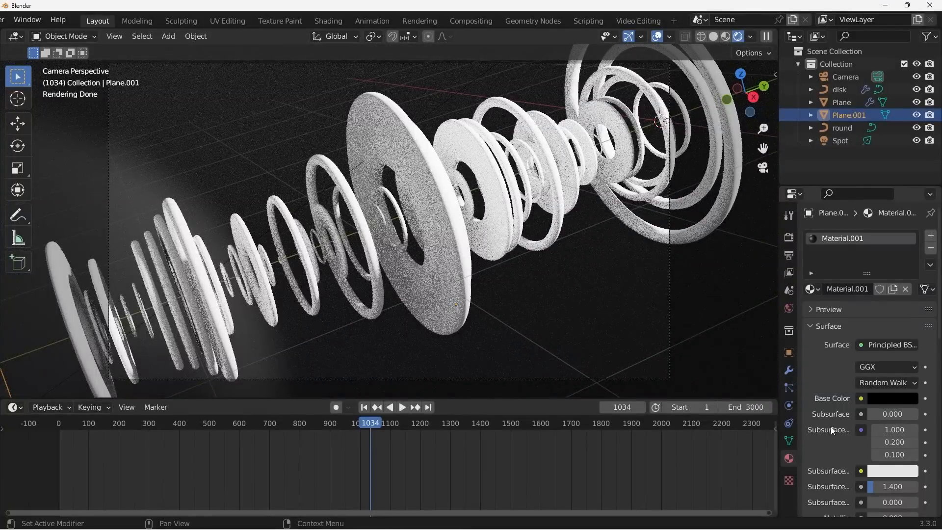
scroll("down", 3)
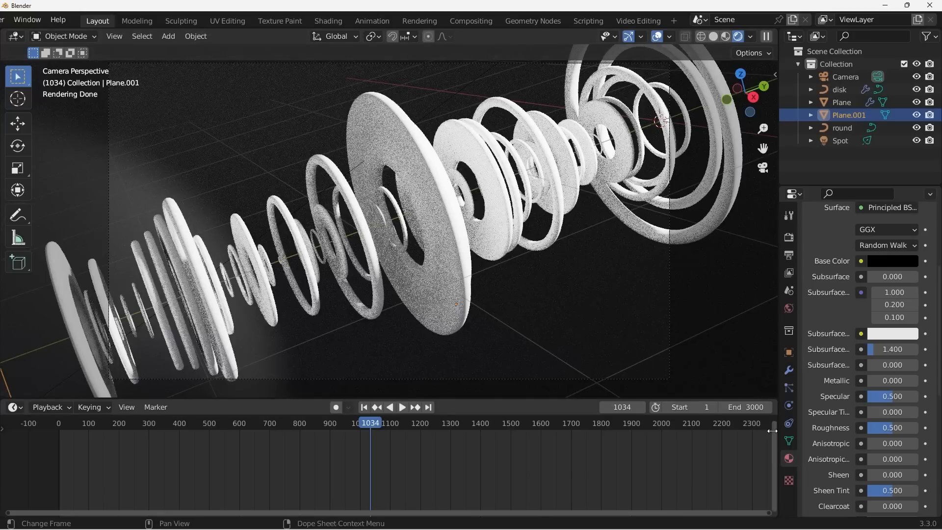
scroll("down", 3)
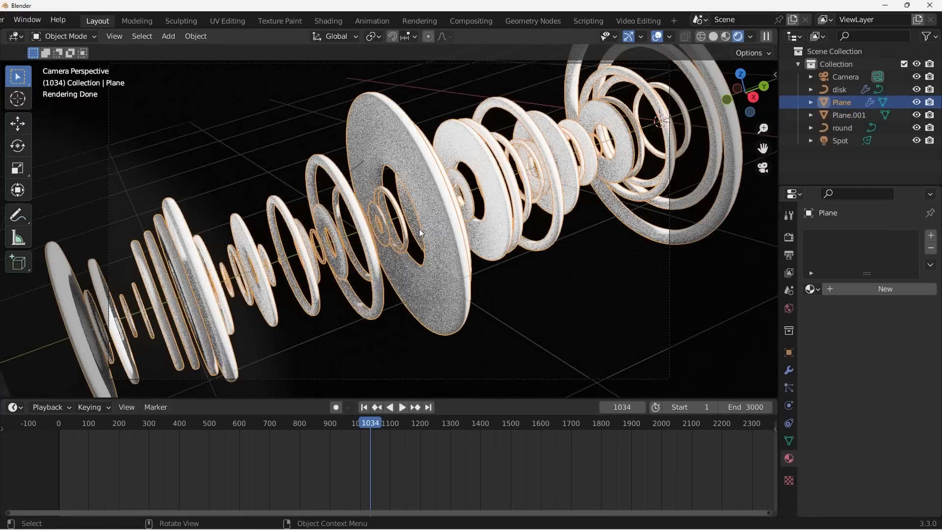
Step: Use Set Material nodes to give the disks the 'metal' material and the rings a blue Material.002
left_click(531, 20)
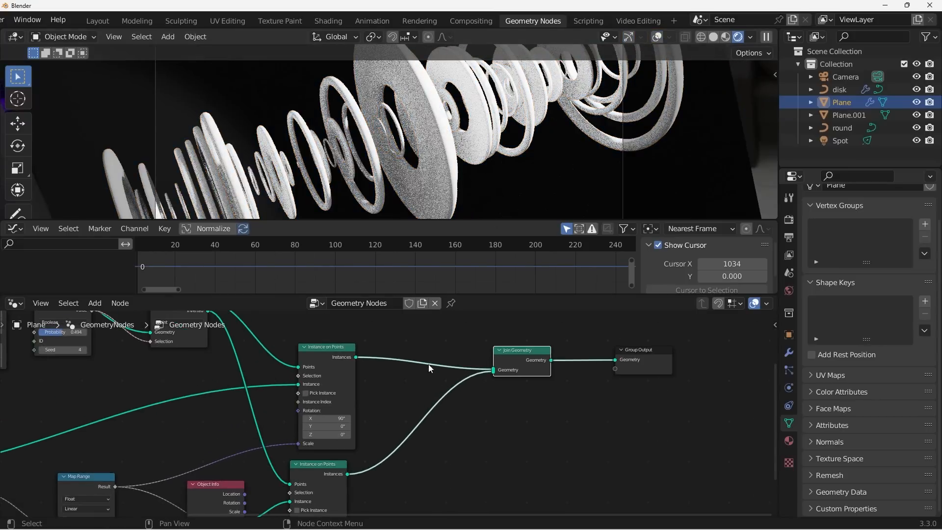
type("s")
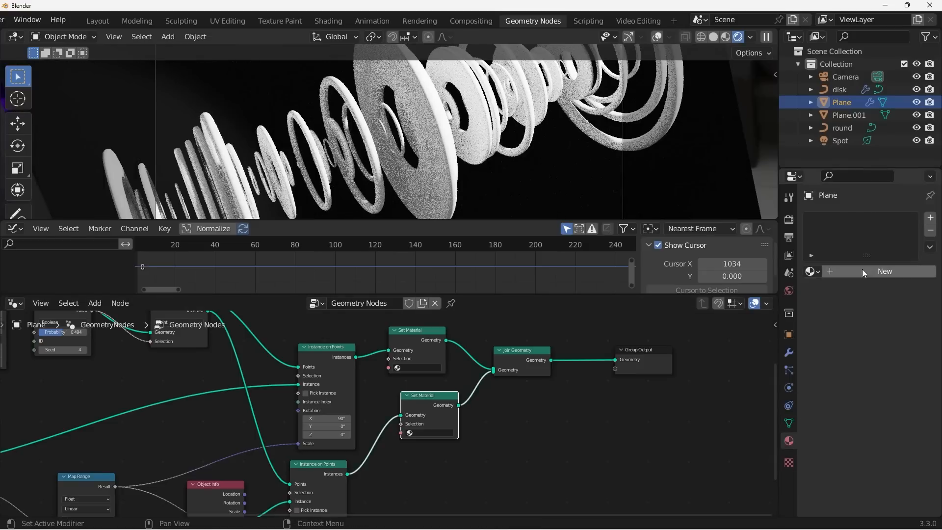
left_click(884, 271)
type("m")
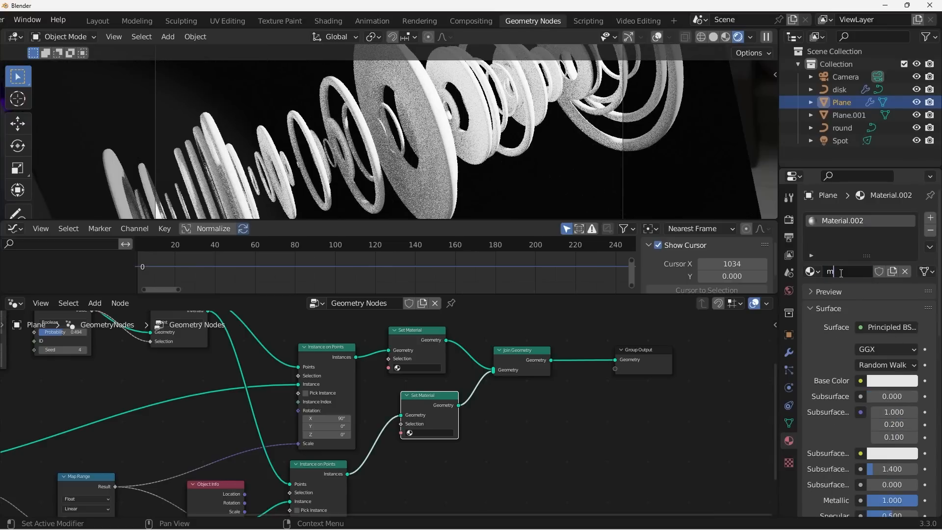
type("etal")
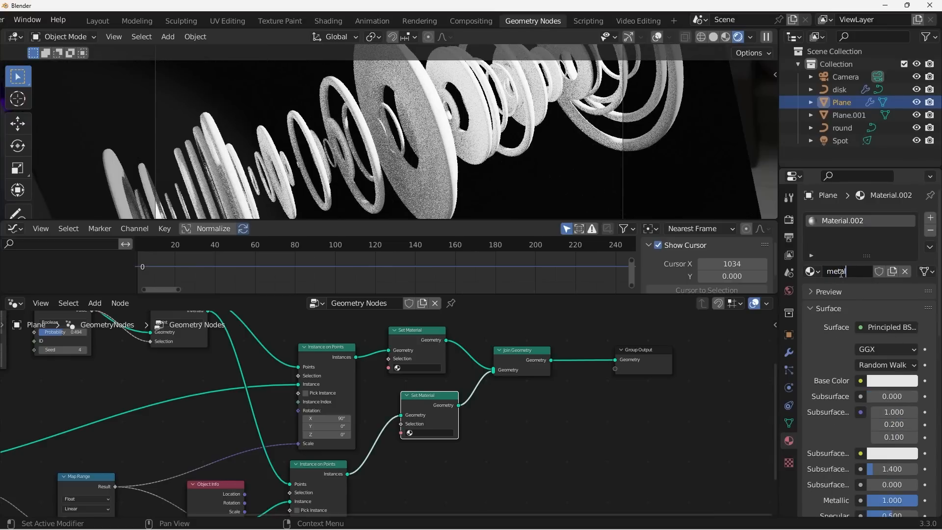
scroll("down", 3)
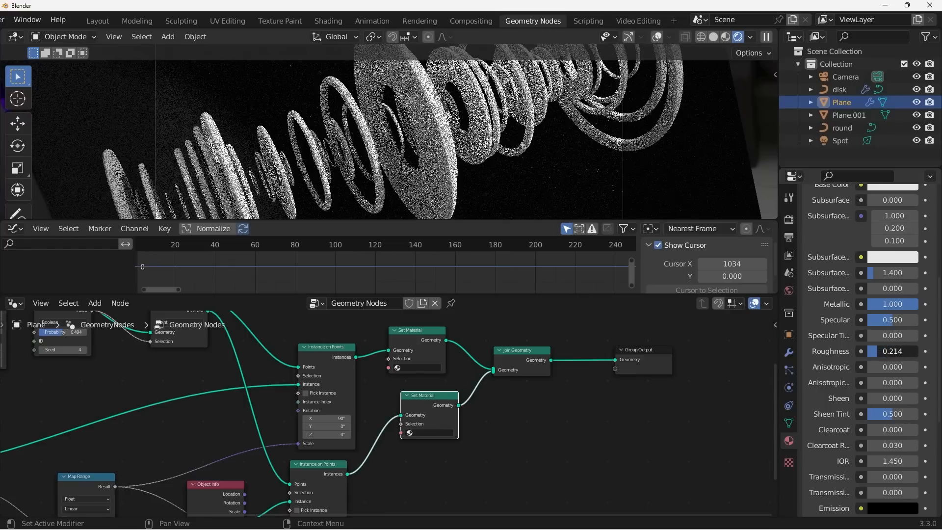
left_click(421, 368)
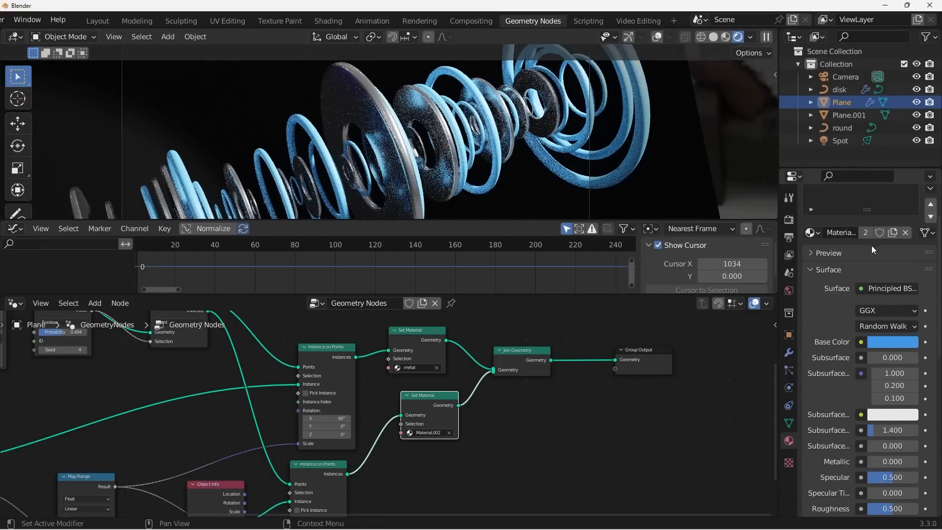
left_click(893, 341)
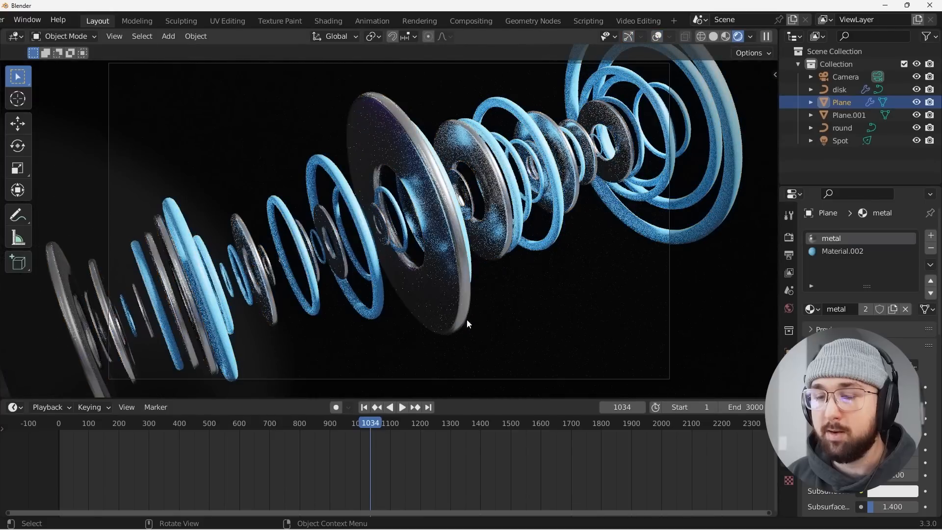
Step: Play and pause the ring animation, then trim the frame range to 501–598
left_click(401, 407)
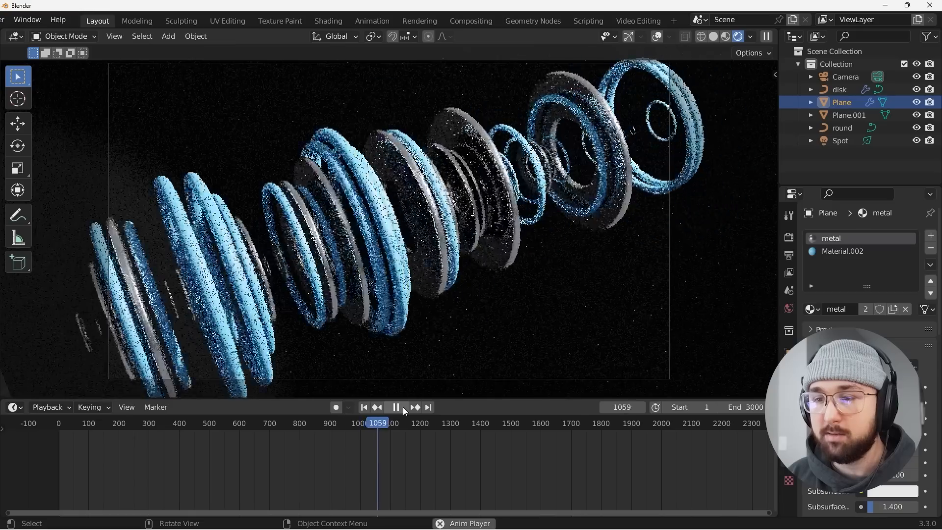
left_click(395, 406)
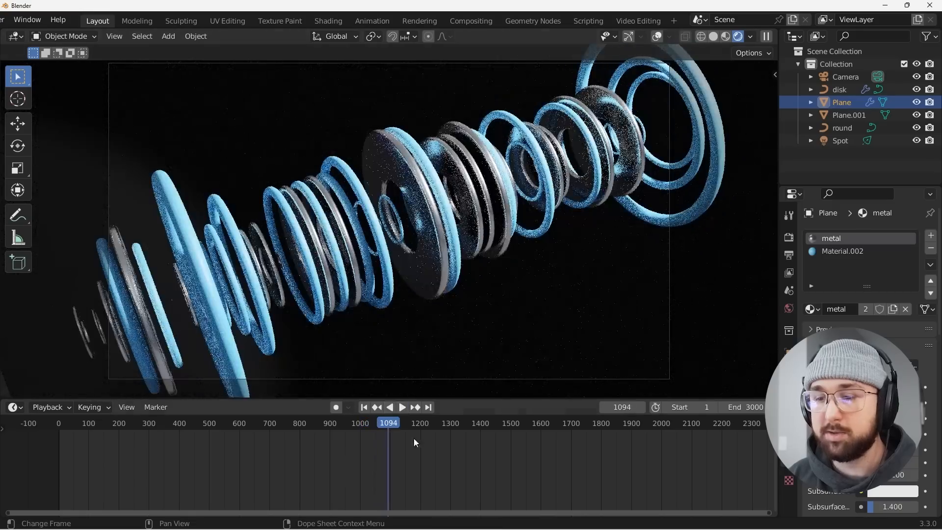
left_click(414, 407)
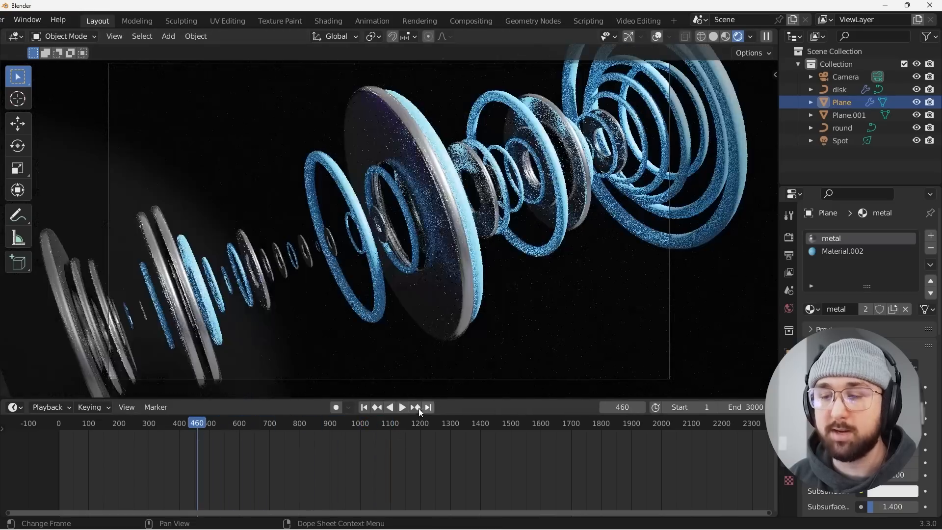
left_click(401, 407)
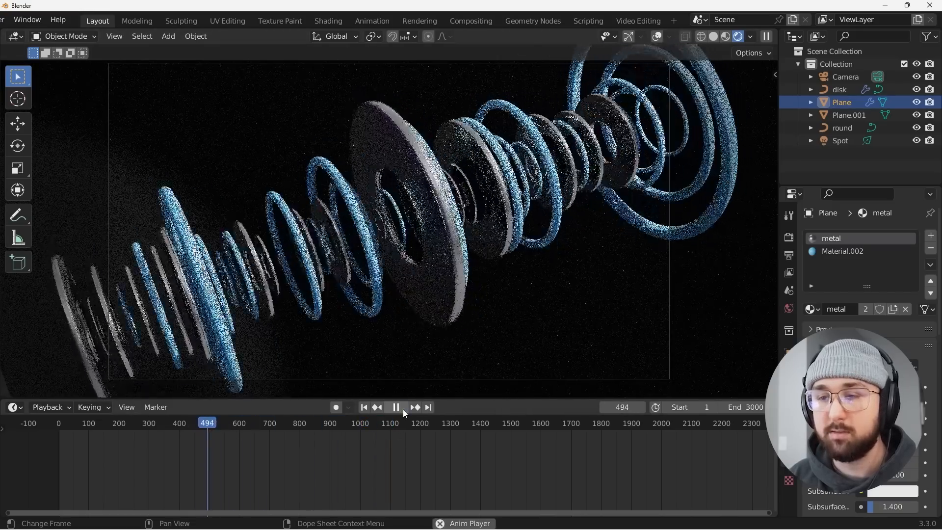
left_click(396, 407)
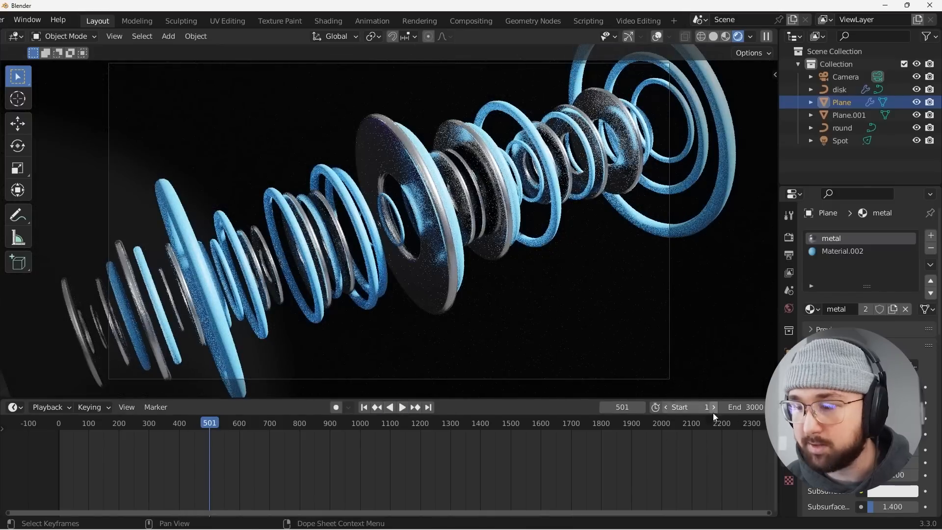
left_click(685, 406)
type("501")
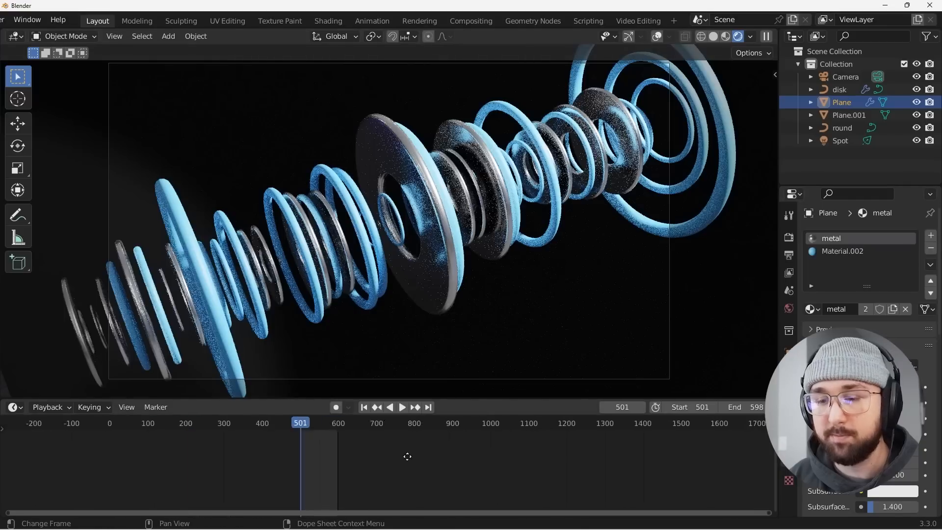
left_click(401, 407)
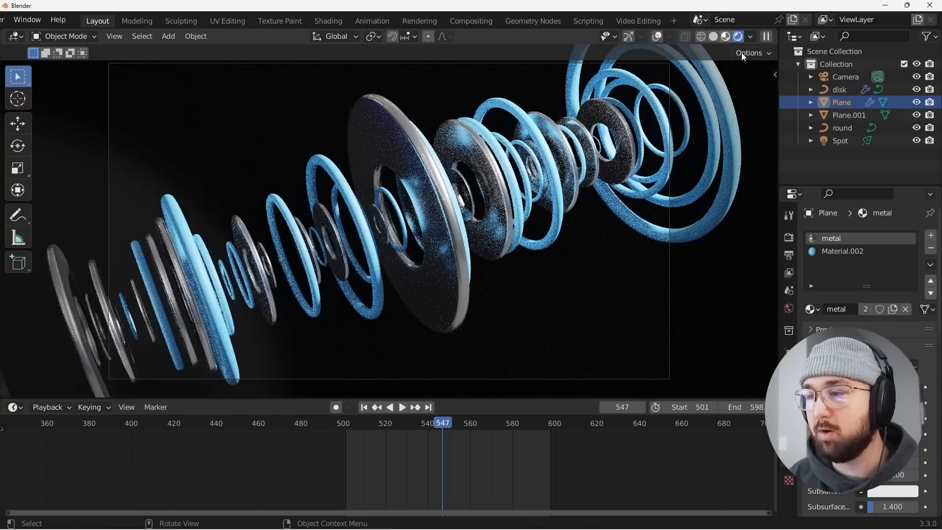
Step: Confirm OptiX uses GPU and CPU in Preferences, then switch the viewport to Solid shading
left_click(766, 36)
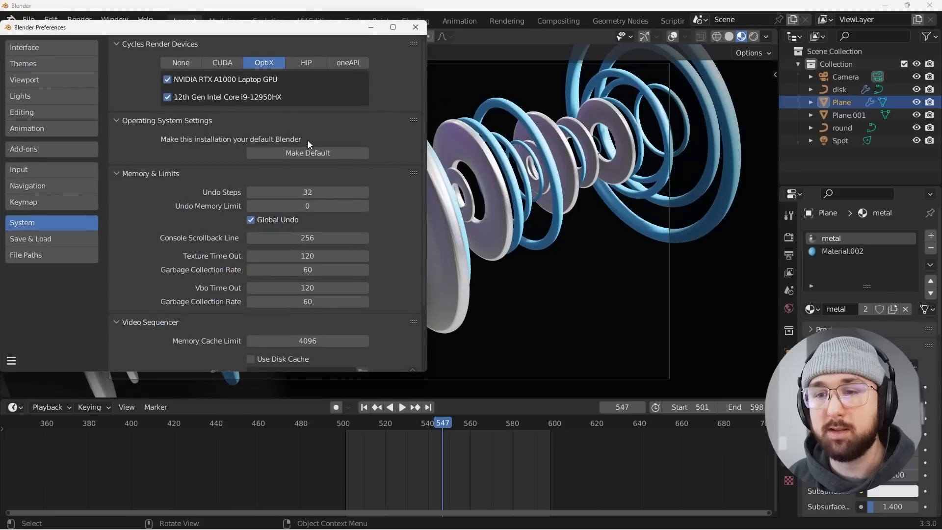
mouse_move(220, 98)
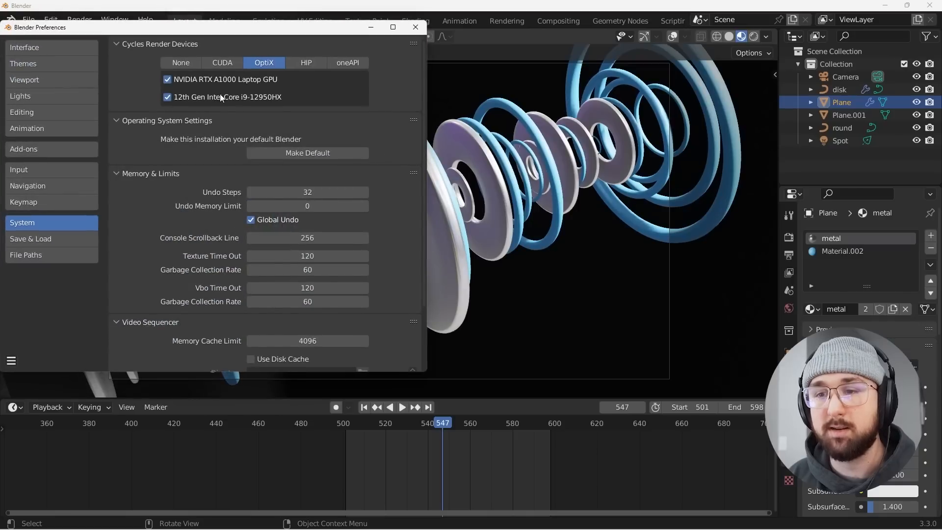
left_click(415, 27)
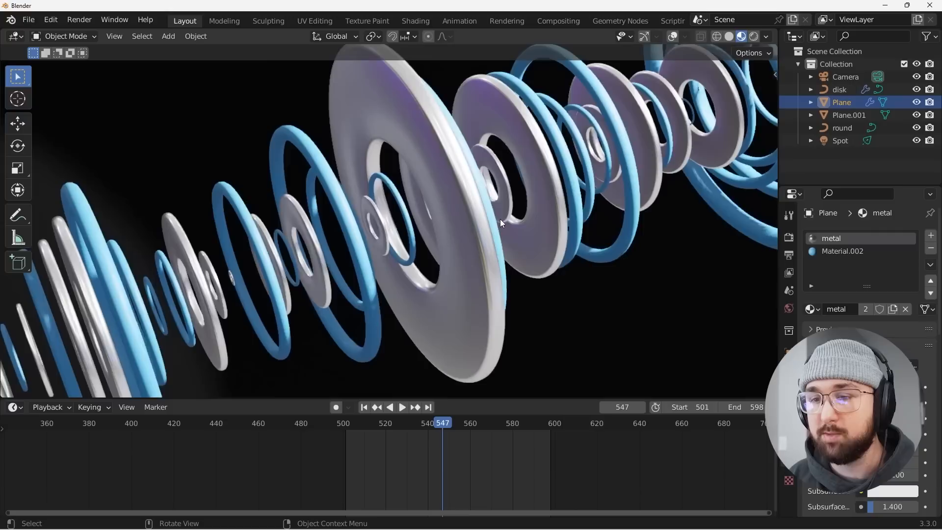
left_click(402, 407)
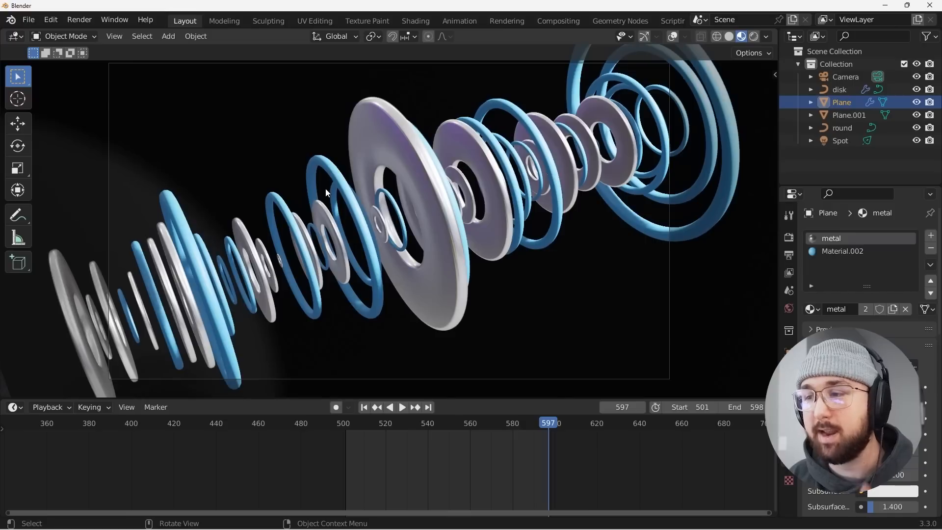
mouse_move(714, 201)
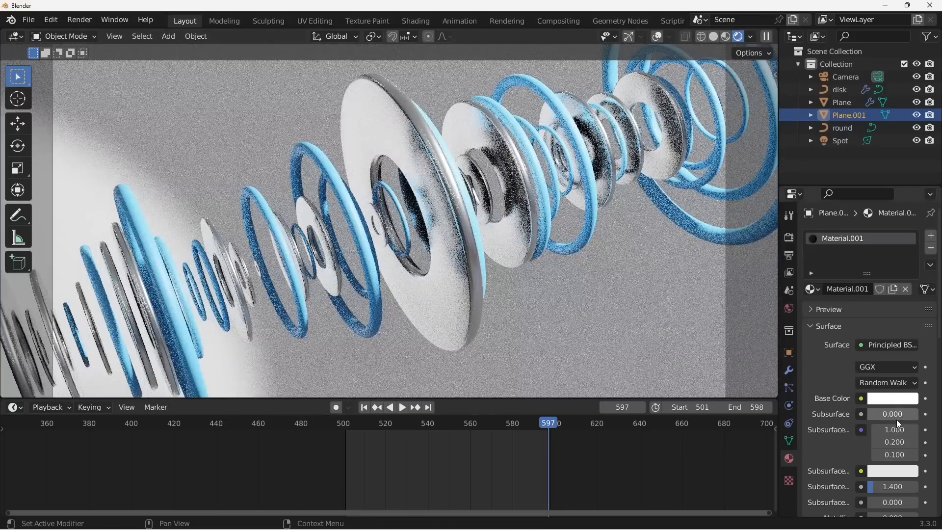
Step: Set Plane.001's material Specular to 0.148 and Roughness to 1.000
left_click(893, 399)
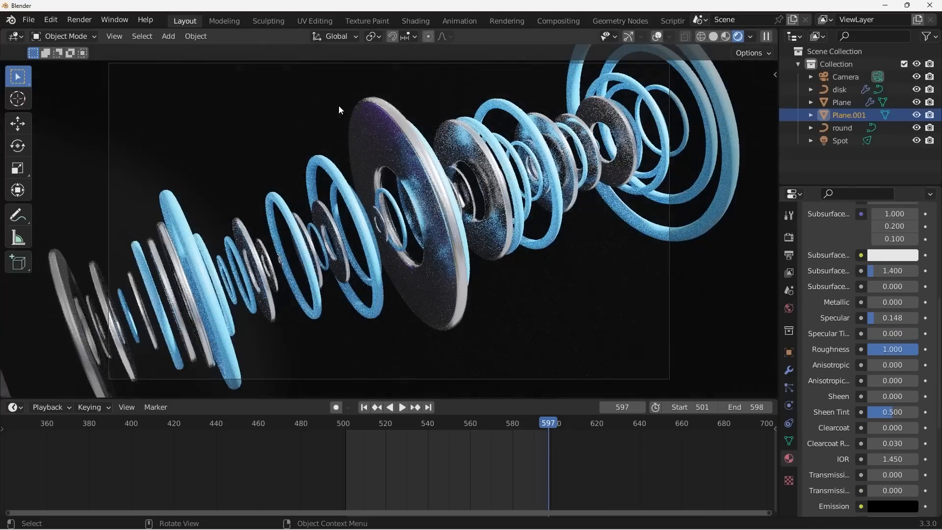
Step: Render a Cycles still of frame 597, then open the Compositing workspace
left_click(79, 19)
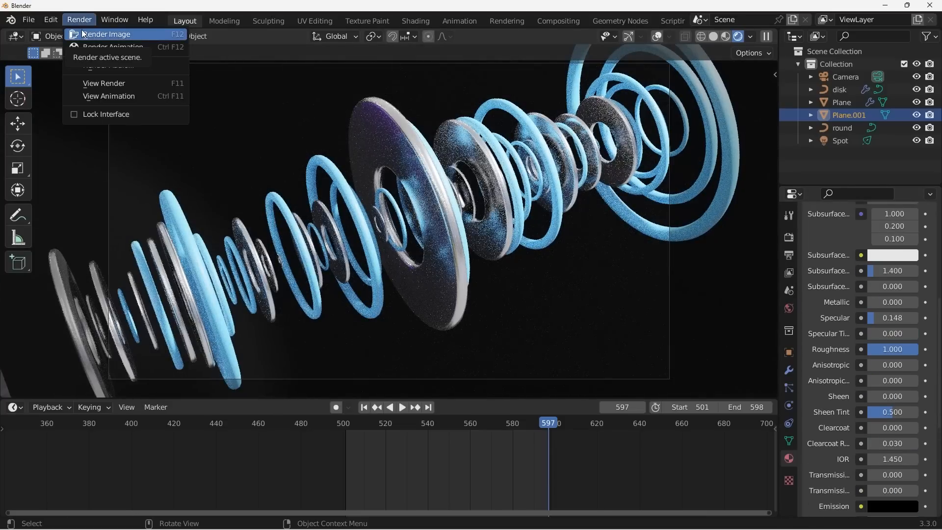
left_click(106, 34)
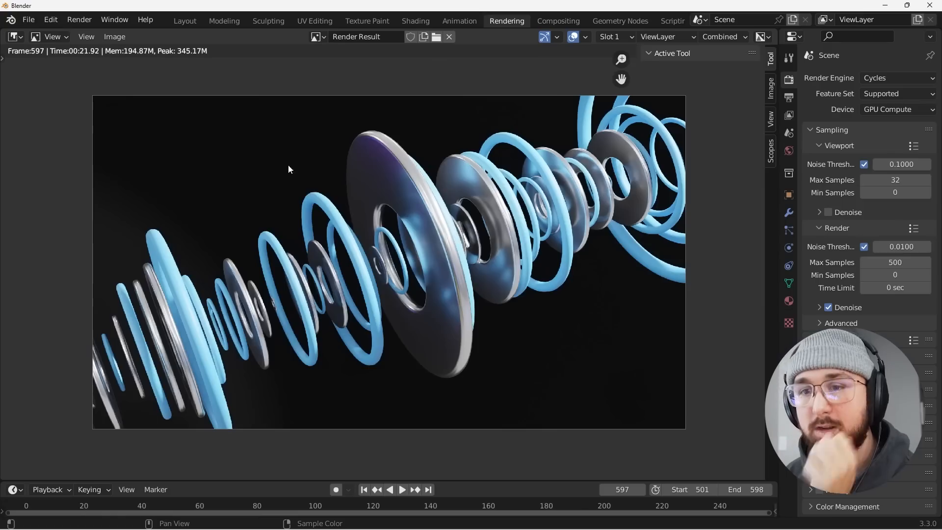
mouse_move(386, 323)
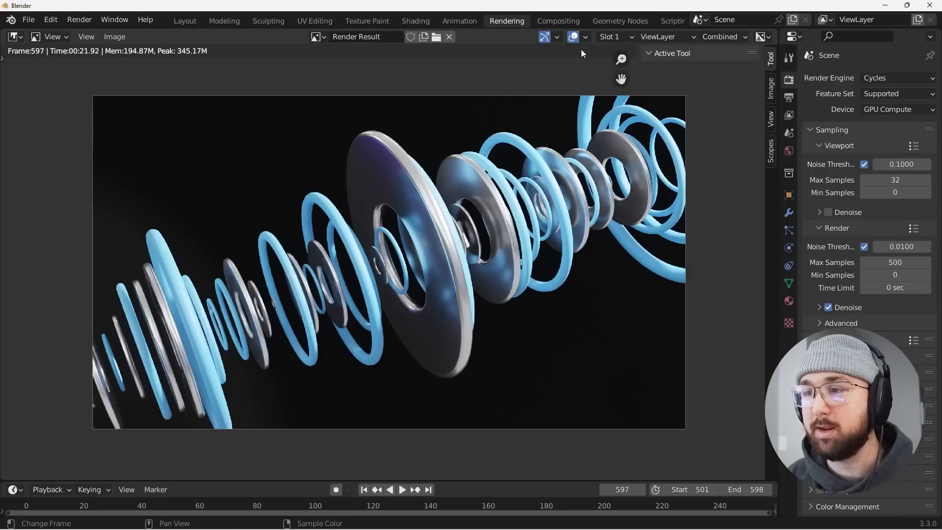
left_click(558, 20)
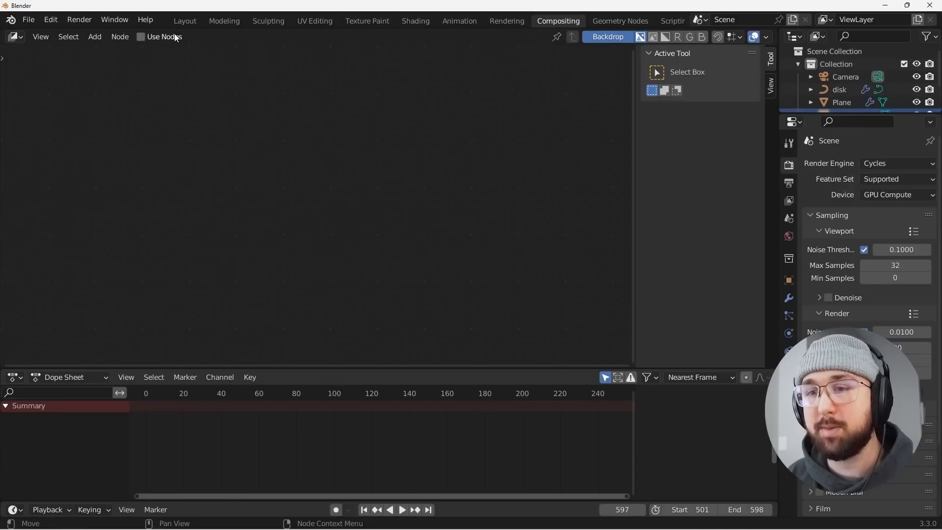
Step: Enable Use Nodes and insert a Streaks Glare: 2 streaks, 5 iterations, 105° angle offset
left_click(141, 37)
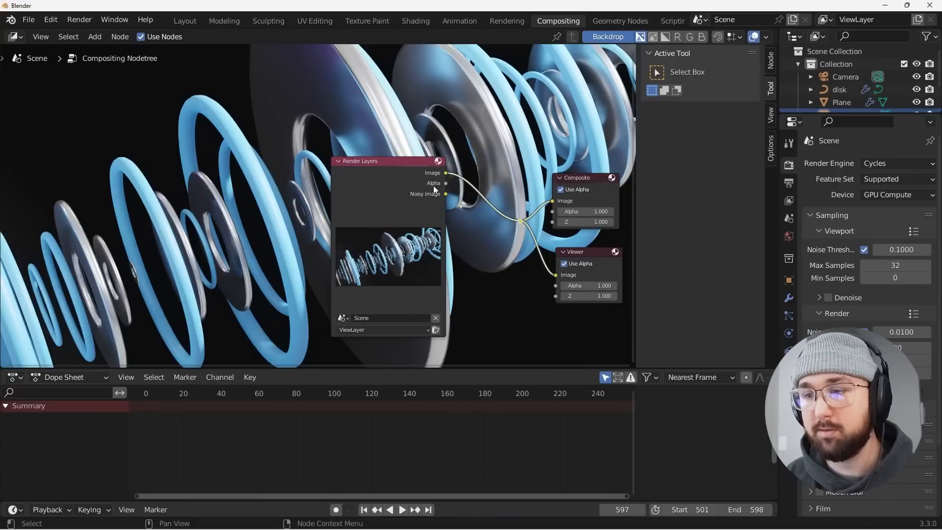
left_click_drag(388, 161, 165, 173)
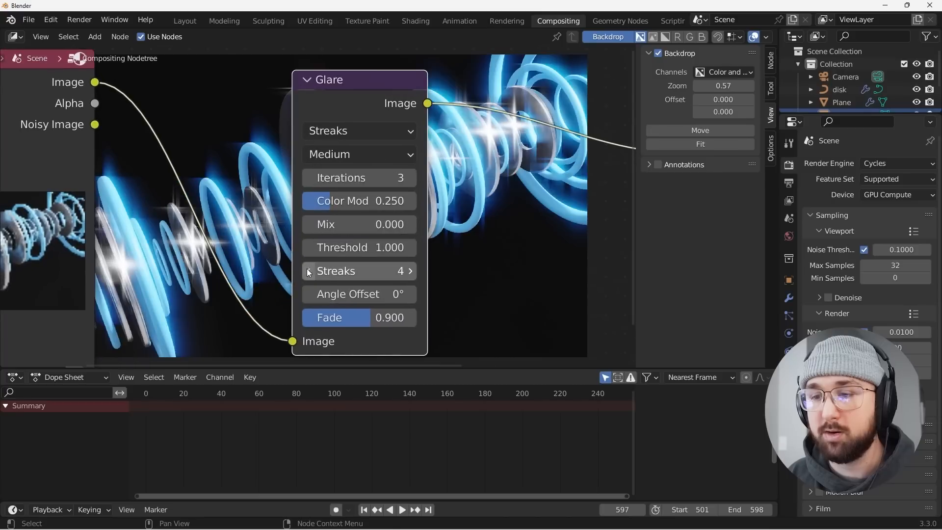
left_click(310, 271)
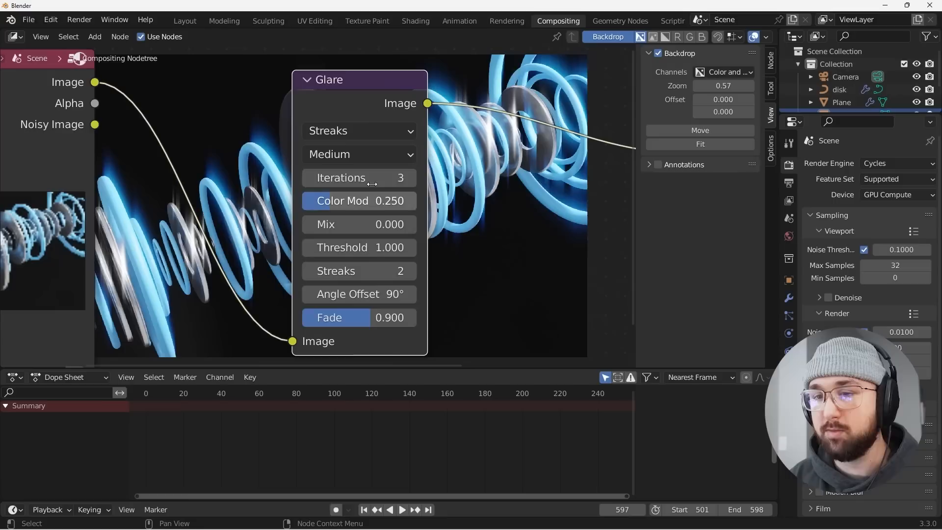
left_click_drag(342, 200, 391, 200)
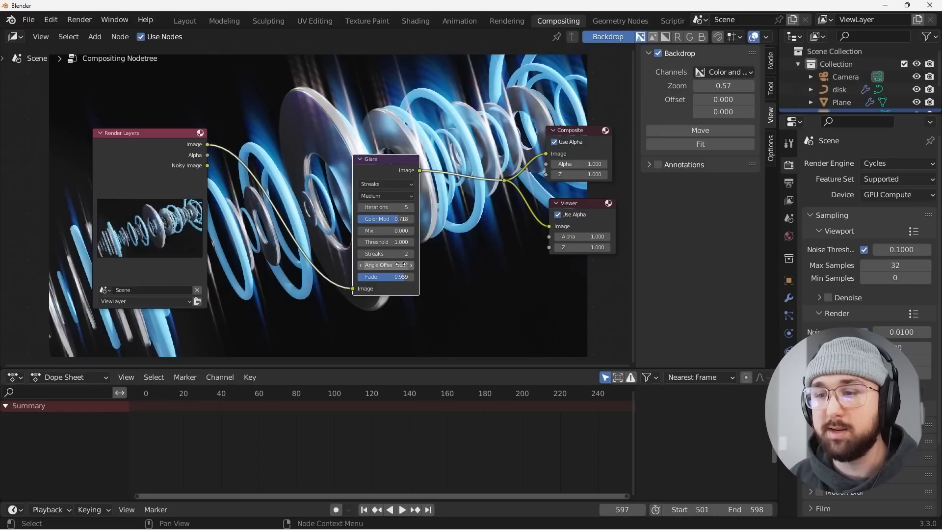
left_click(385, 265)
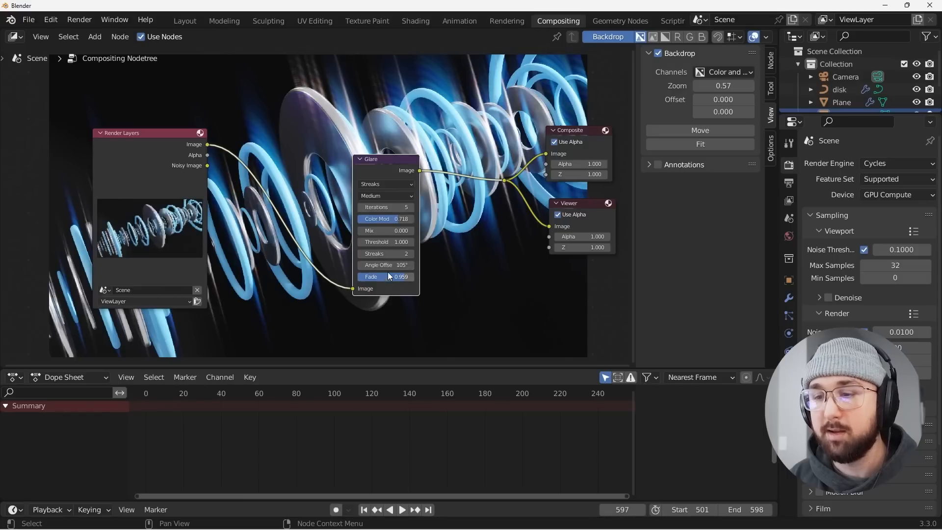
left_click(94, 37)
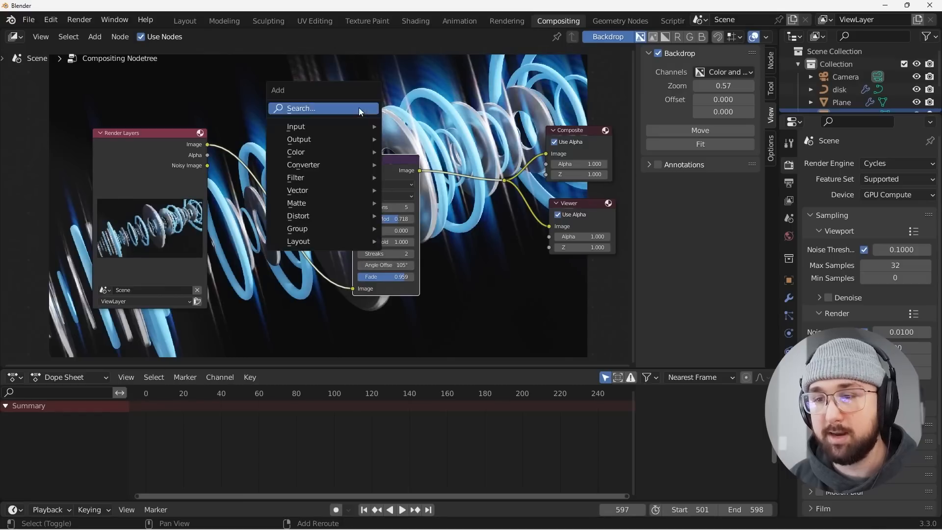
Step: Add a second Glare node set to Fog Glow with Mix 0.5 after the streaks glare
type("gl")
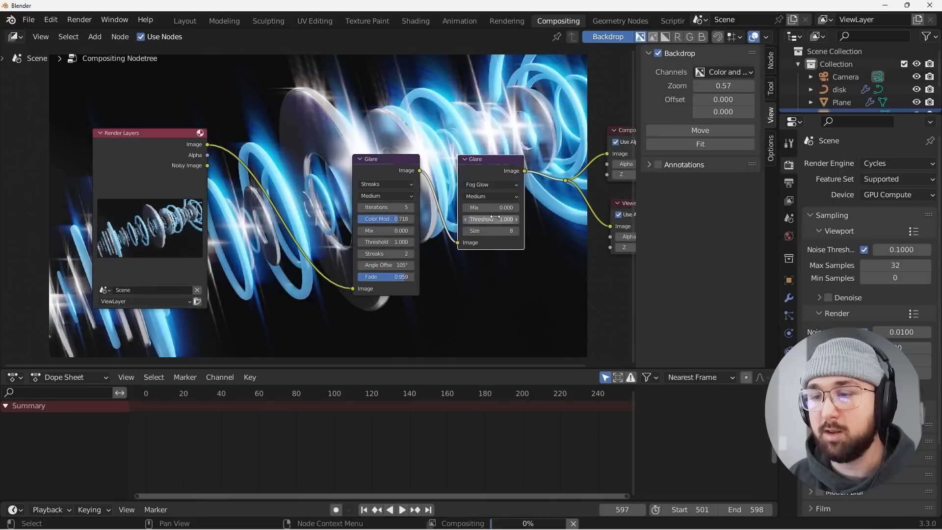
left_click_drag(385, 158, 350, 183)
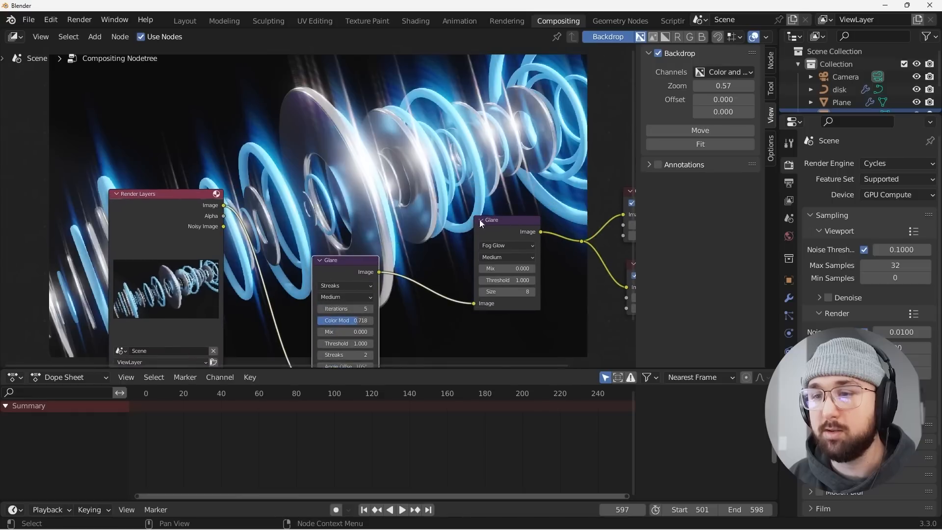
mouse_move(507, 268)
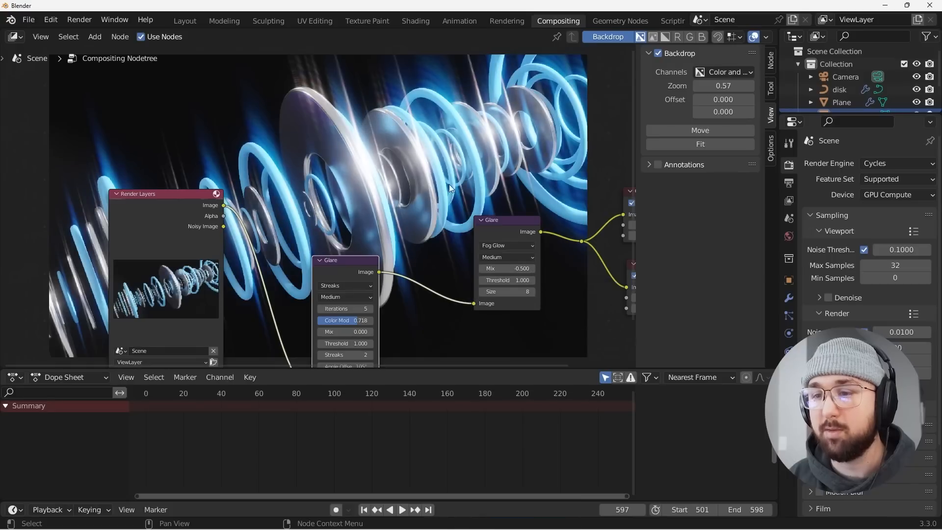
left_click(507, 20)
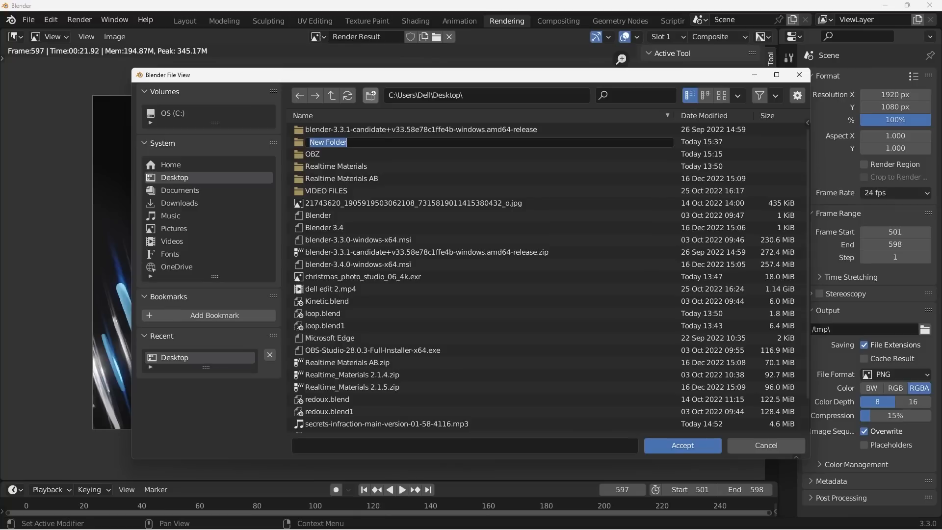
Step: Set the render output path to a new 'musicic' folder on the Desktop
type("musicic")
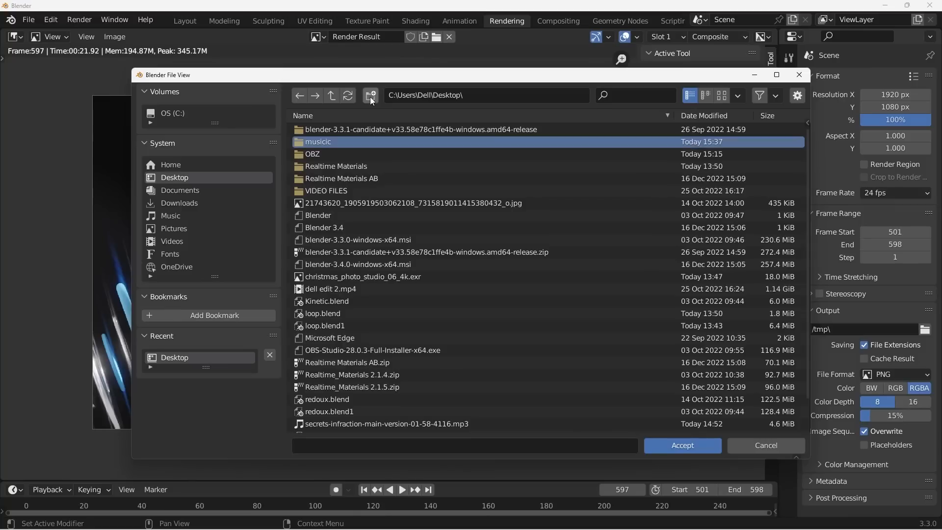
left_click(681, 445)
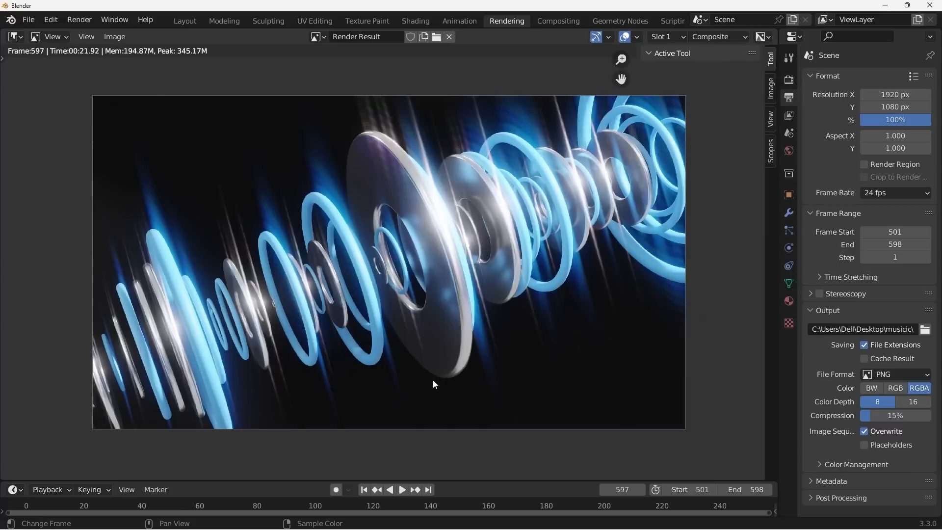